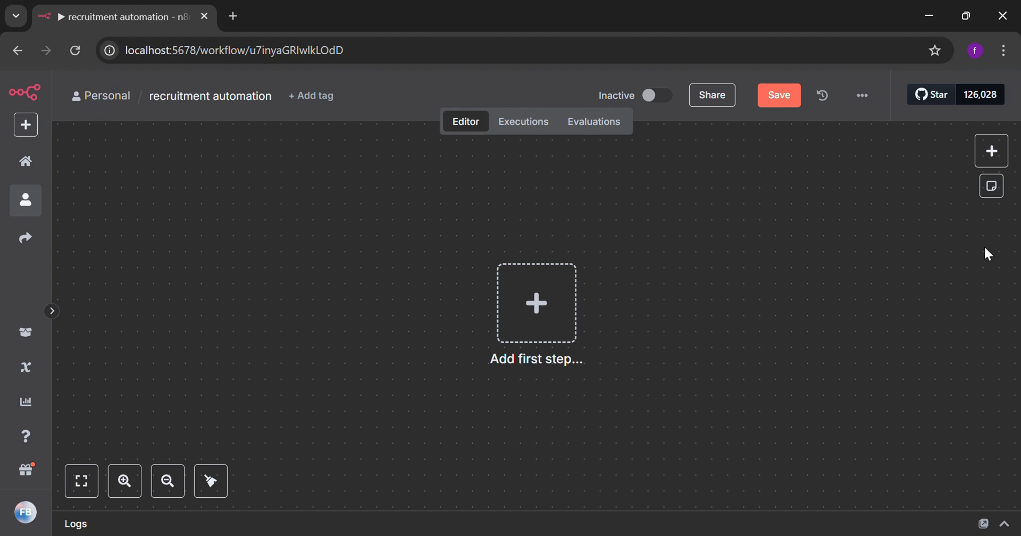
pyautogui.moveTo(672, 293)
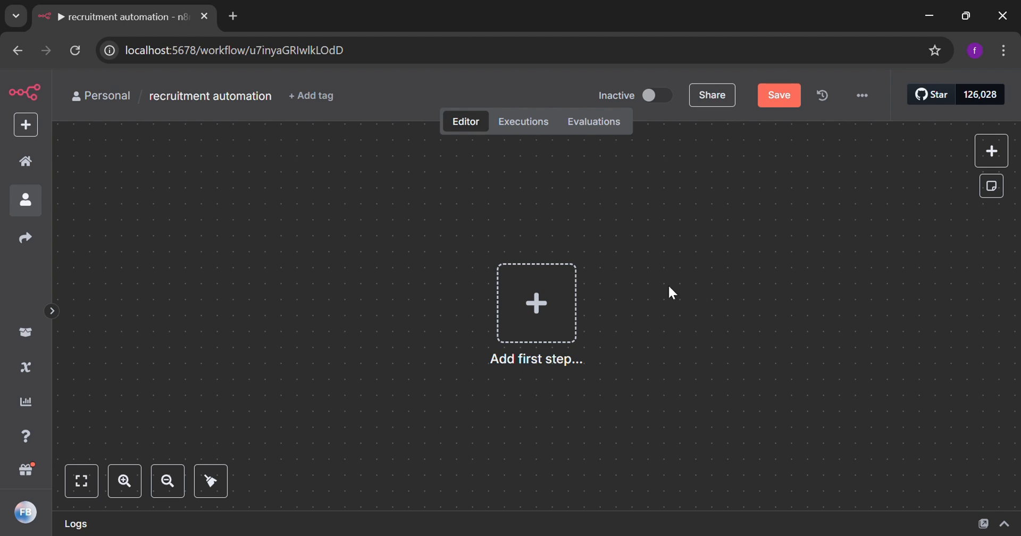
# Add a Gmail 'On message received' trigger using the 'gmail project' credential.
pyautogui.click(536, 304)
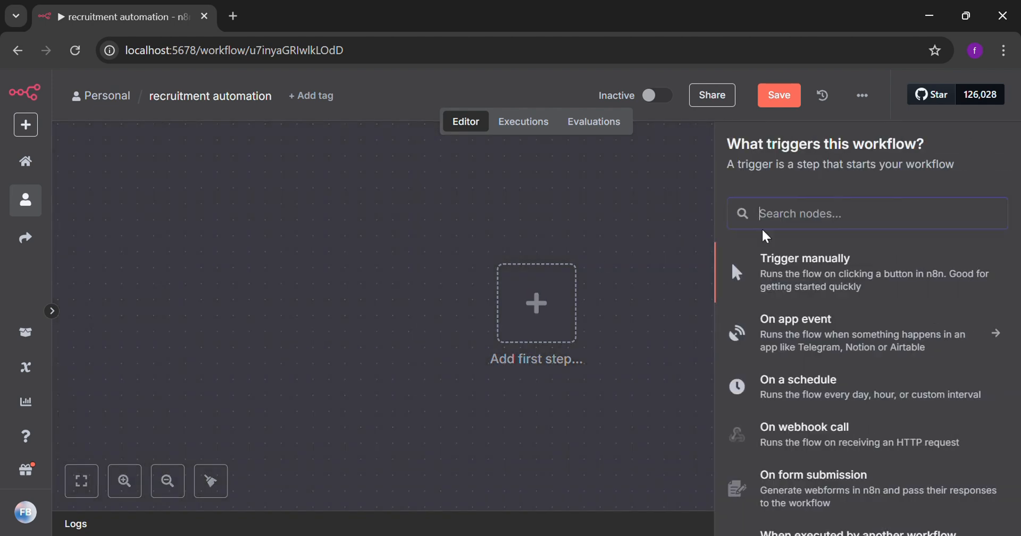
pyautogui.write('gmail')
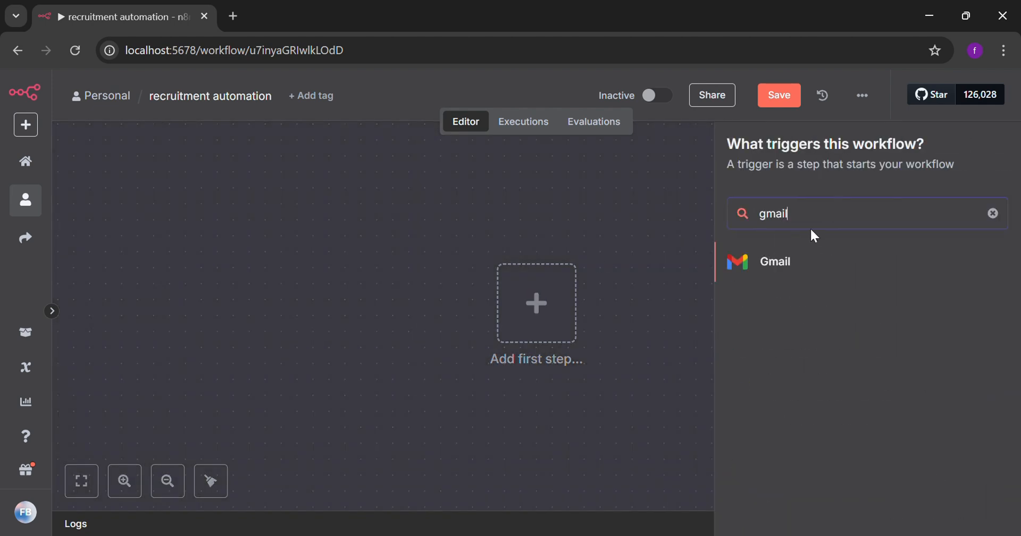
pyautogui.click(774, 261)
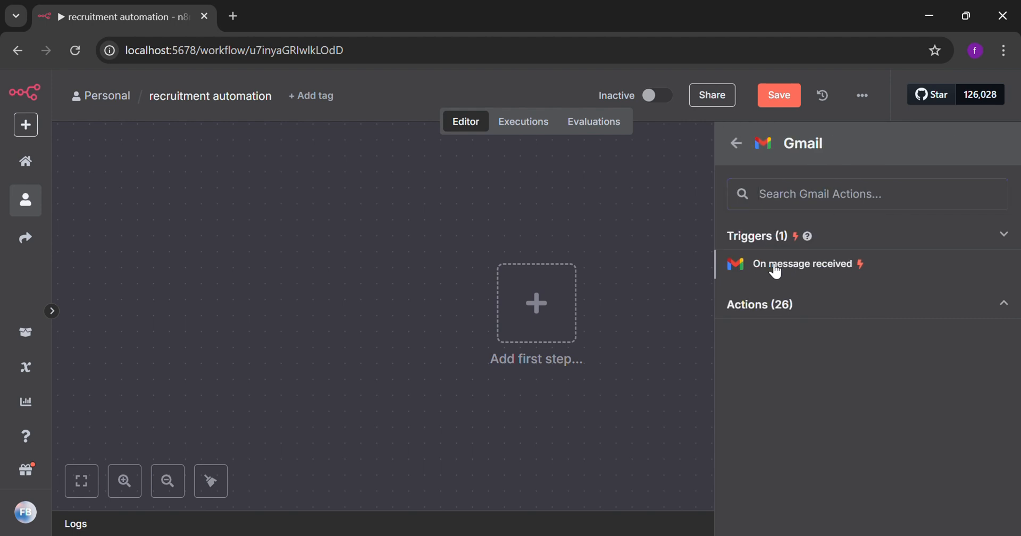
pyautogui.click(803, 264)
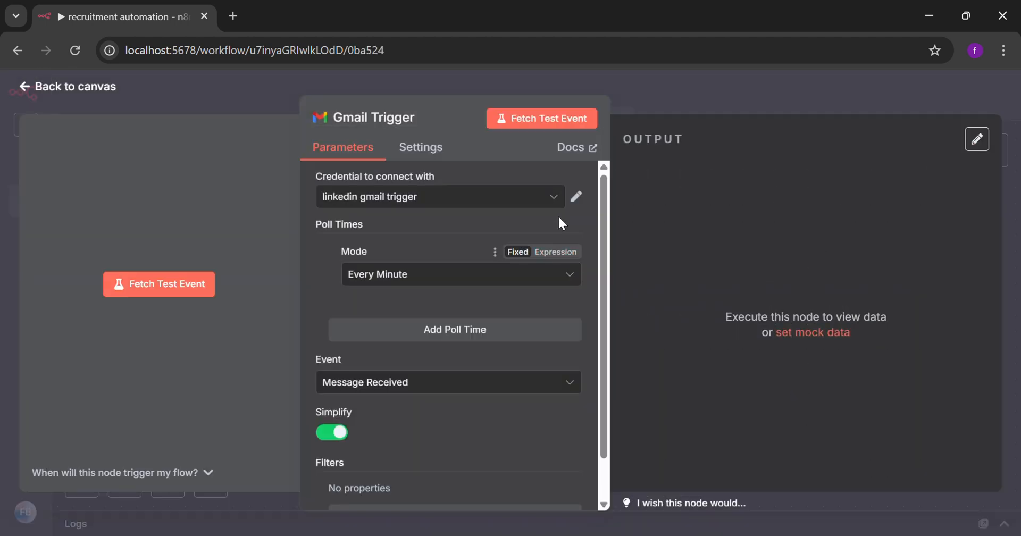
pyautogui.click(440, 197)
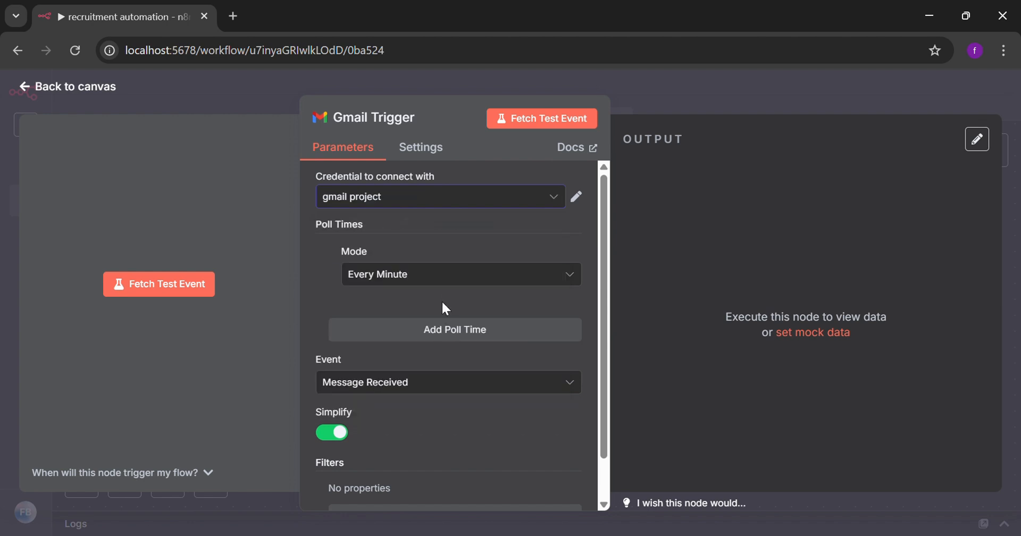
pyautogui.scroll(-3)
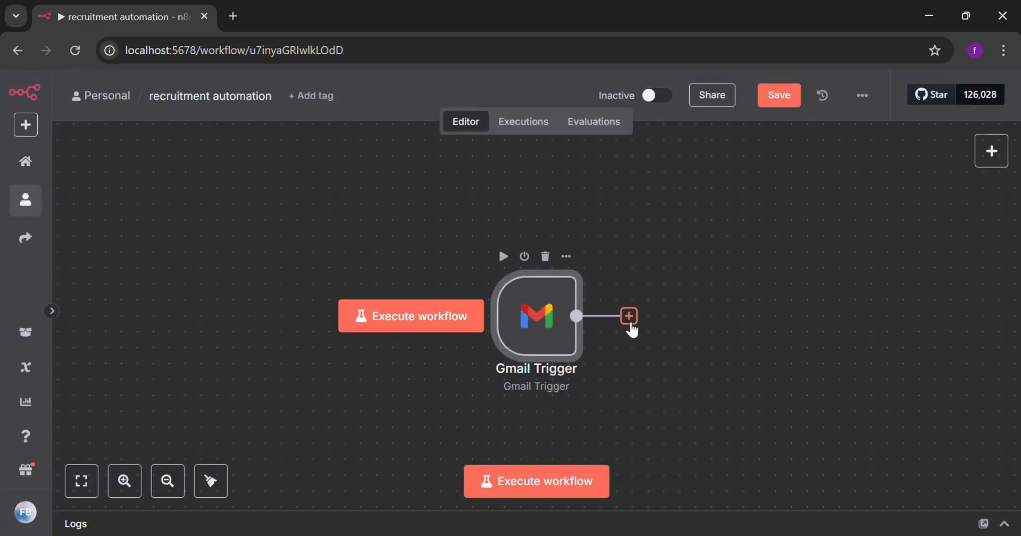
# Add an AI Agent after the Gmail Trigger with Source for Prompt set to Define below.
pyautogui.click(629, 316)
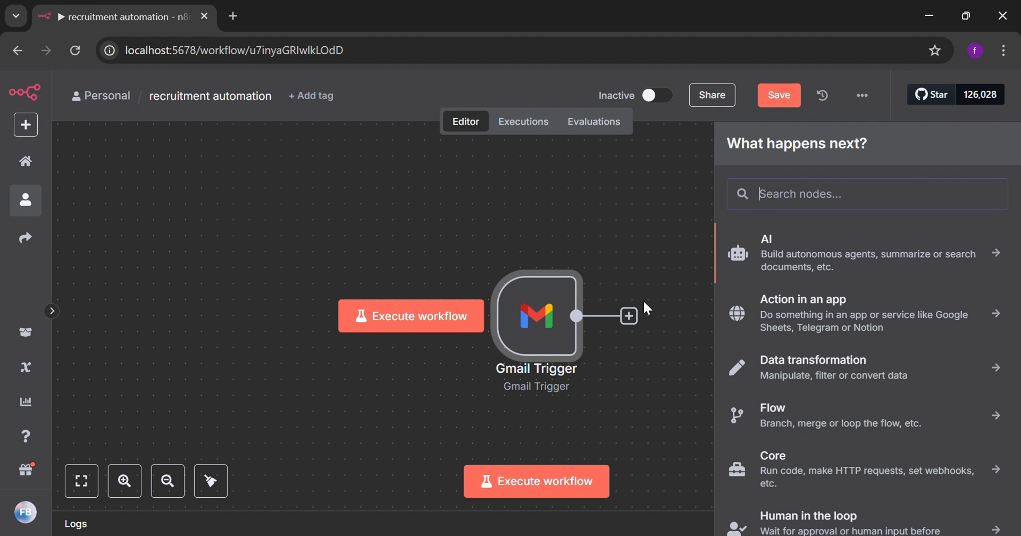
pyautogui.write('ai agent')
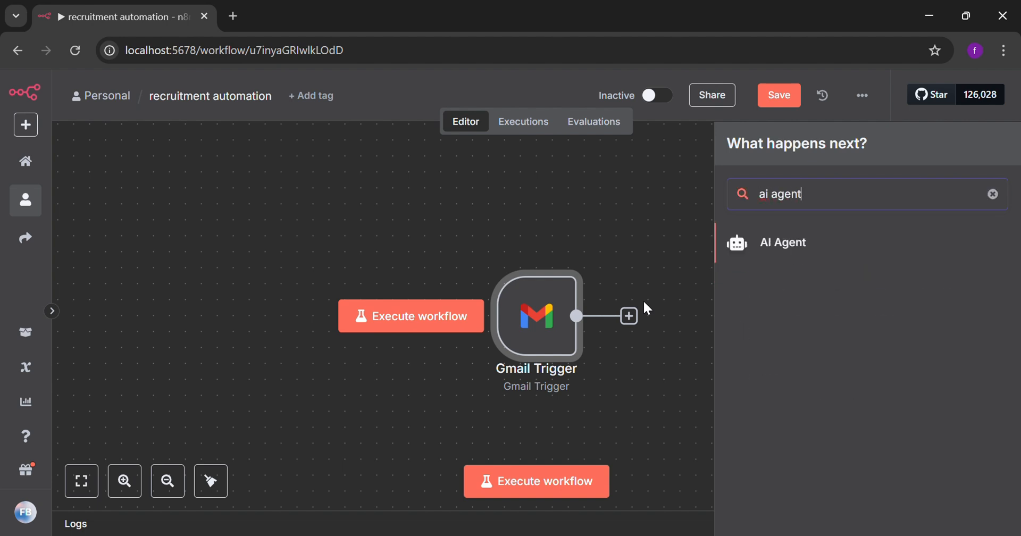
pyautogui.click(783, 243)
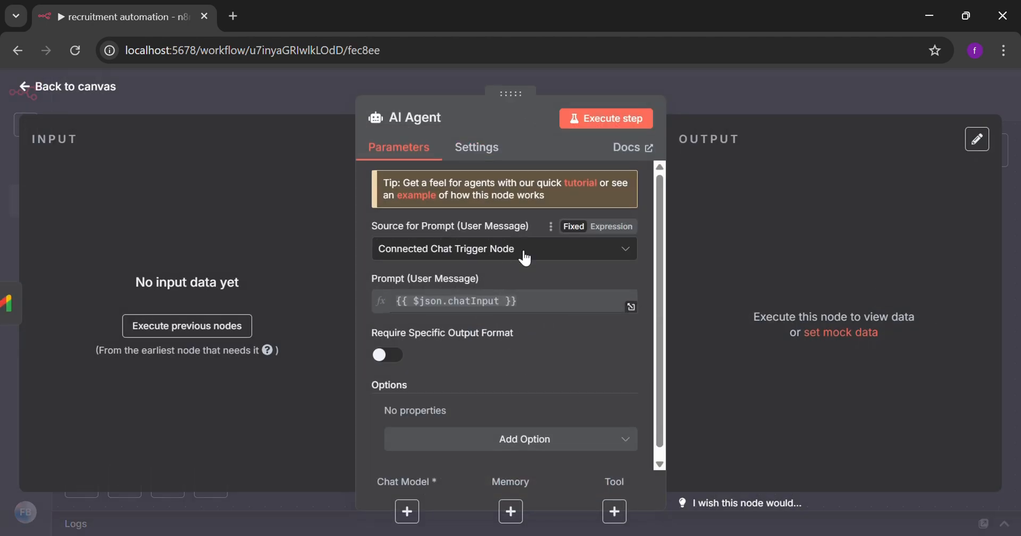
pyautogui.click(504, 249)
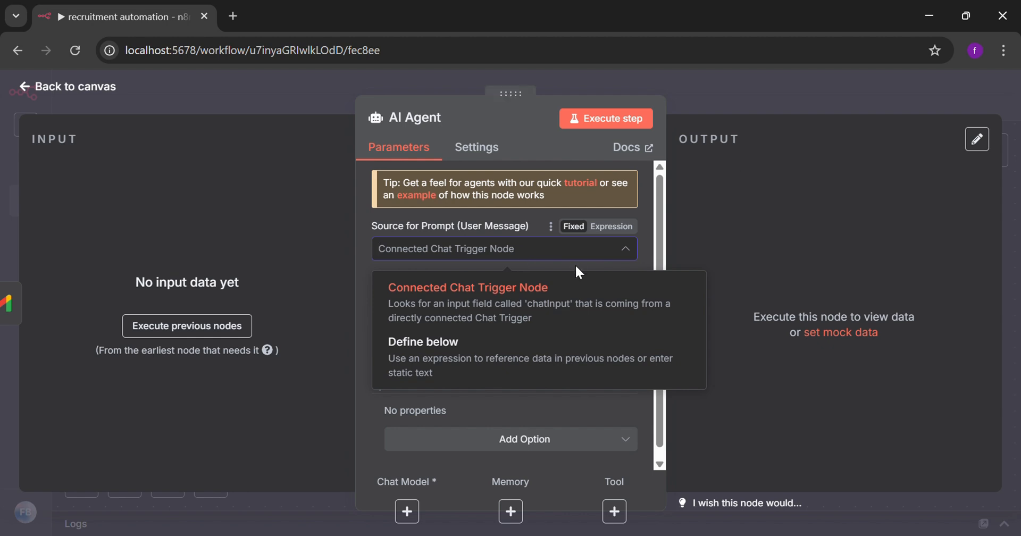
pyautogui.click(423, 341)
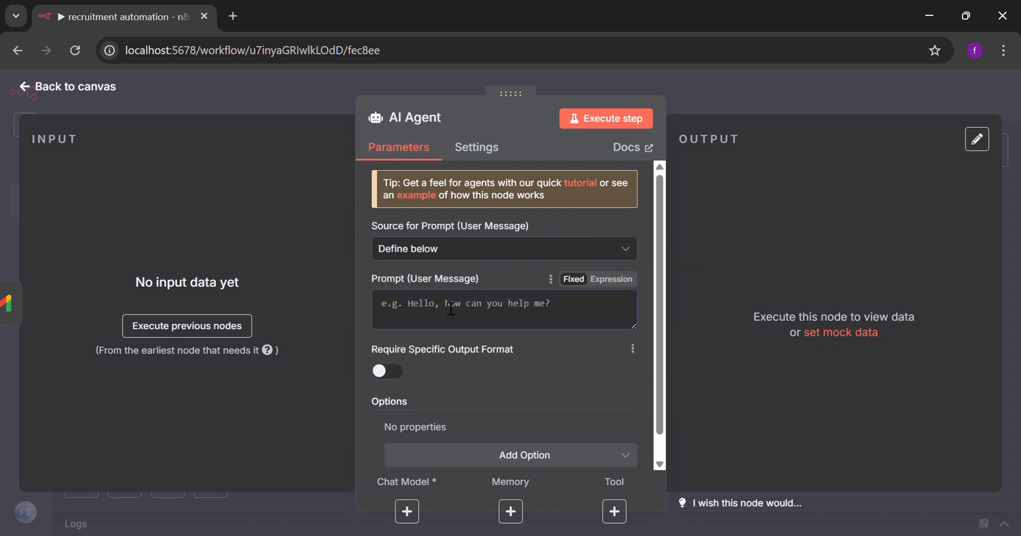
pyautogui.click(503, 309)
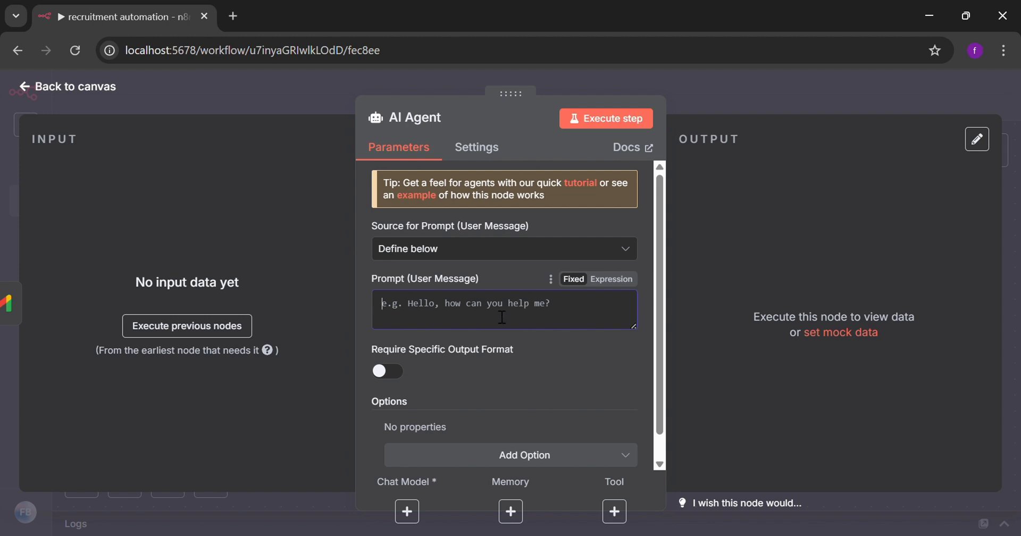
pyautogui.scroll(-3)
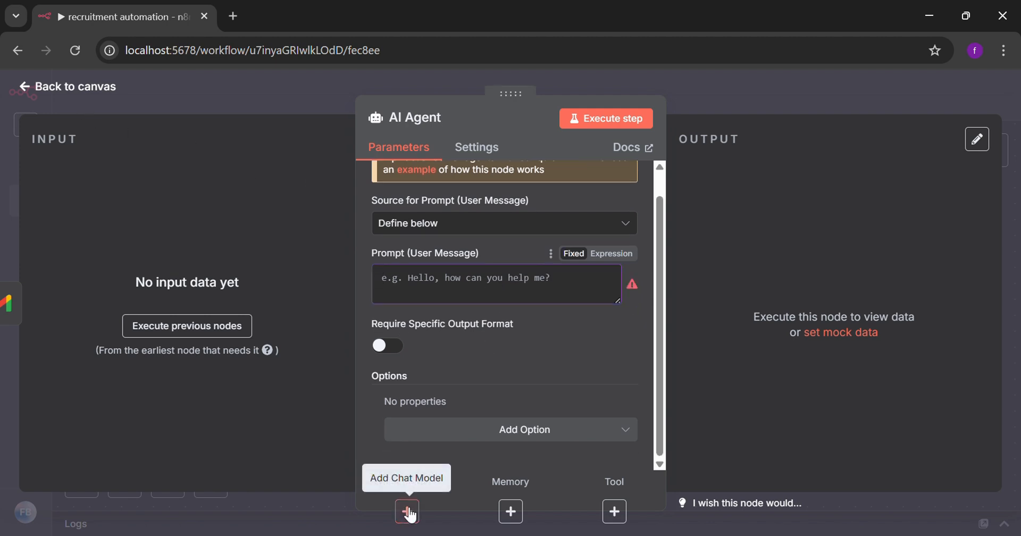
# Attach a Groq Chat Model to the AI Agent and start a new Groq credential.
pyautogui.click(407, 511)
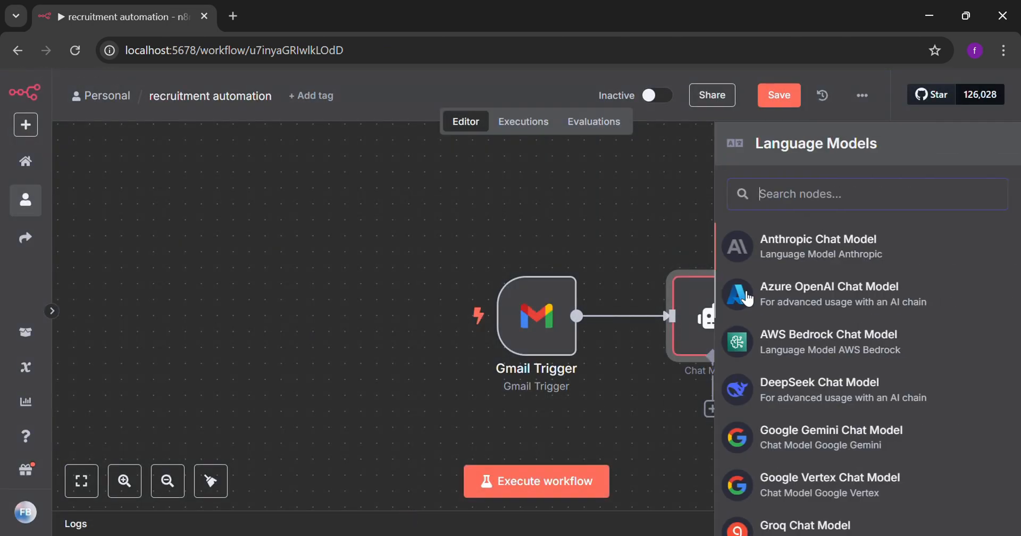
pyautogui.write('gro')
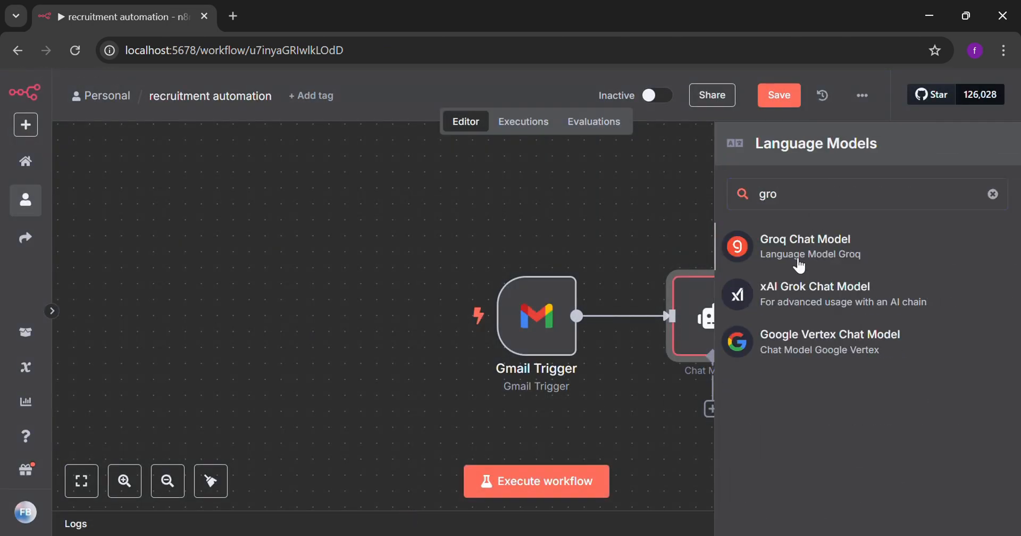
pyautogui.click(804, 246)
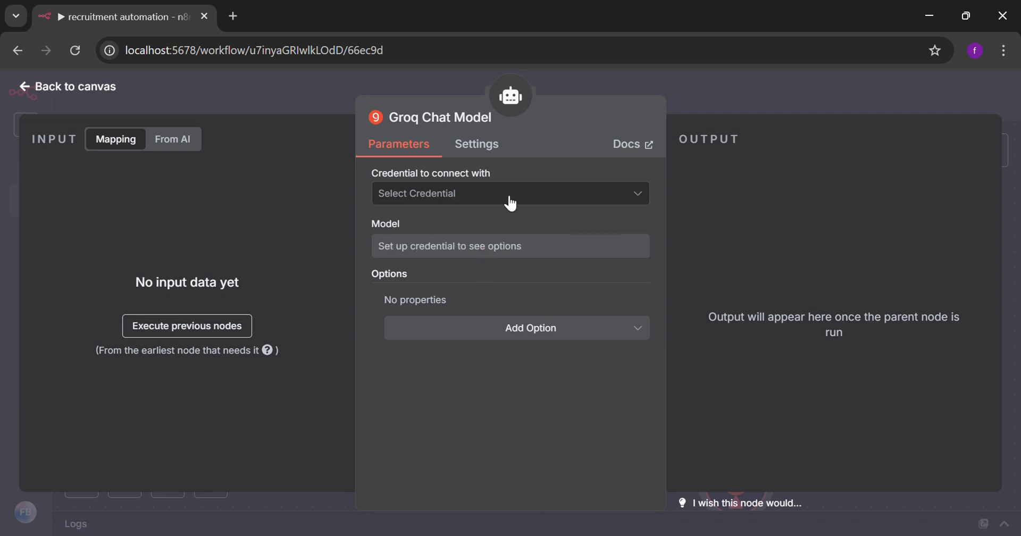
pyautogui.click(510, 193)
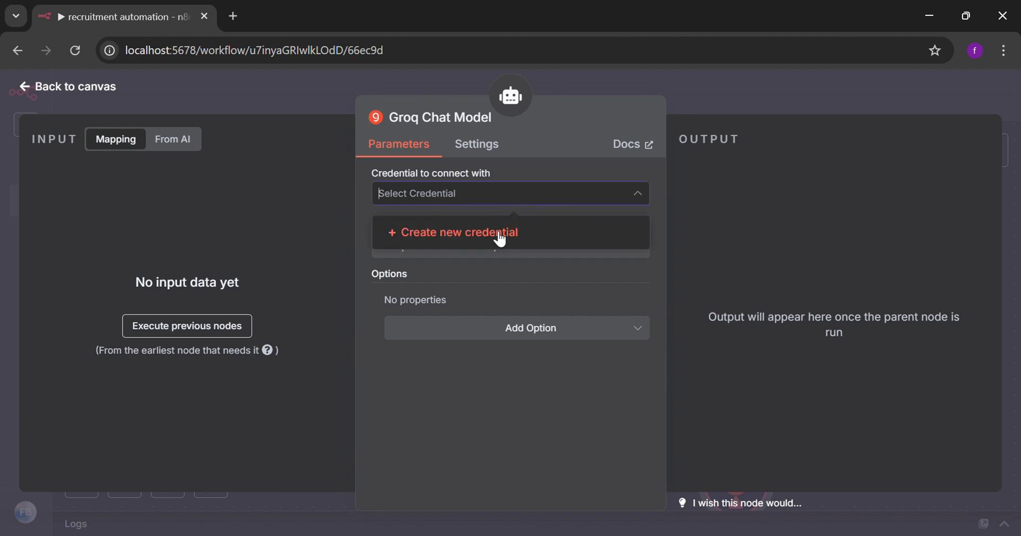
pyautogui.click(458, 232)
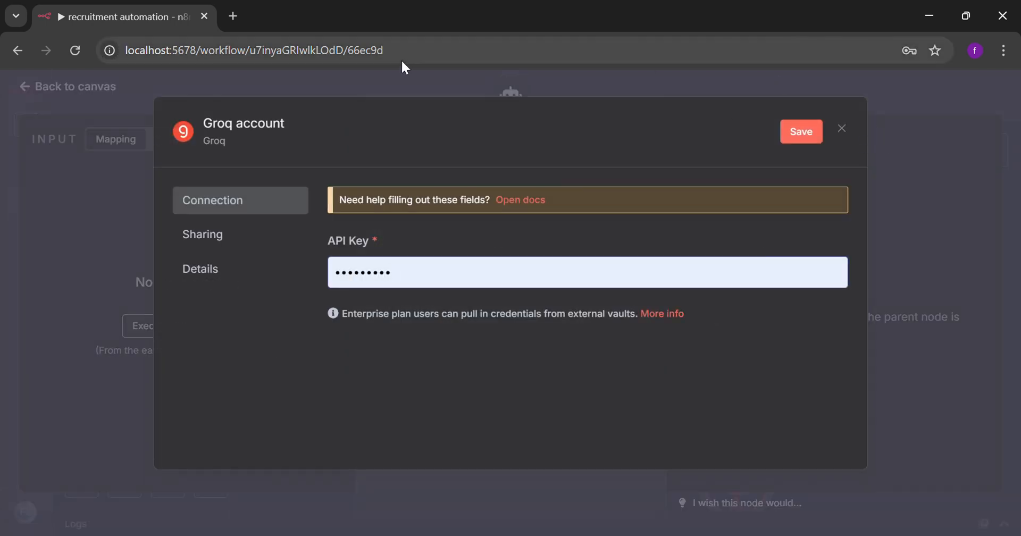
# Search 'groq' in a new browser tab and go to the GroqCloud API keys page.
pyautogui.click(232, 15)
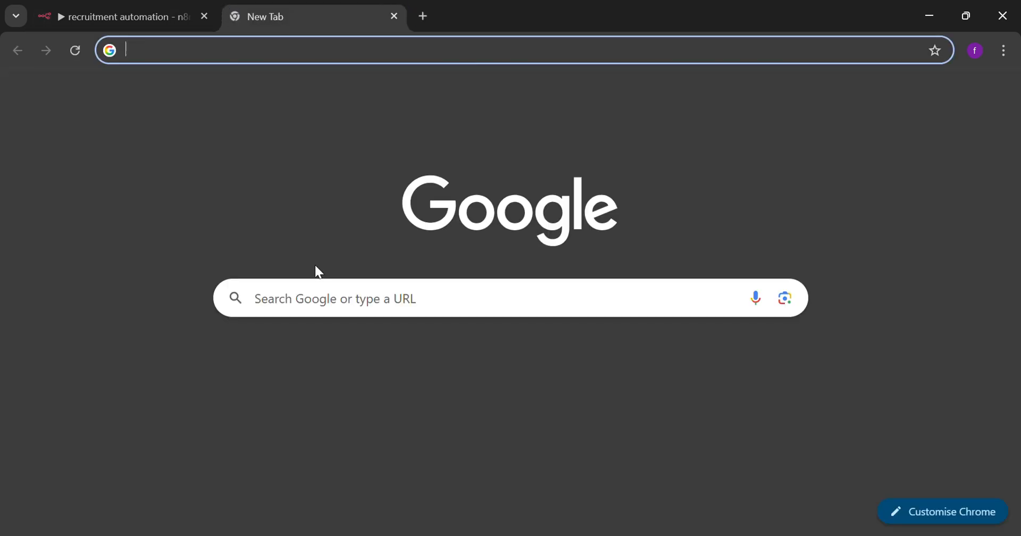
pyautogui.write('groq')
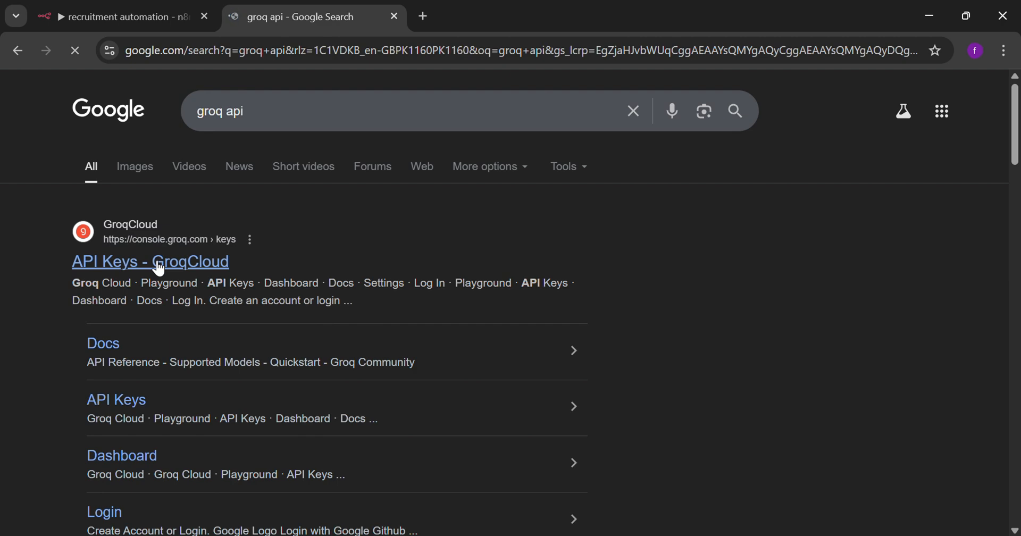
pyautogui.click(150, 261)
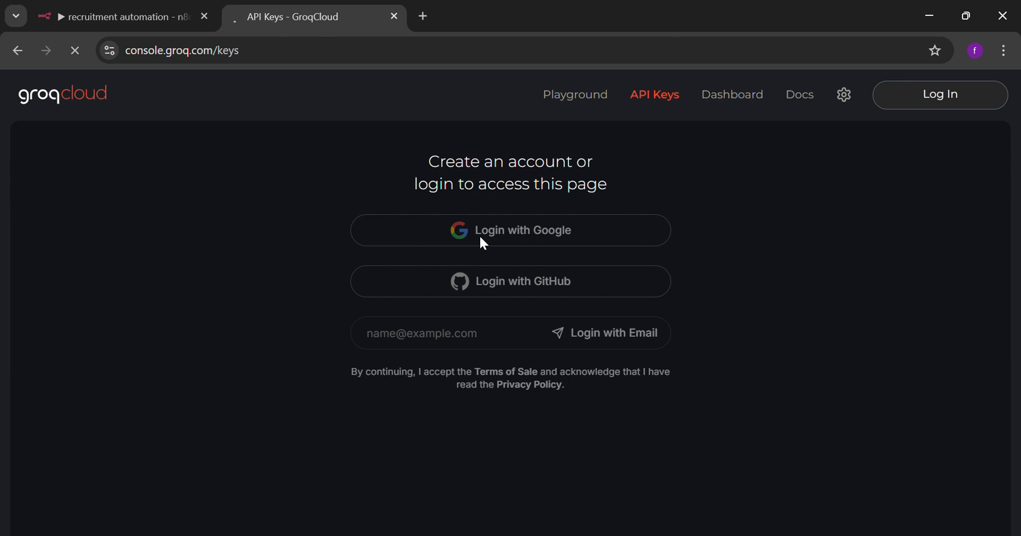
# Sign in to GroqCloud with a Google account to reach the API Keys page.
pyautogui.click(510, 230)
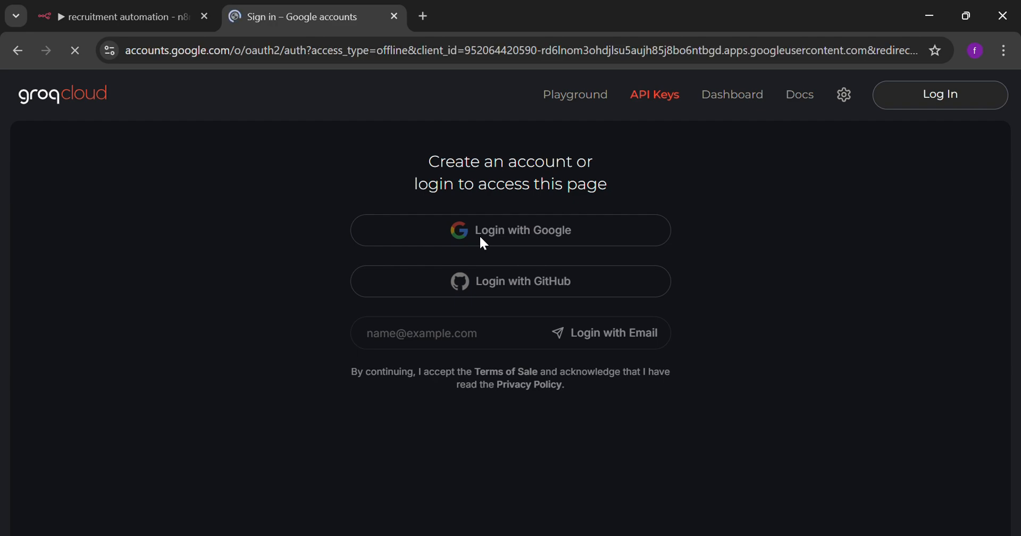
pyautogui.click(510, 230)
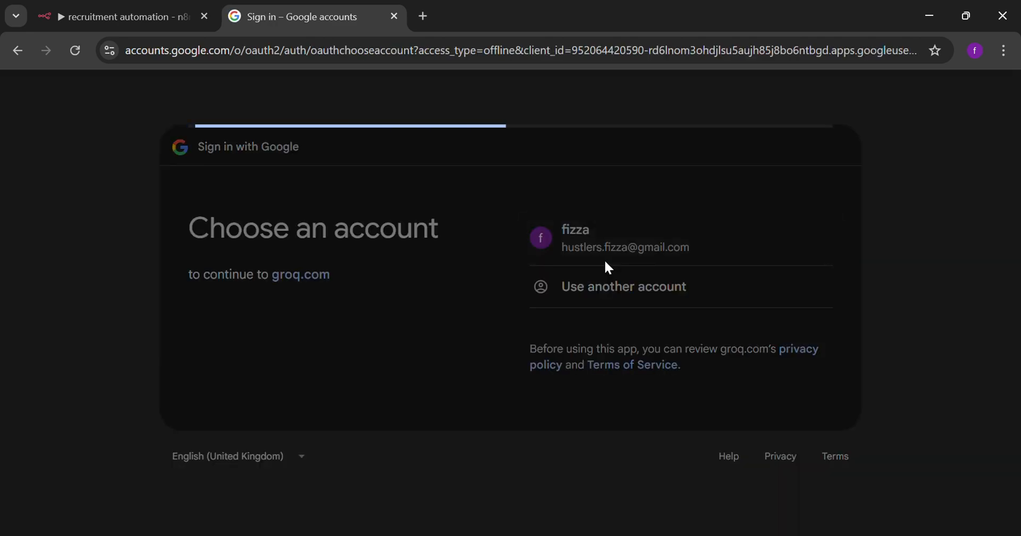
pyautogui.click(606, 238)
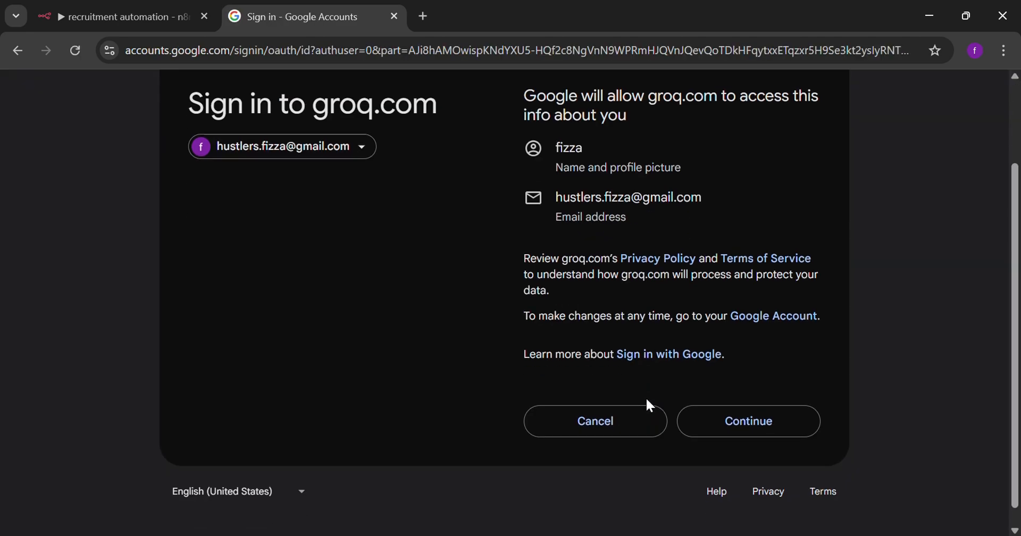
pyautogui.click(748, 421)
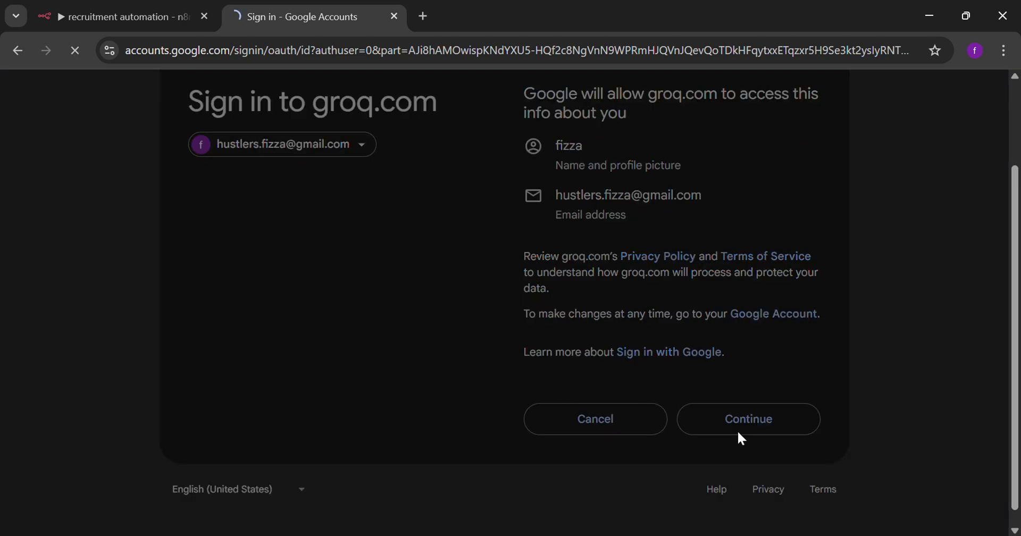
pyautogui.click(748, 419)
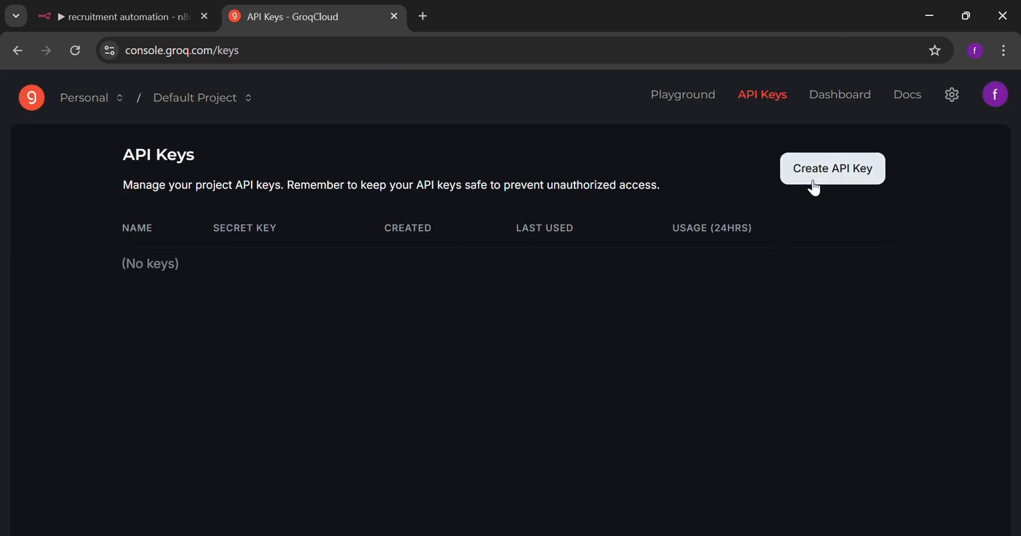
# Create a GroqCloud API key named 'automation2' and copy its secret.
pyautogui.click(832, 168)
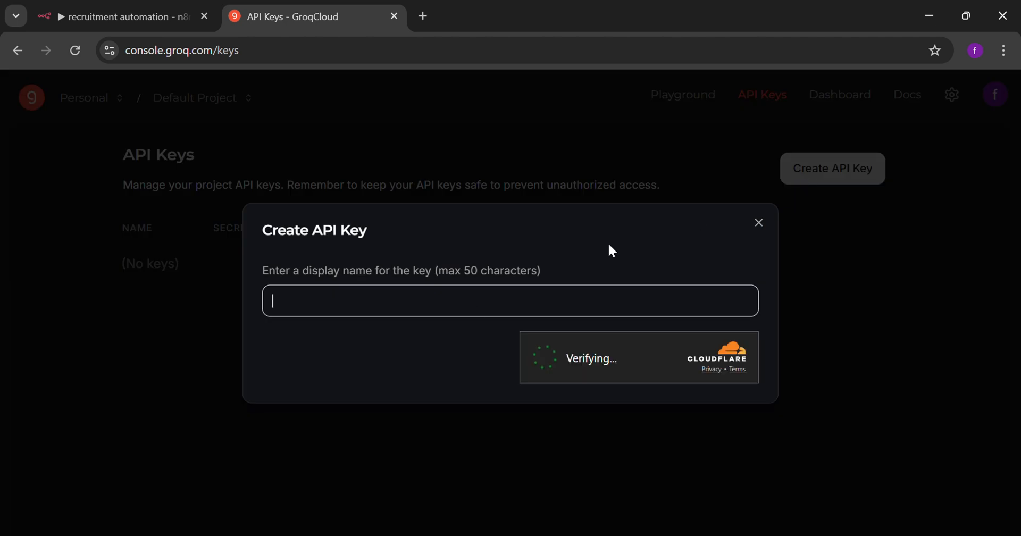
pyautogui.write('automation2')
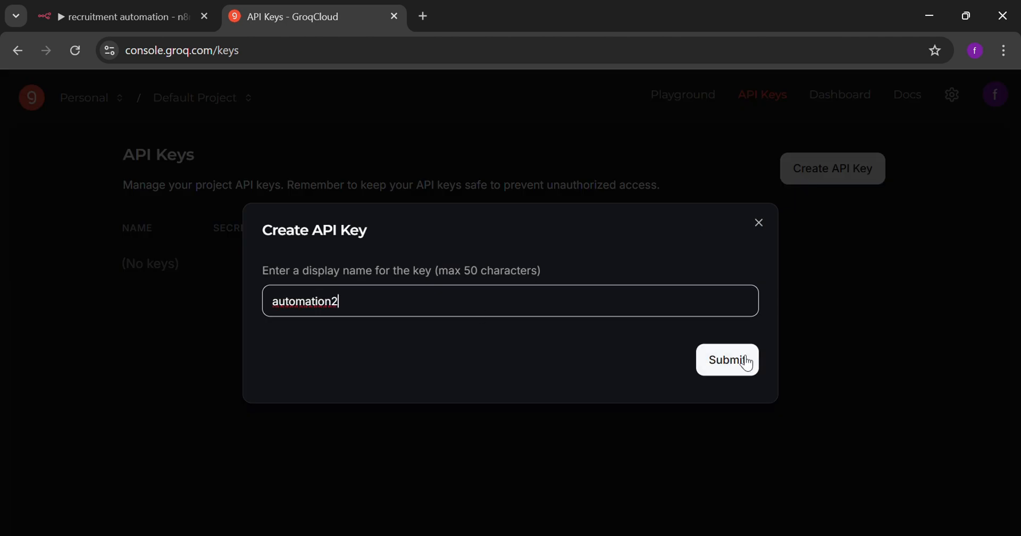
pyautogui.click(728, 360)
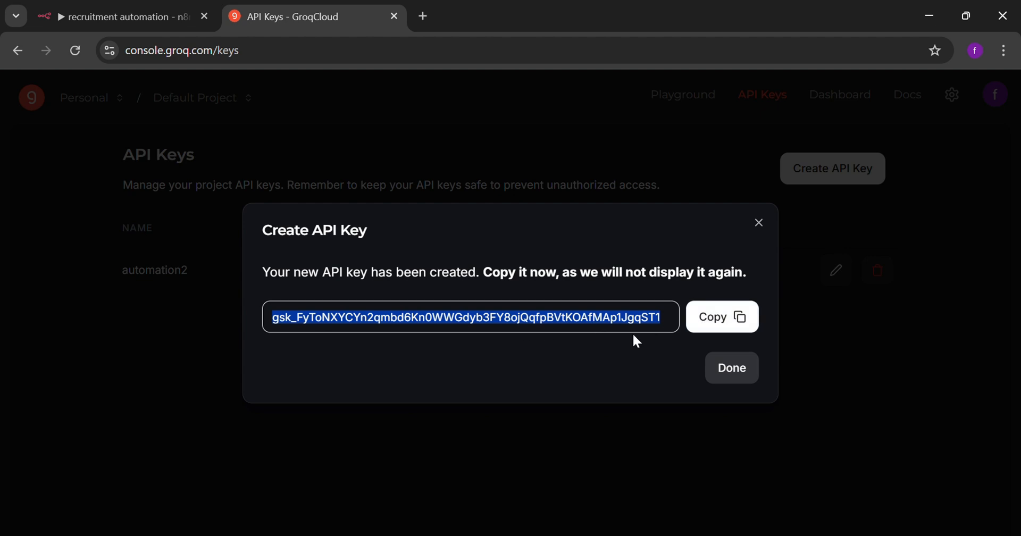
pyautogui.click(722, 317)
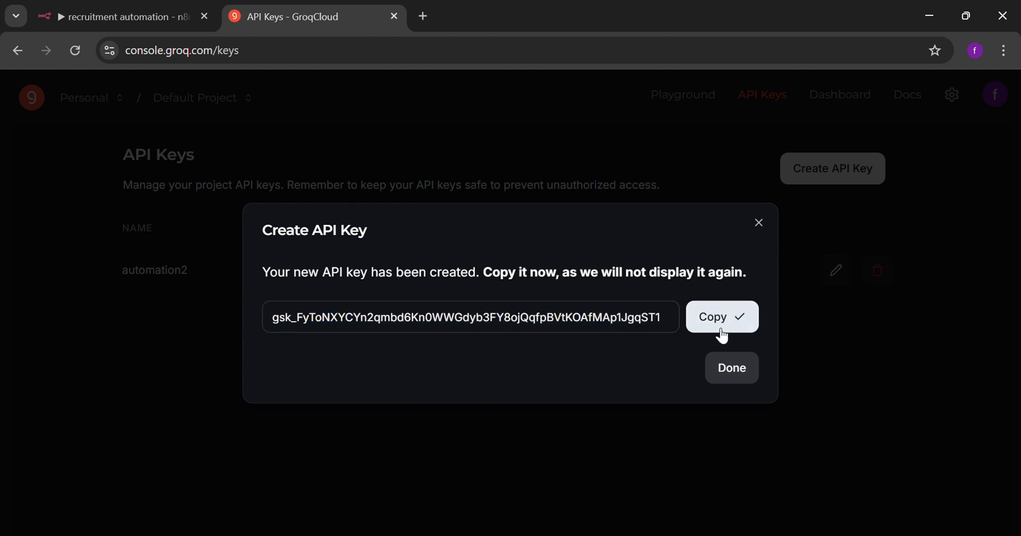
pyautogui.moveTo(732, 368)
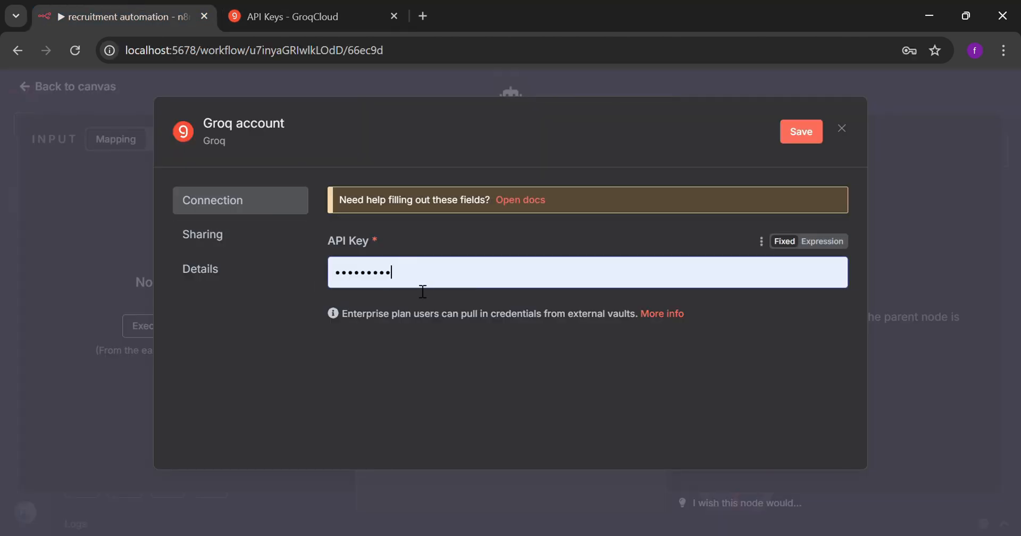
# Rename the Groq credential to 'recruitment automation' and close it.
pyautogui.click(801, 131)
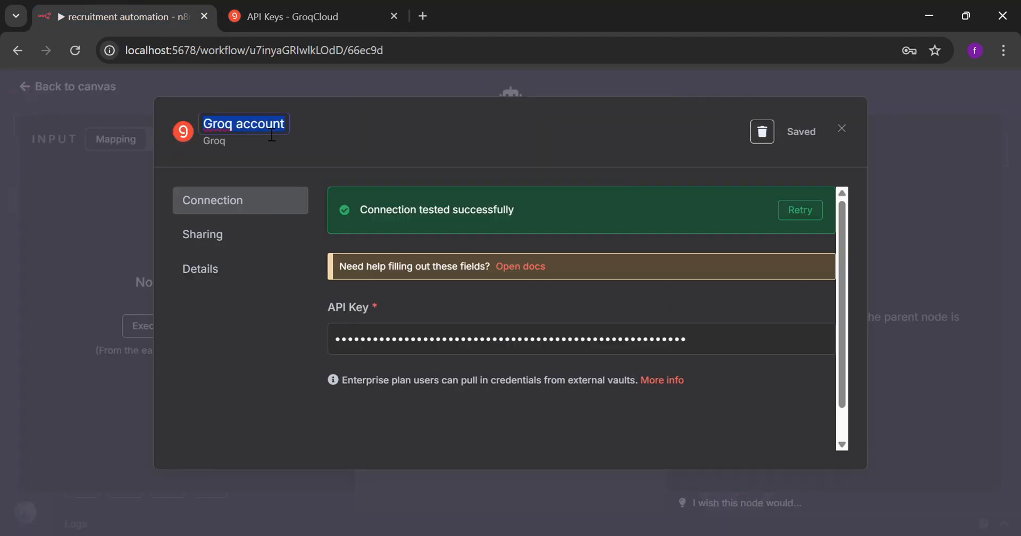
pyautogui.write('recruitment automation')
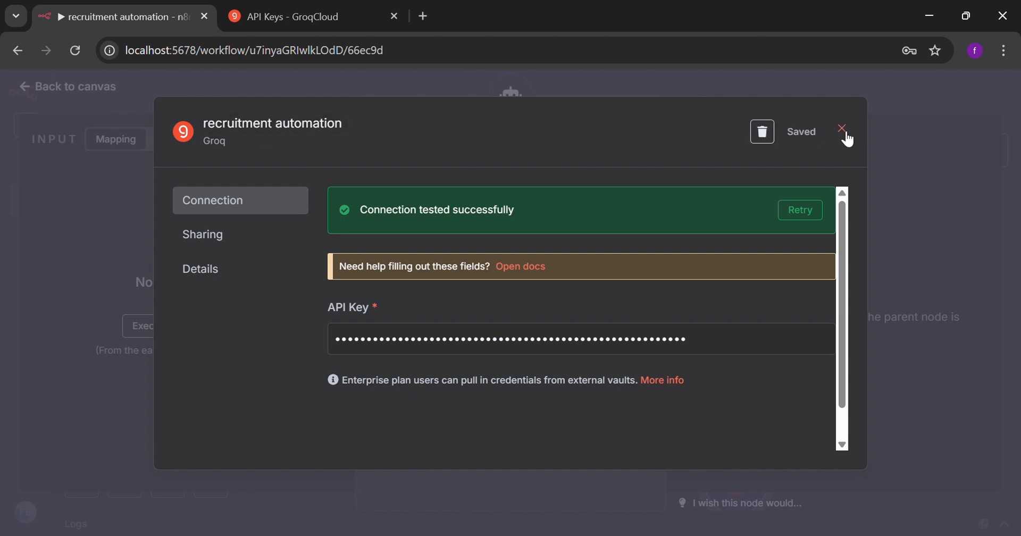
pyautogui.click(841, 128)
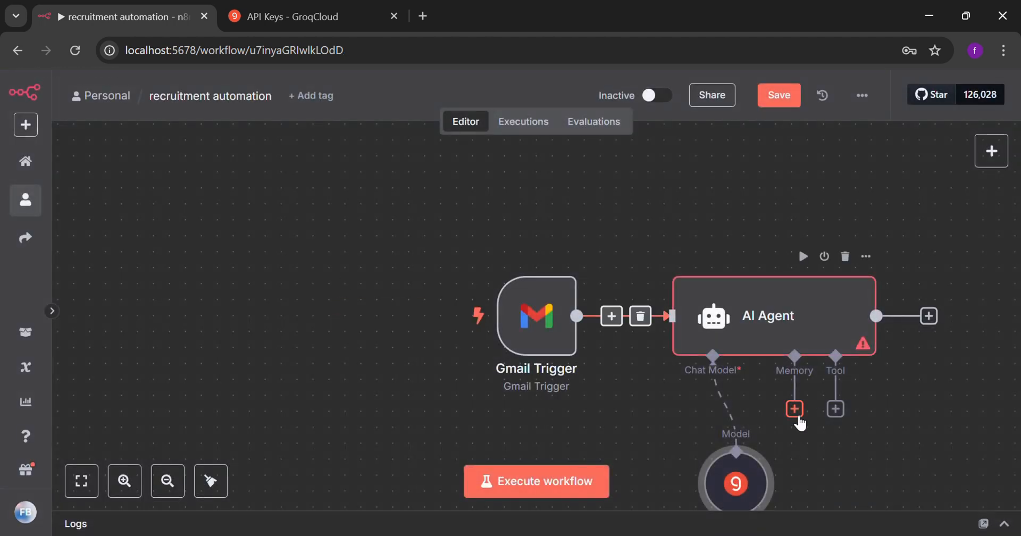
# Attach Simple Memory to the AI Agent with Session ID set to Define below.
pyautogui.click(795, 409)
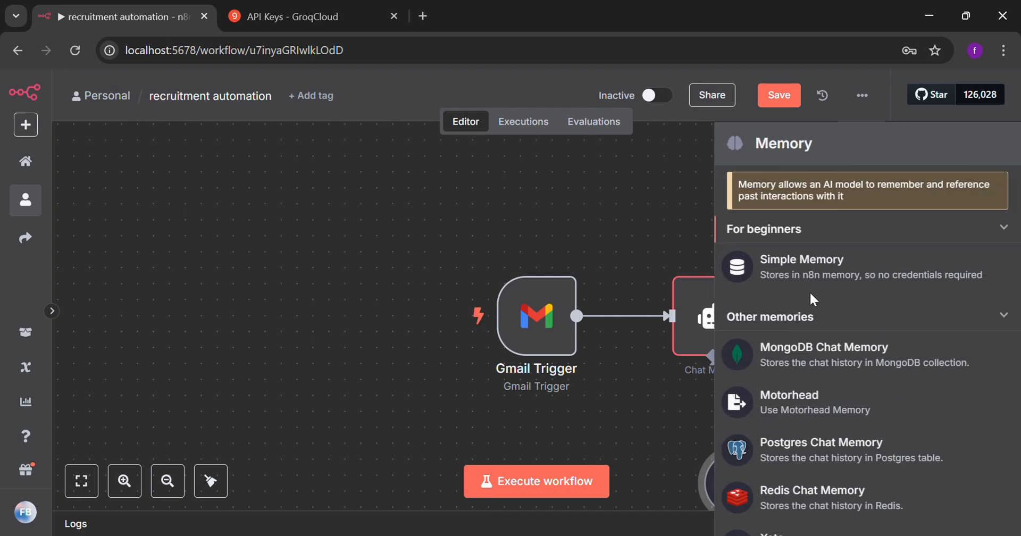
pyautogui.moveTo(819, 269)
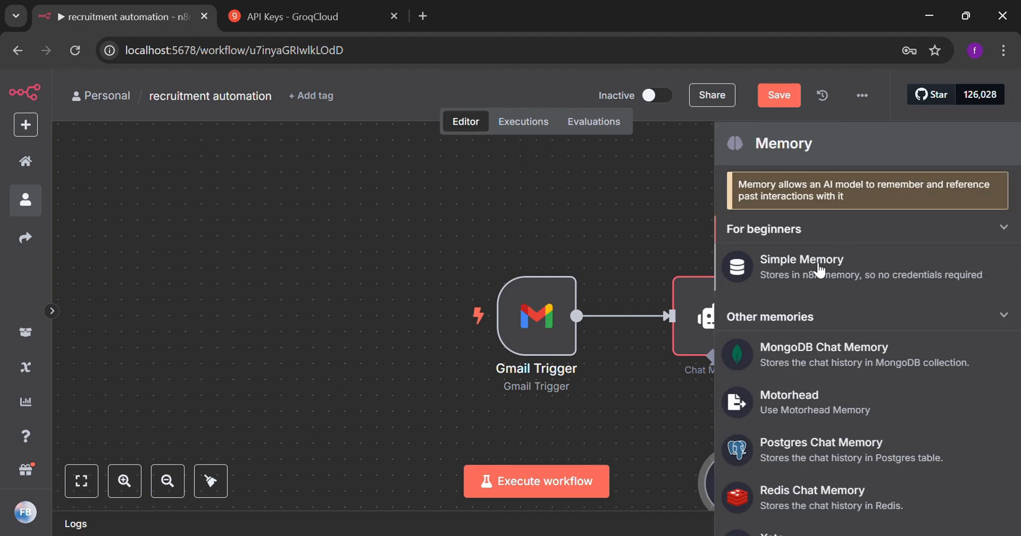
pyautogui.click(802, 260)
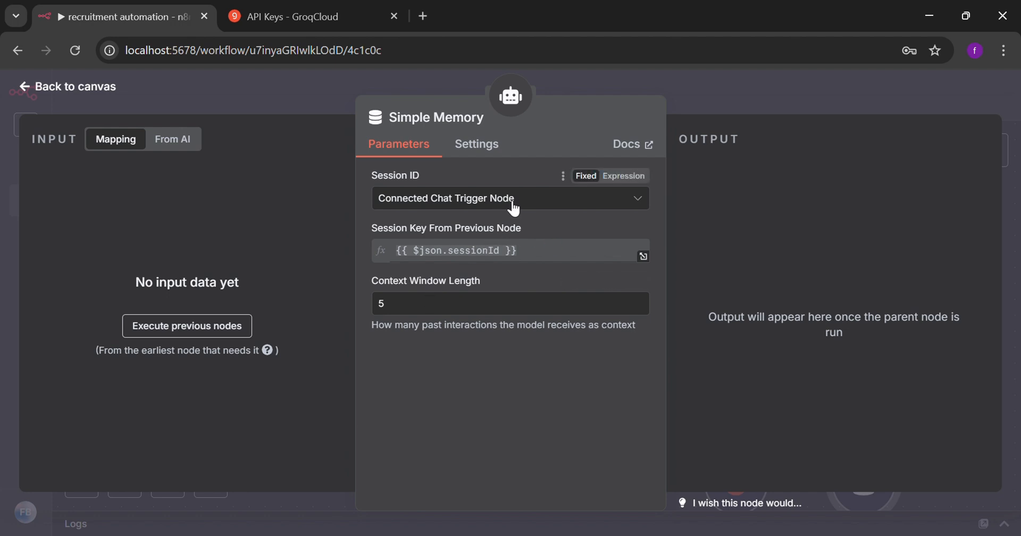
pyautogui.click(511, 197)
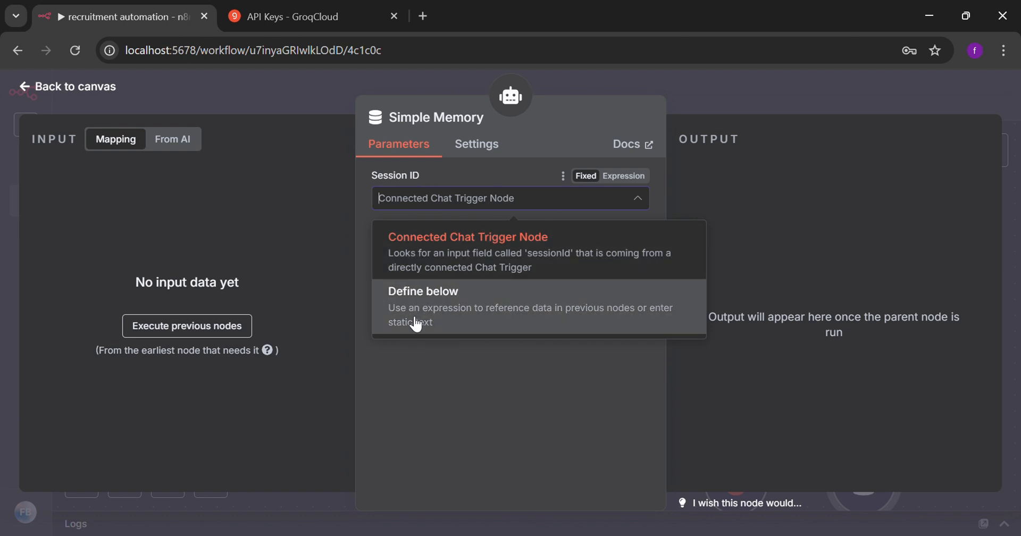
pyautogui.click(423, 291)
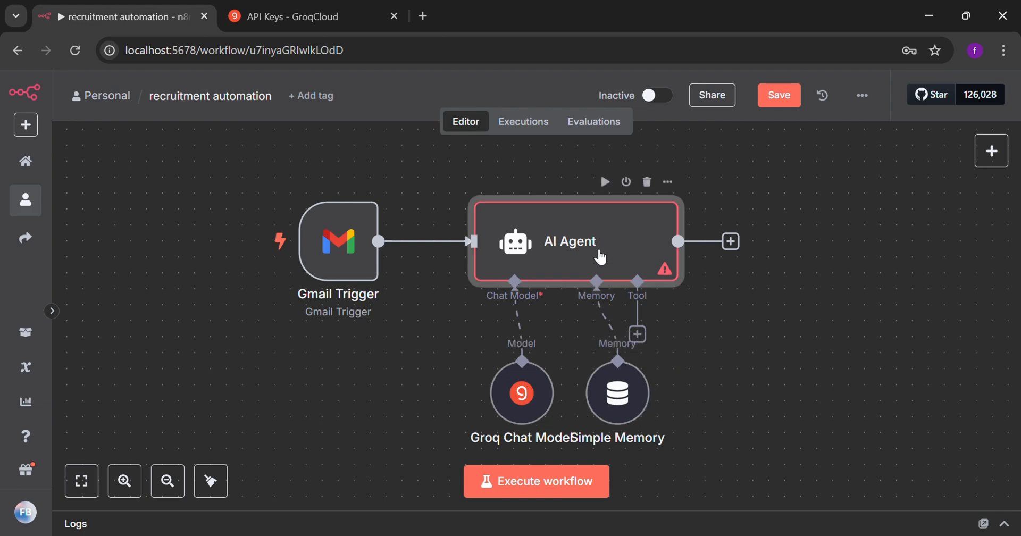
pyautogui.doubleClick(575, 241)
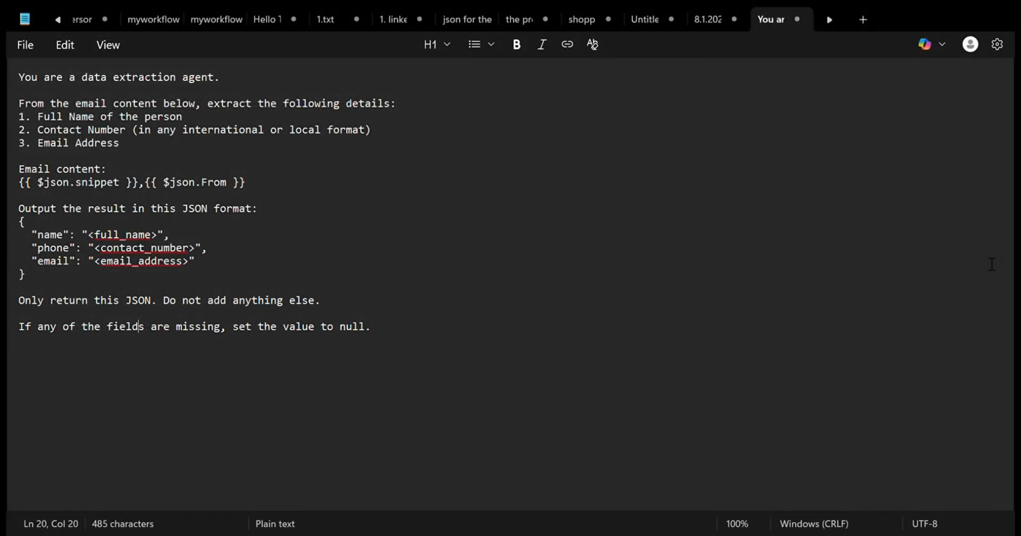
pyautogui.moveTo(393, 342)
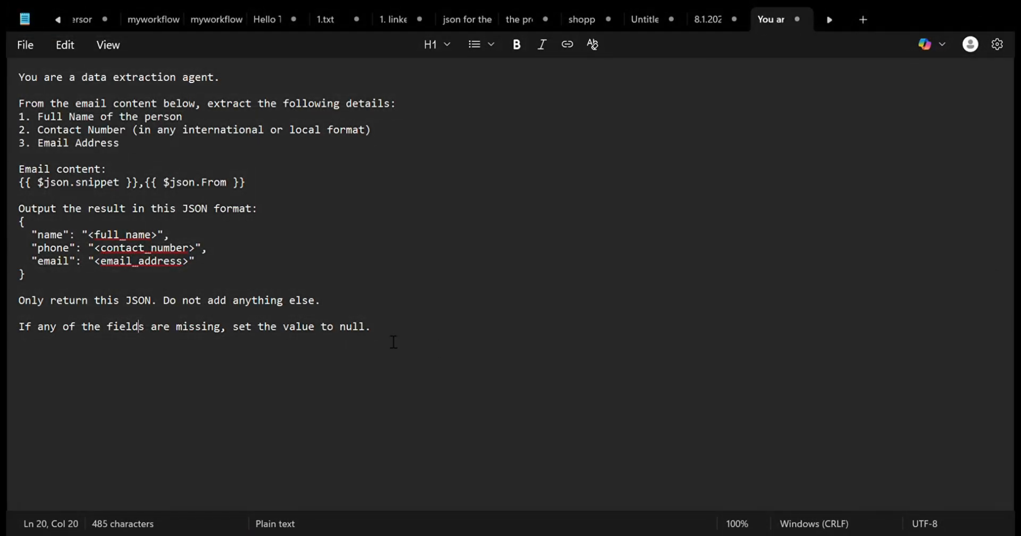
# Select the entire data-extraction prompt in Notepad with Ctrl+A.
pyautogui.press('ctrl+a')
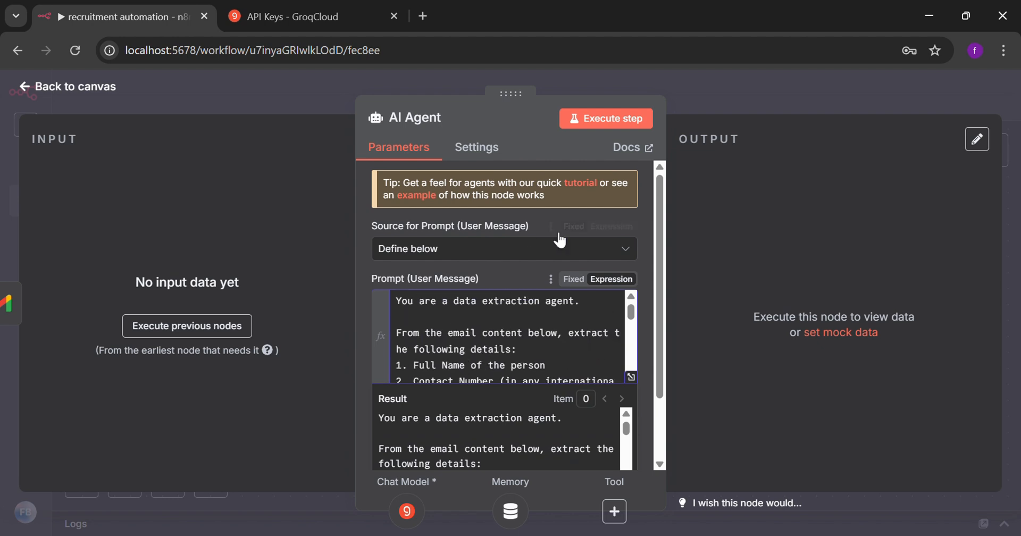
pyautogui.moveTo(653, 400)
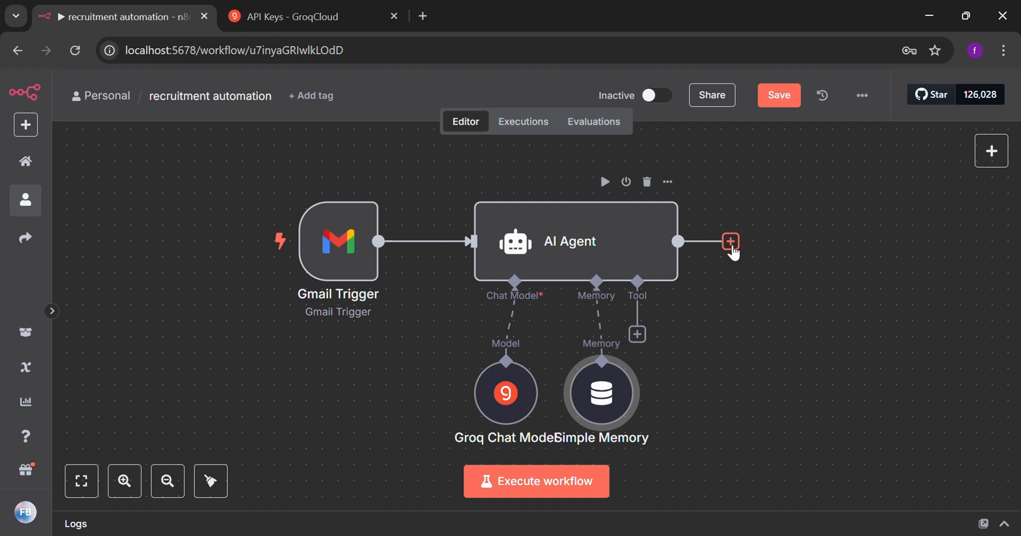
# Add a Google Sheets 'Append row in sheet' node after the AI Agent.
pyautogui.click(730, 242)
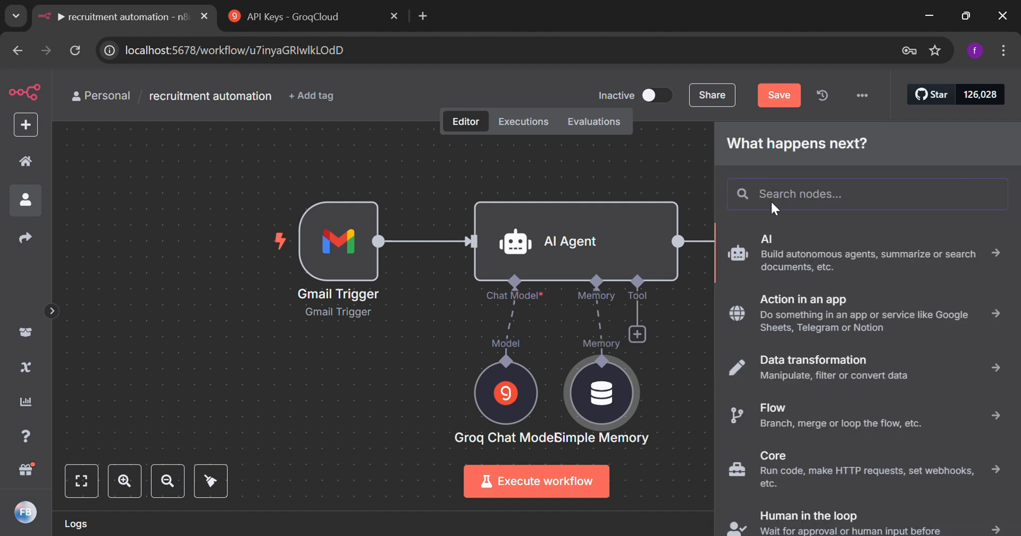
pyautogui.write('sheet')
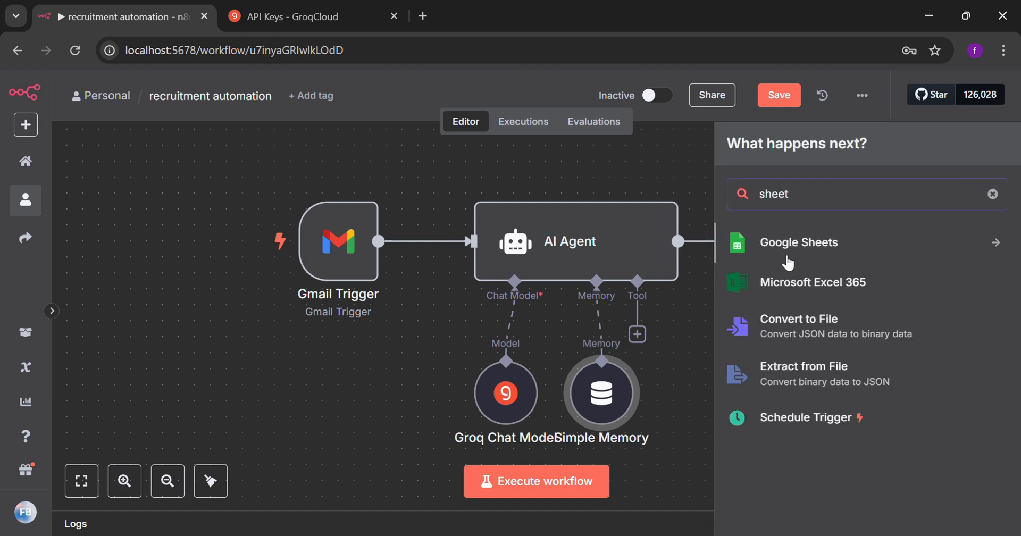
pyautogui.click(799, 242)
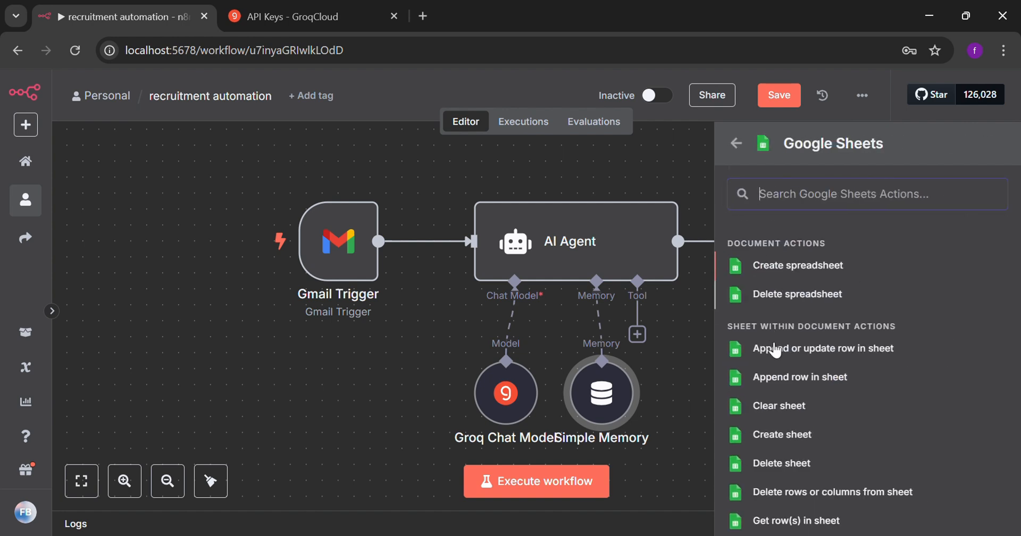
pyautogui.moveTo(798, 385)
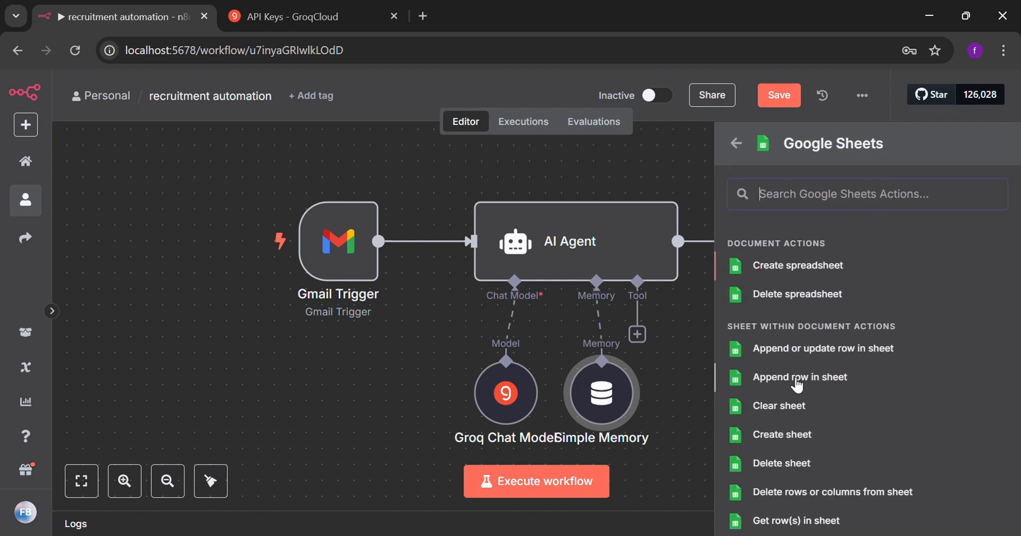
pyautogui.moveTo(787, 382)
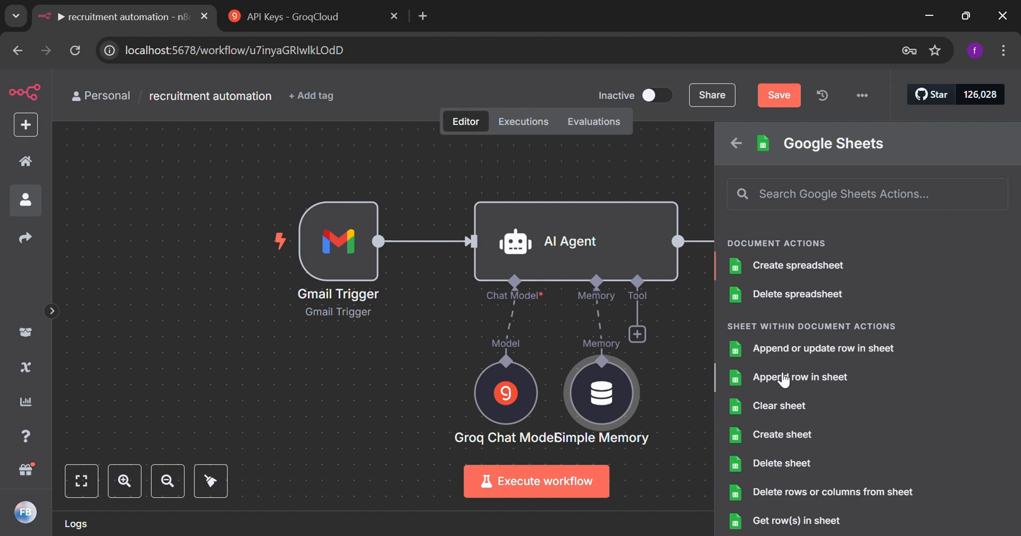
pyautogui.click(800, 377)
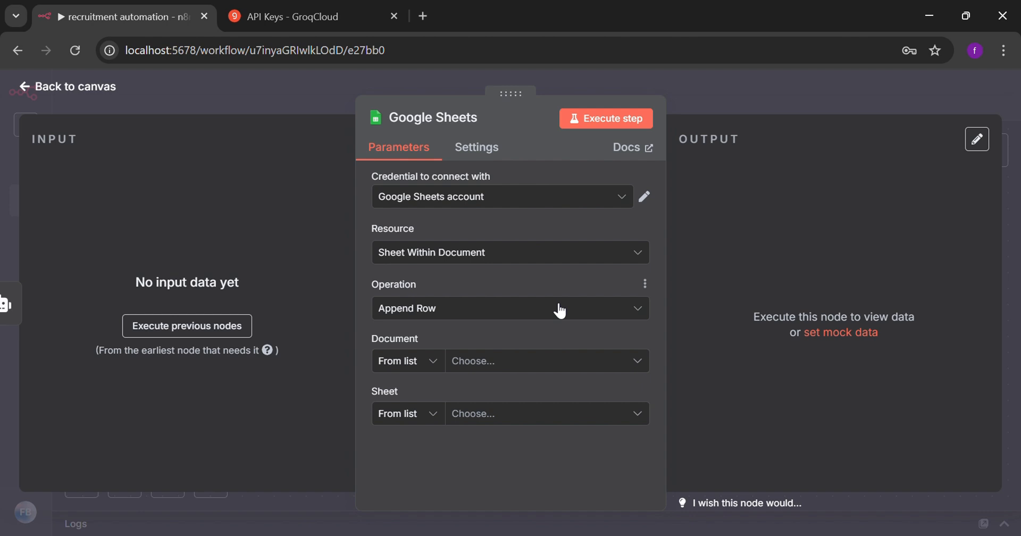
pyautogui.moveTo(630, 202)
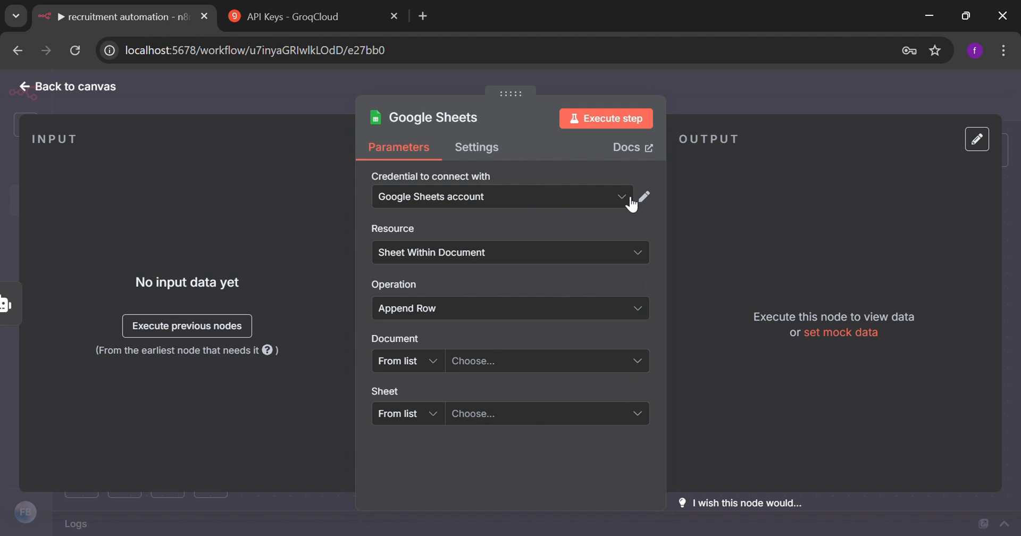
# Create a new Google Sheets credential from the Credential to connect with dropdown.
pyautogui.click(501, 196)
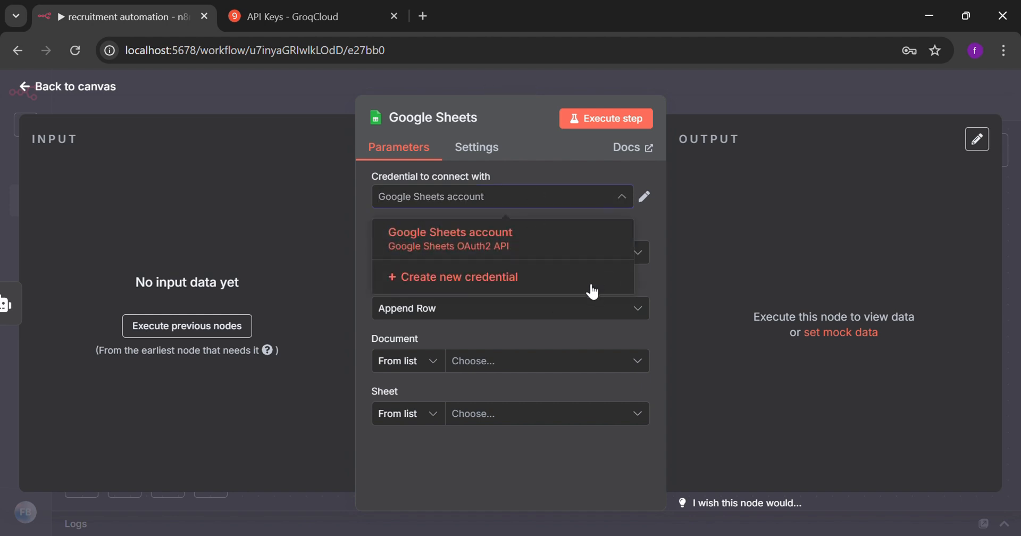
pyautogui.click(459, 278)
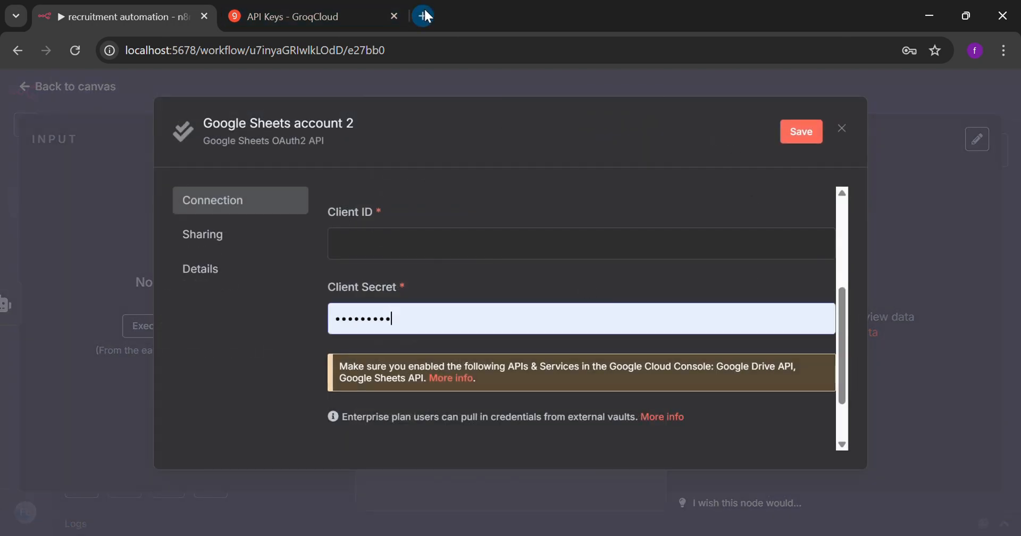
# Search for Google Cloud Console in a new tab and show n8n project1's project list.
pyautogui.click(422, 16)
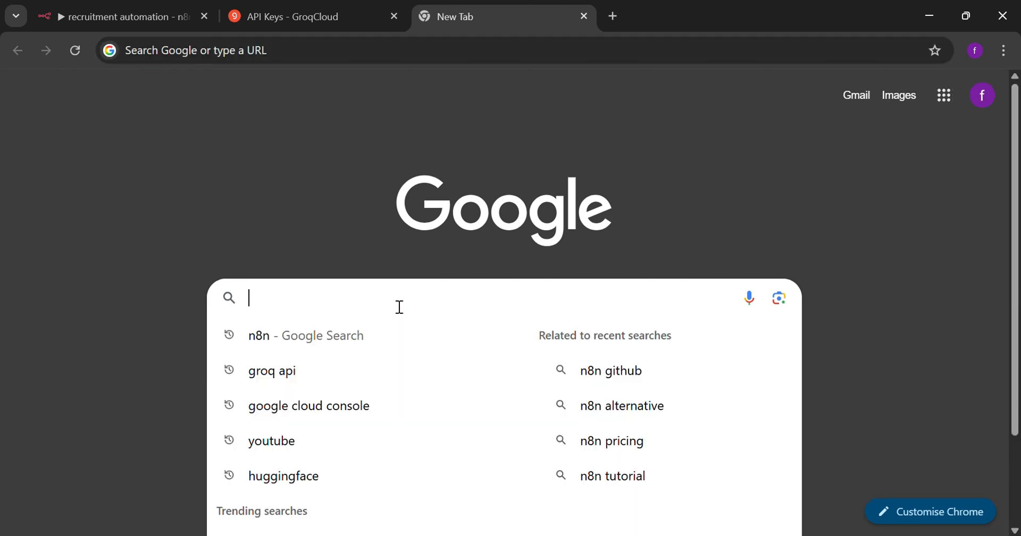
pyautogui.write('g')
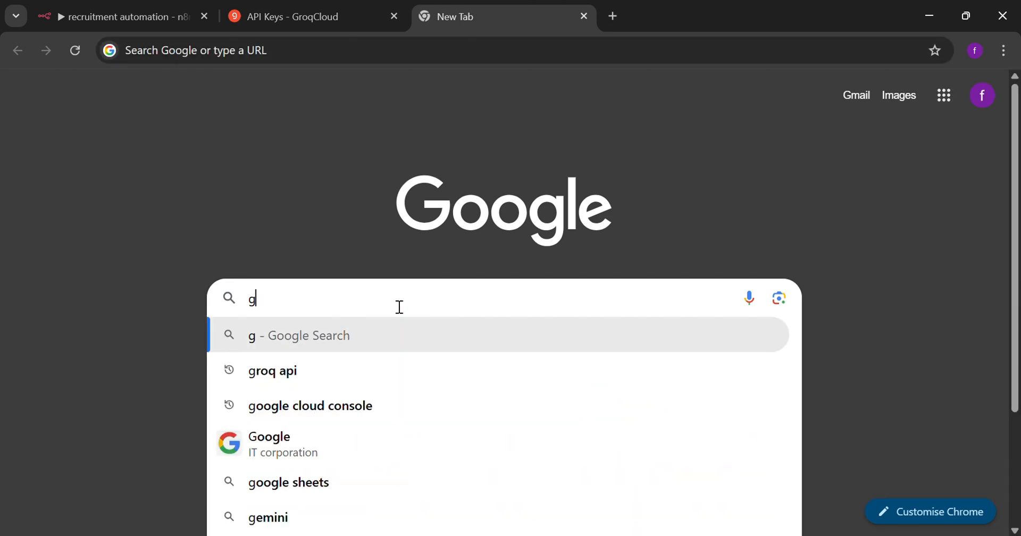
pyautogui.write('ogo')
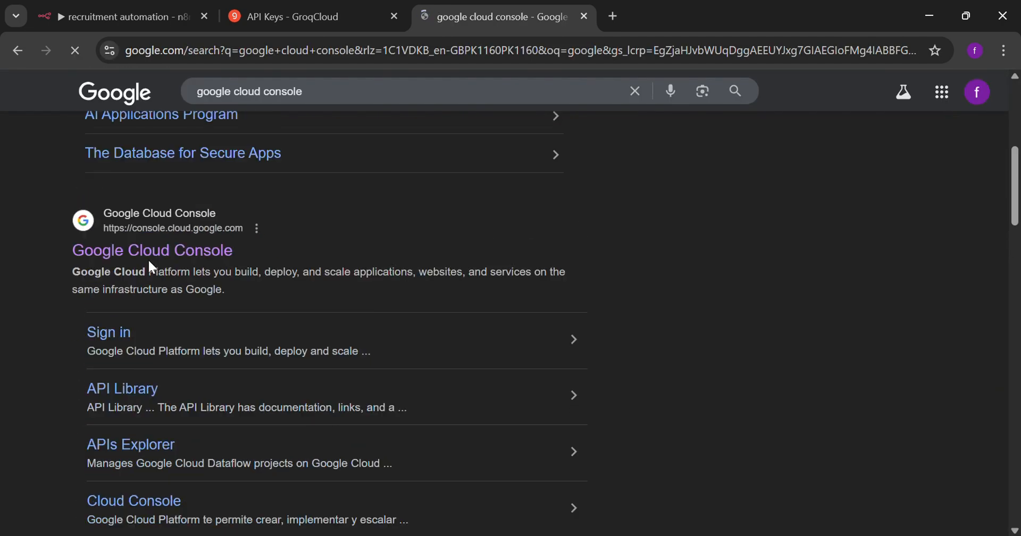
pyautogui.click(152, 250)
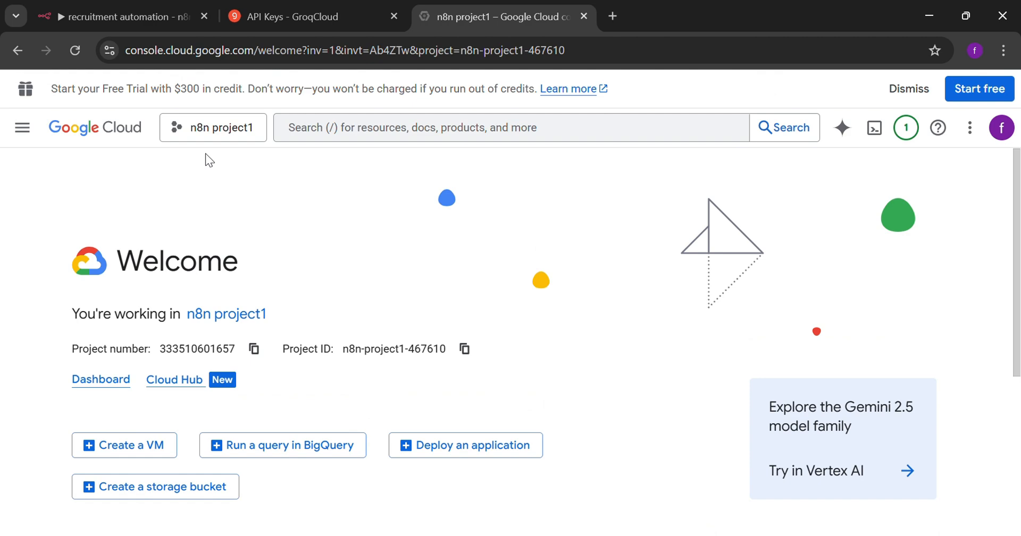
pyautogui.moveTo(213, 127)
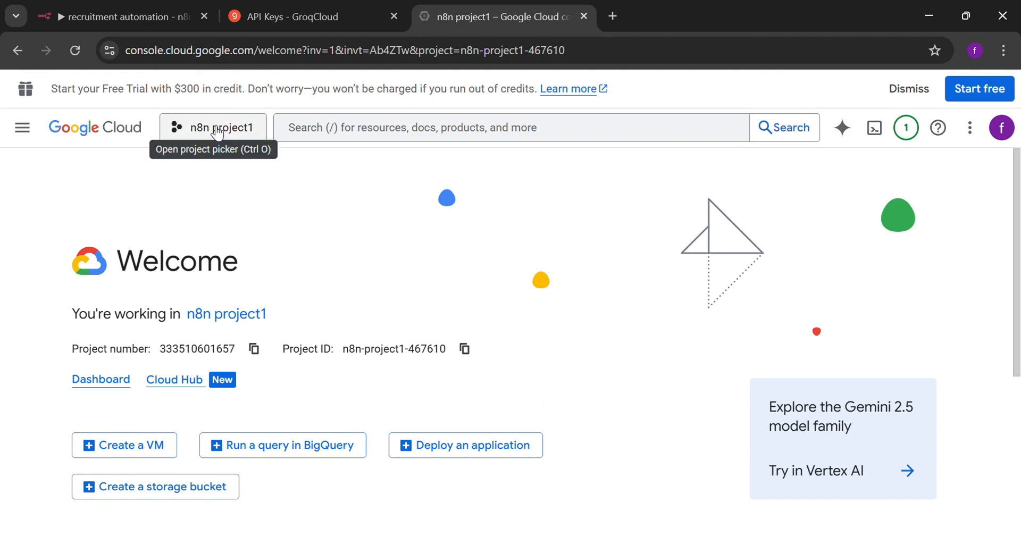
pyautogui.click(214, 127)
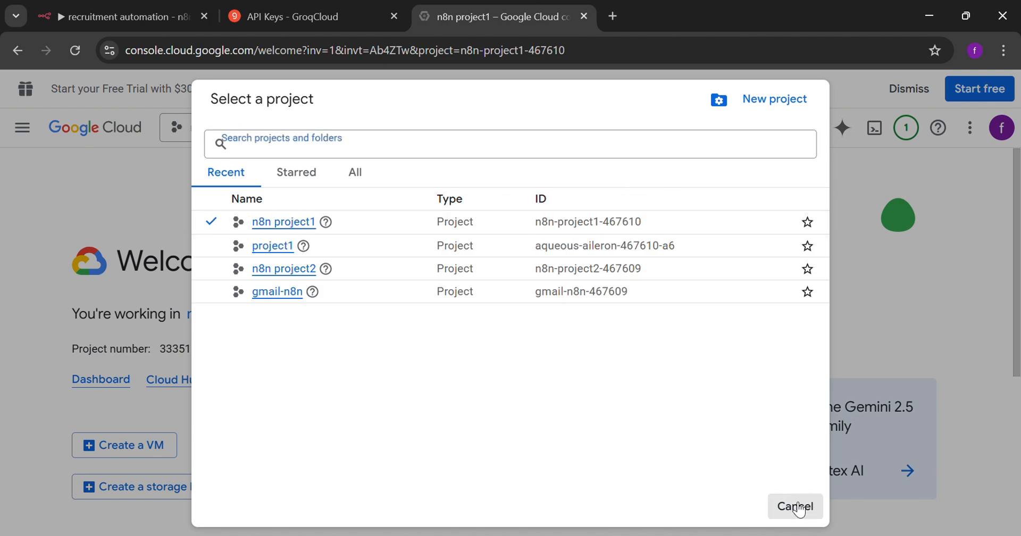
# Close the project picker and go to the APIs & Services OAuth consent screen.
pyautogui.click(795, 506)
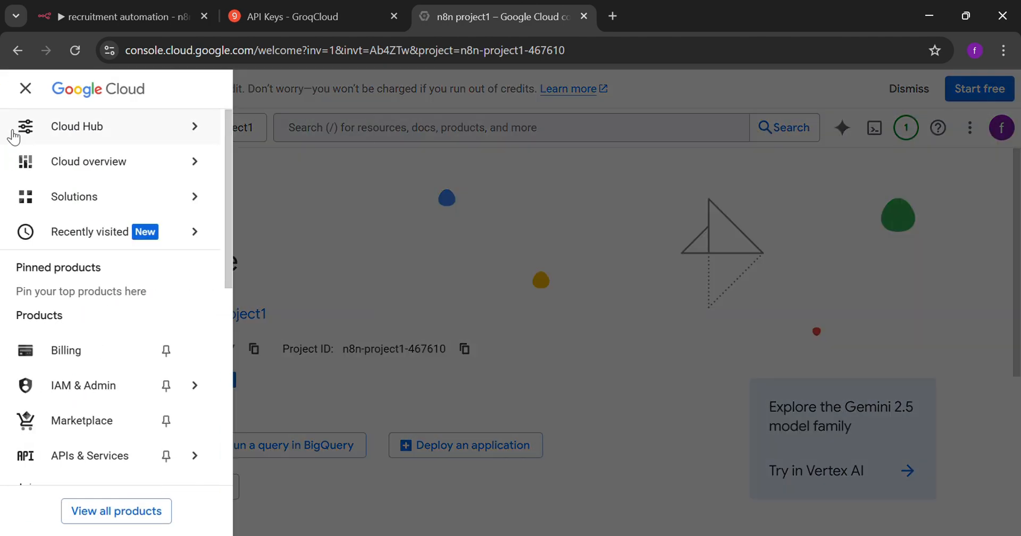
pyautogui.click(77, 127)
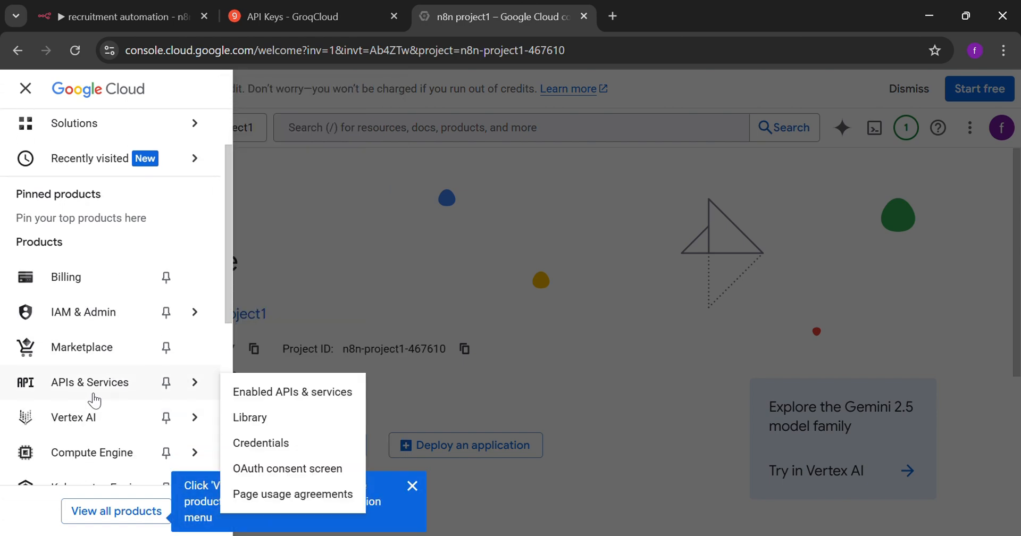
pyautogui.moveTo(256, 473)
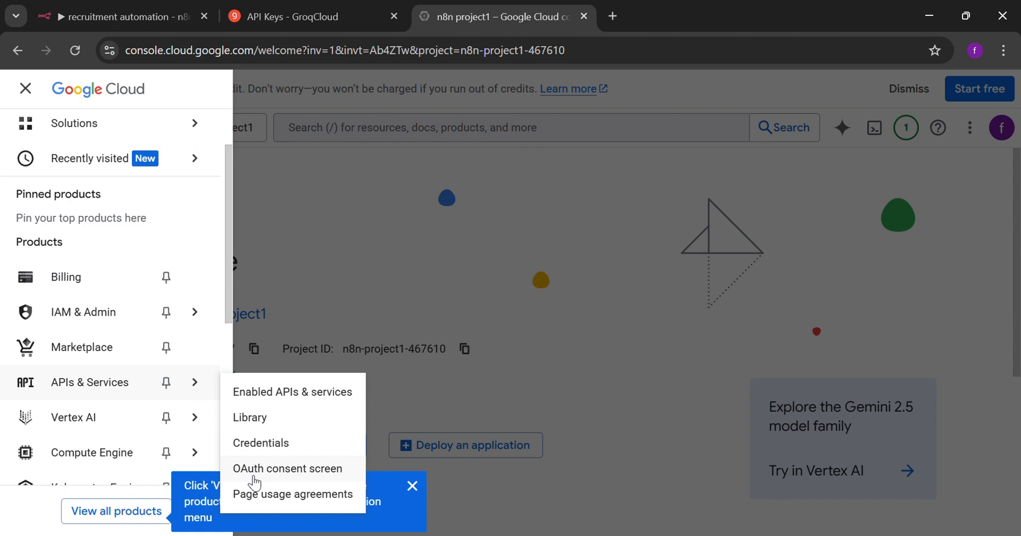
pyautogui.click(287, 469)
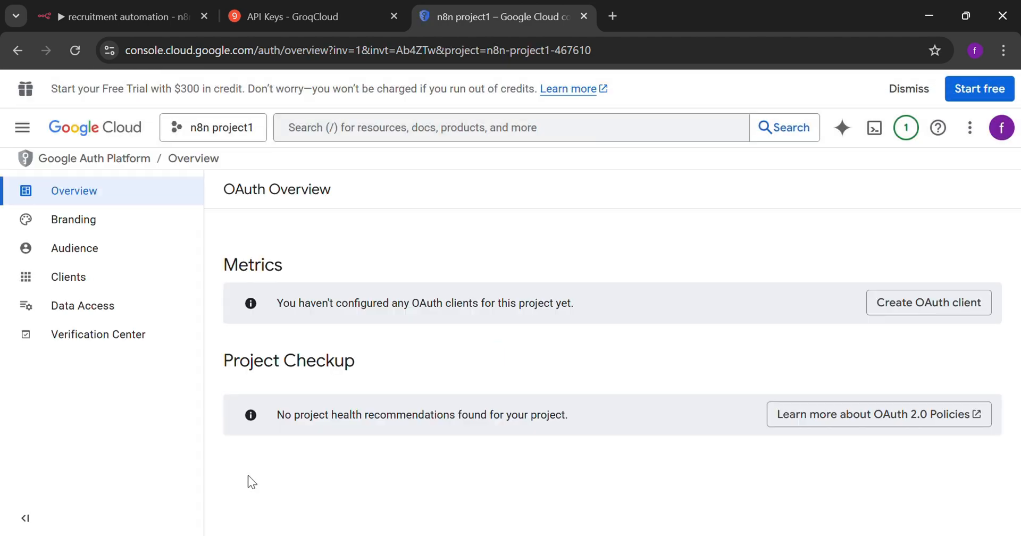
# Search 'google sheet' and enable the Google Sheets API, then the Drive API.
pyautogui.write('google sheet')
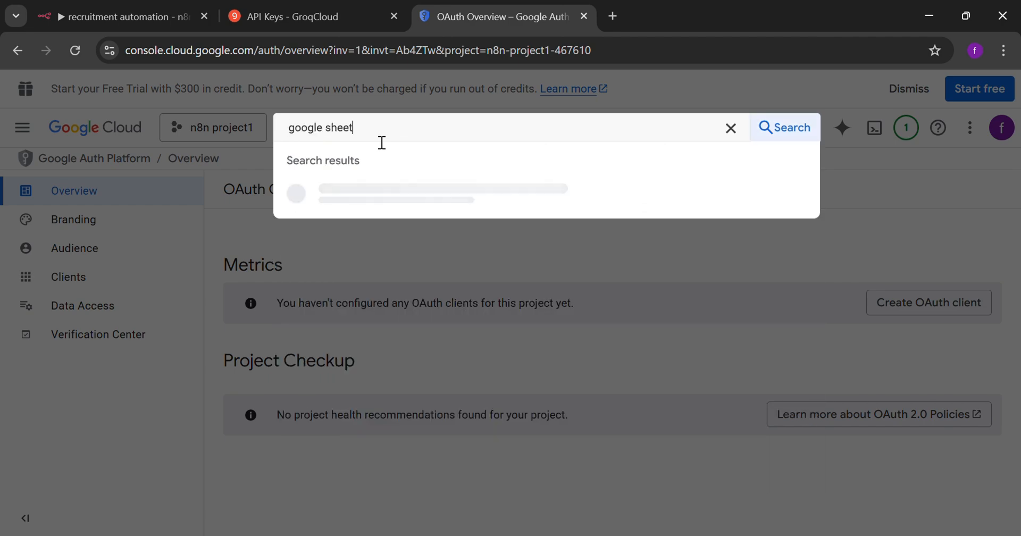
pyautogui.click(443, 189)
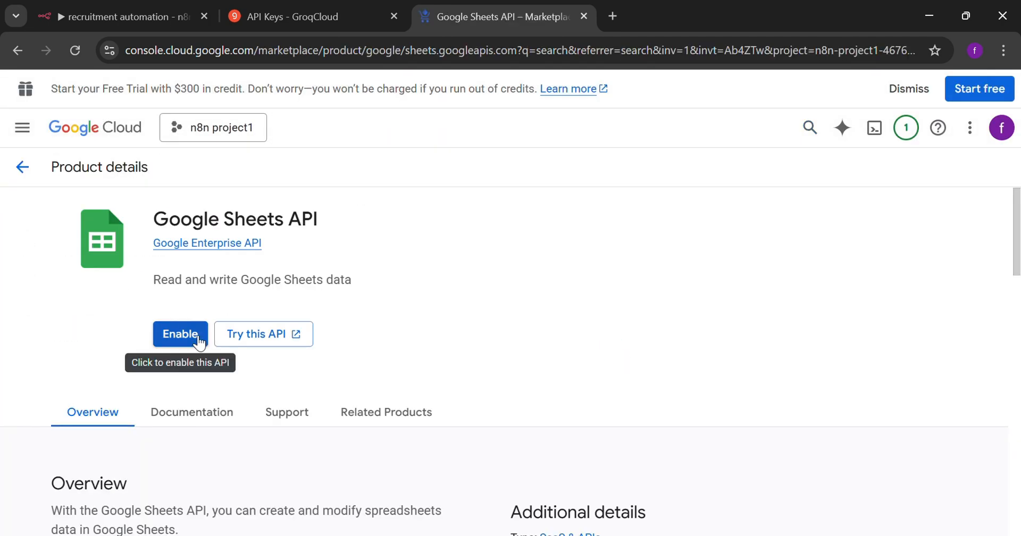
pyautogui.click(179, 334)
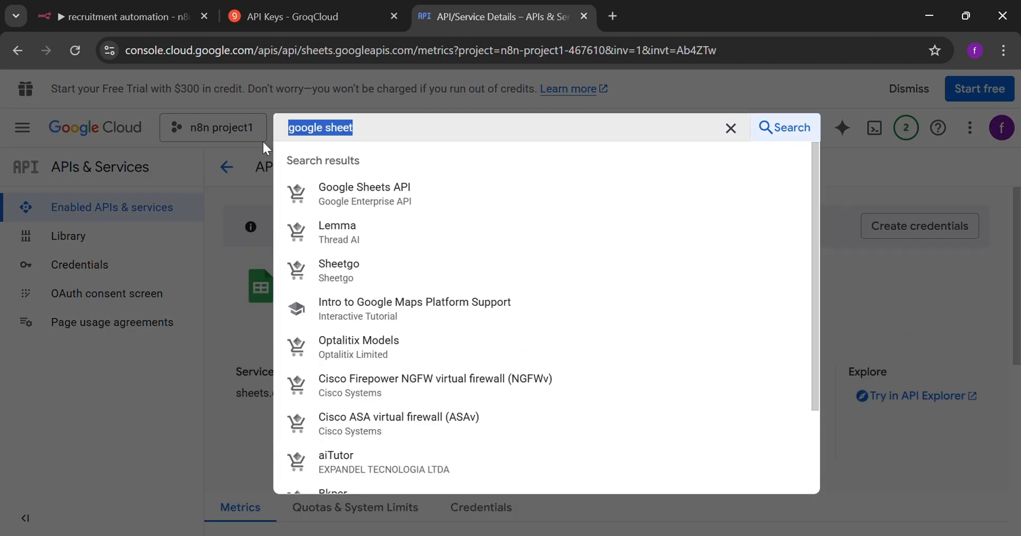
pyautogui.write('dr')
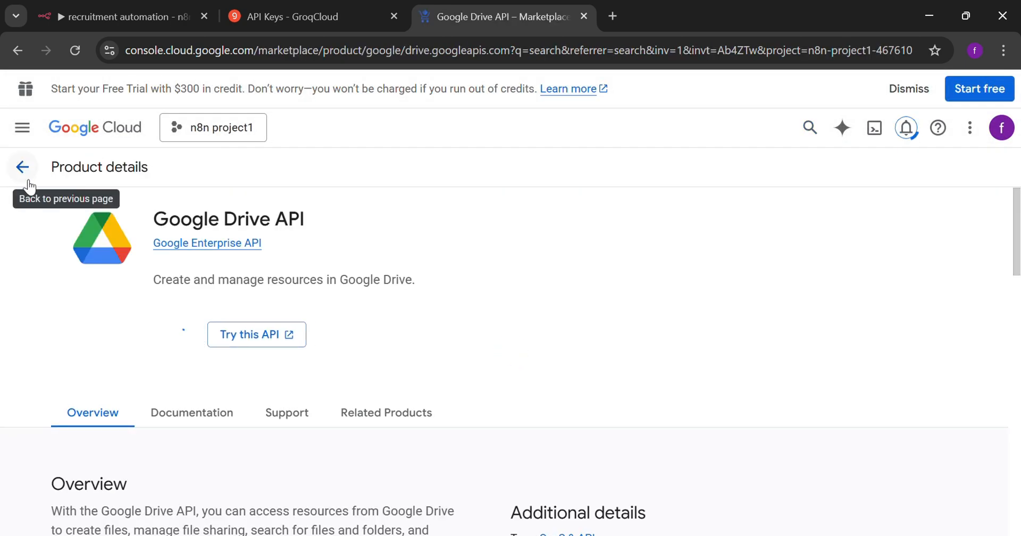
pyautogui.click(23, 168)
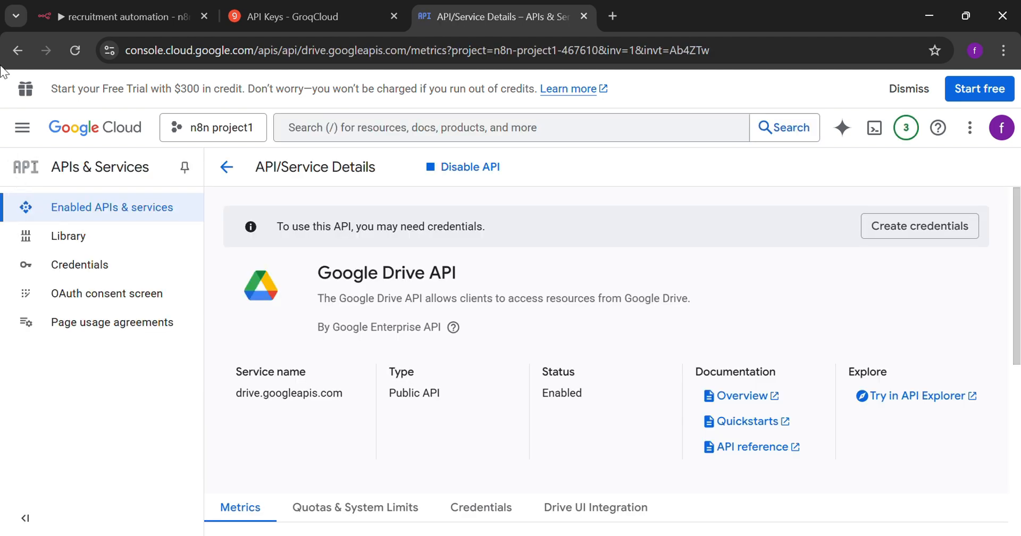
pyautogui.moveTo(67, 236)
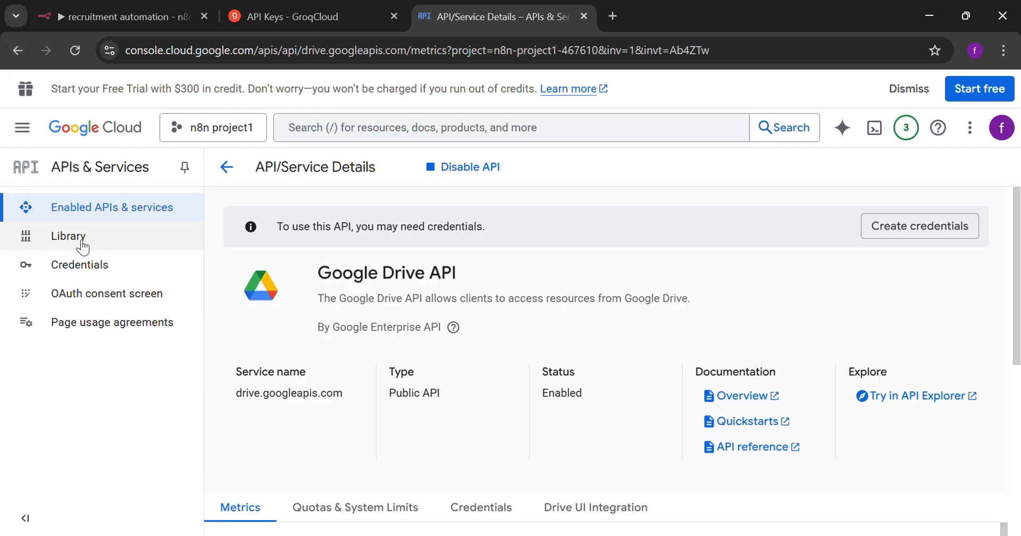
# Open the Data Access page of the OAuth consent settings.
pyautogui.click(106, 293)
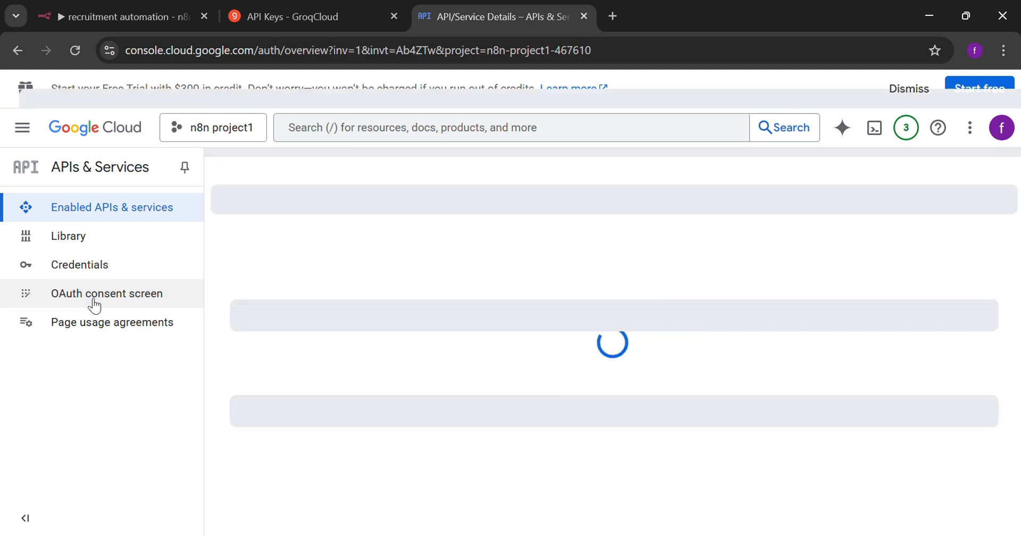
pyautogui.click(107, 293)
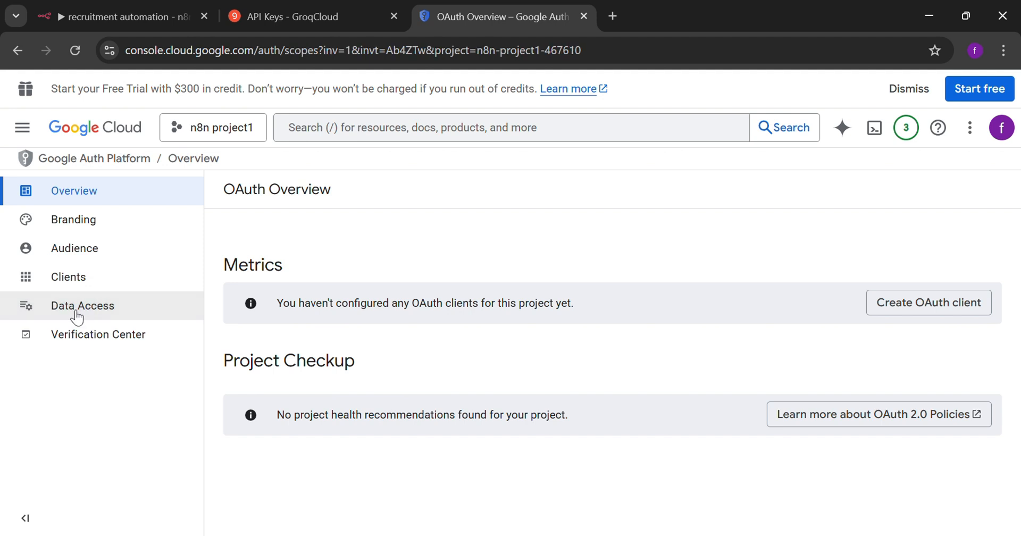
pyautogui.click(82, 305)
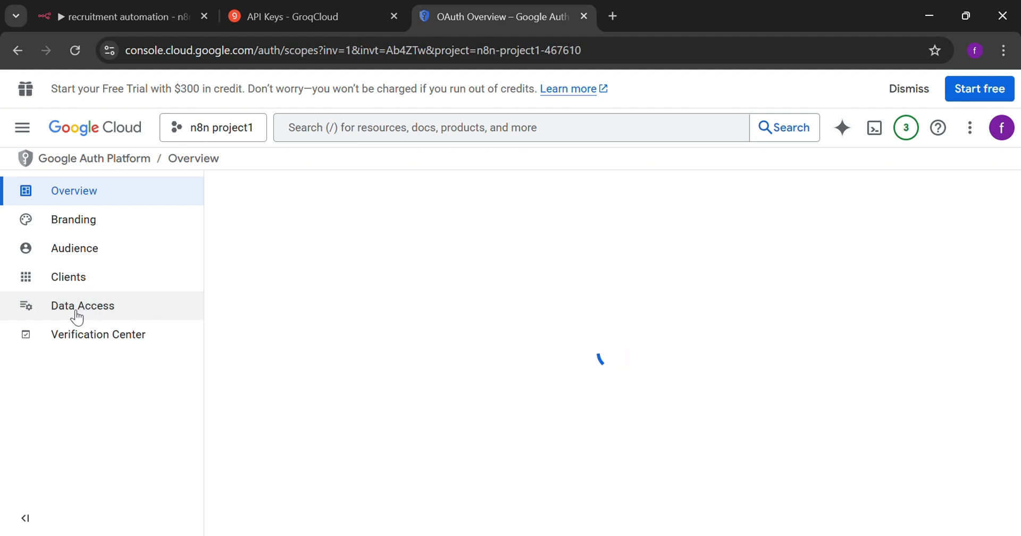
pyautogui.click(82, 305)
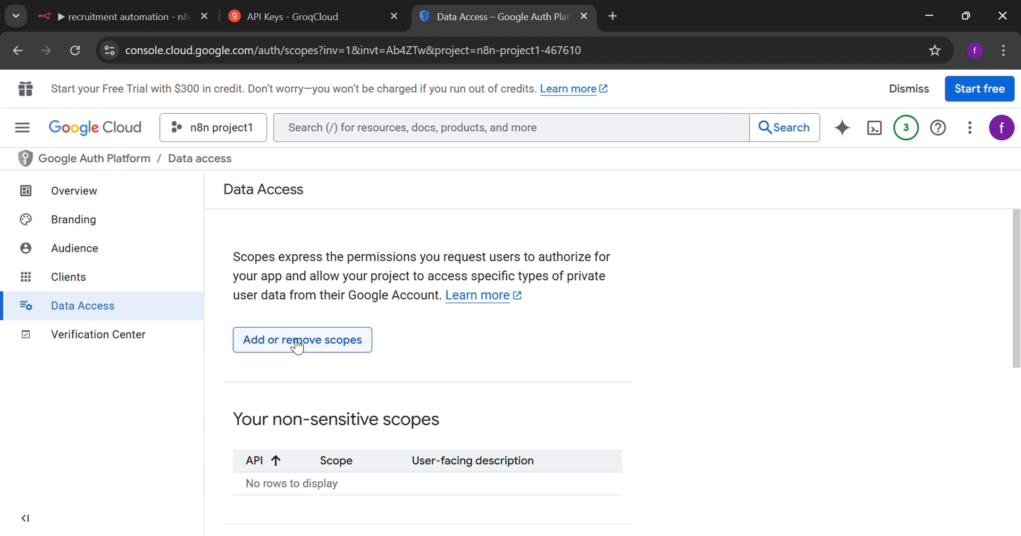
# Add the Drive, userinfo and gmail.readonly scopes and save the changes.
pyautogui.click(302, 339)
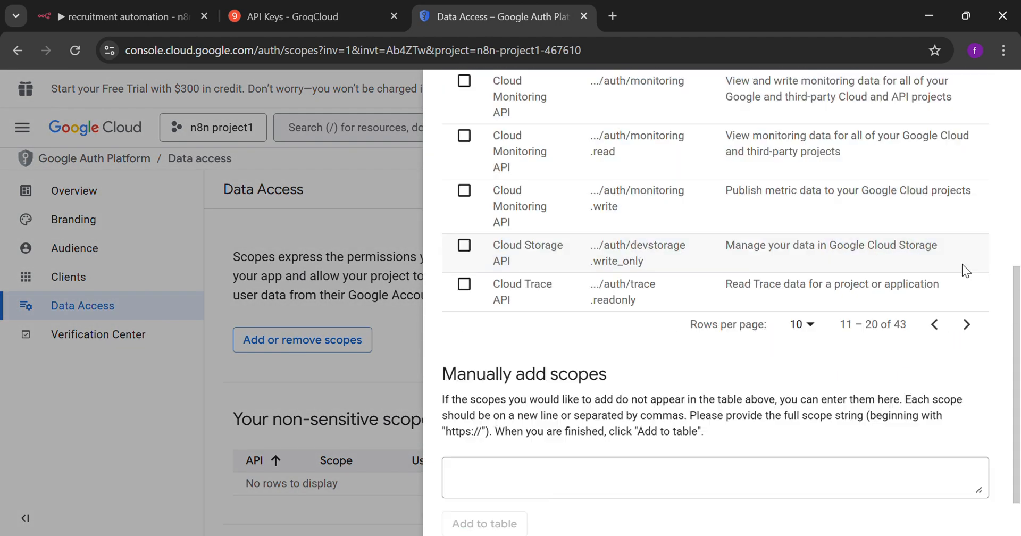
pyautogui.click(967, 325)
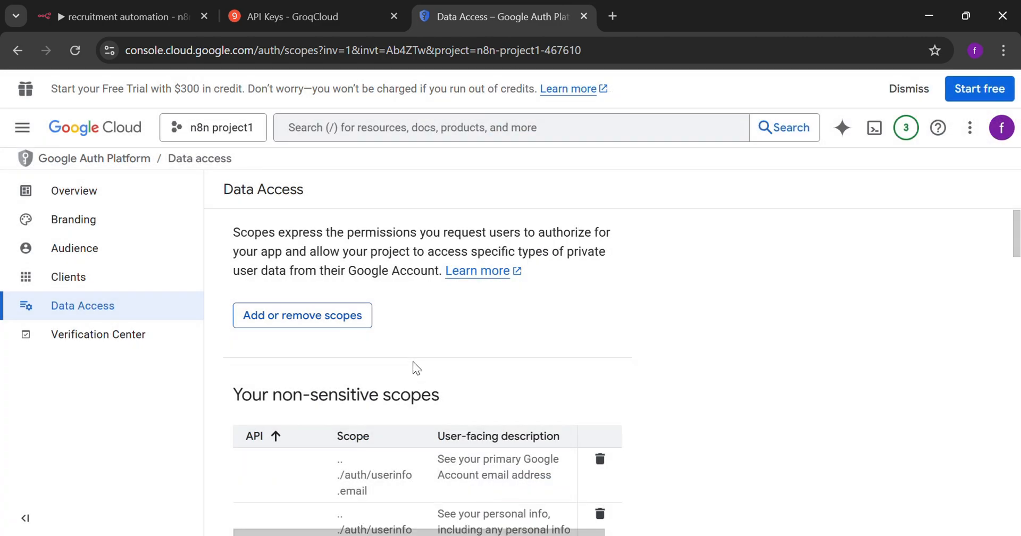
pyautogui.scroll(-3)
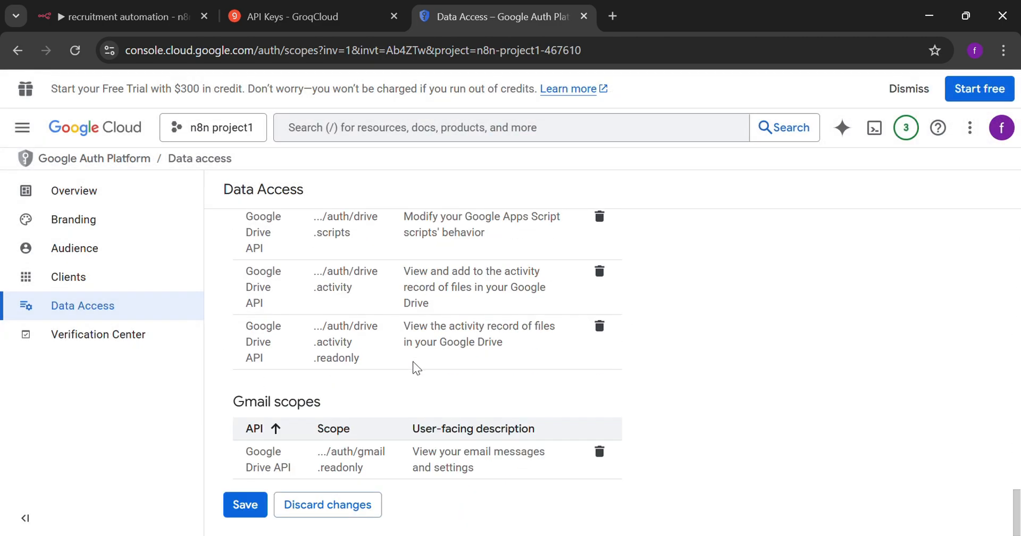
pyautogui.click(245, 505)
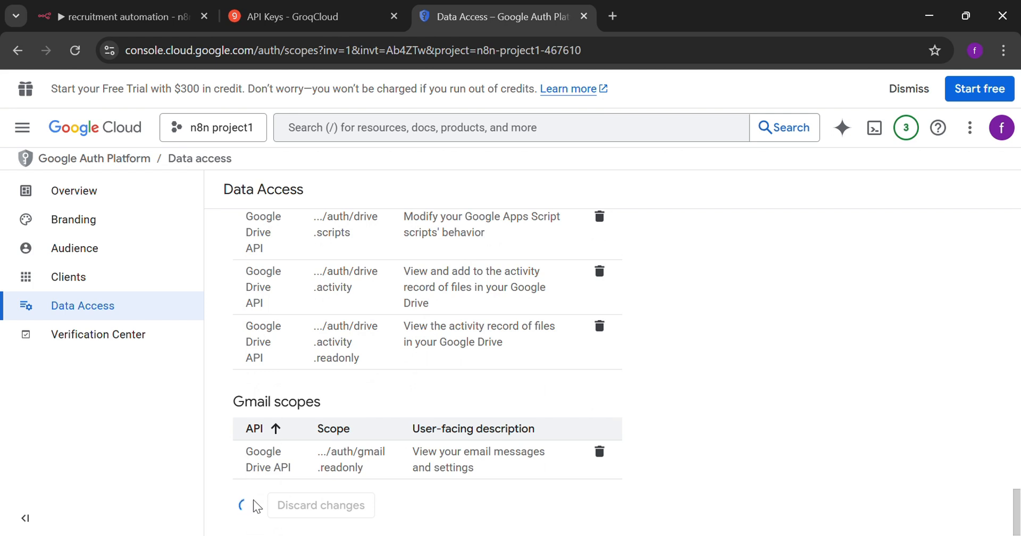
pyautogui.click(245, 505)
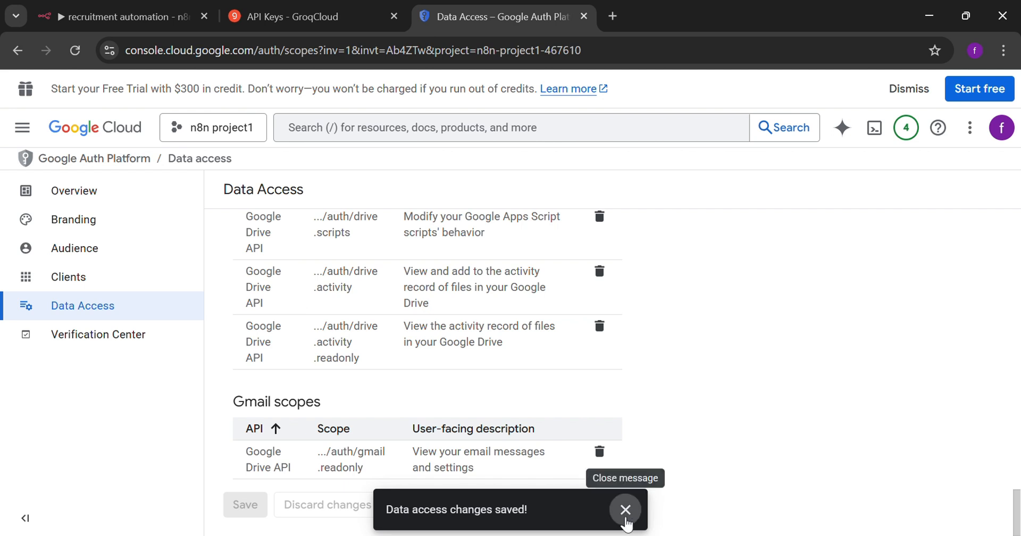
pyautogui.click(624, 510)
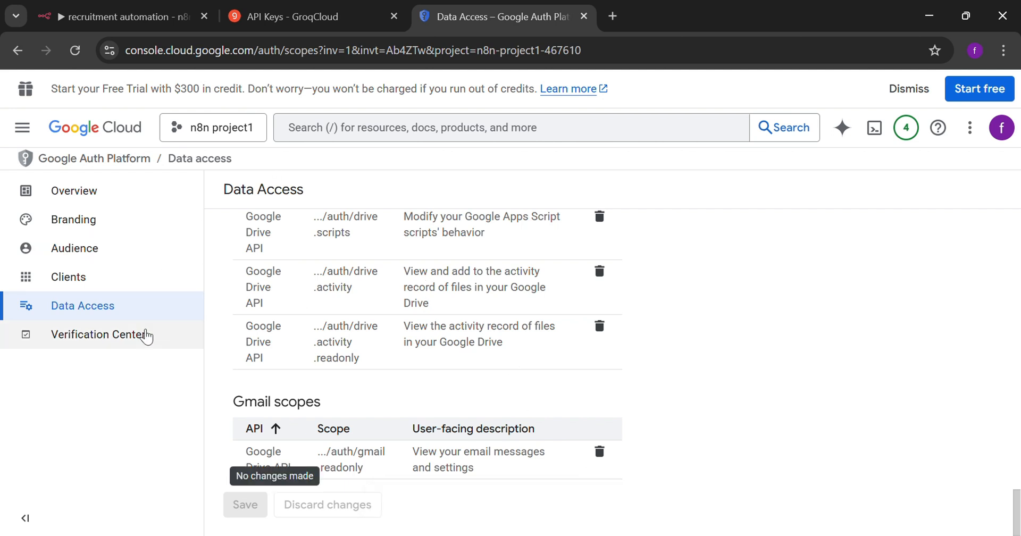
pyautogui.click(75, 249)
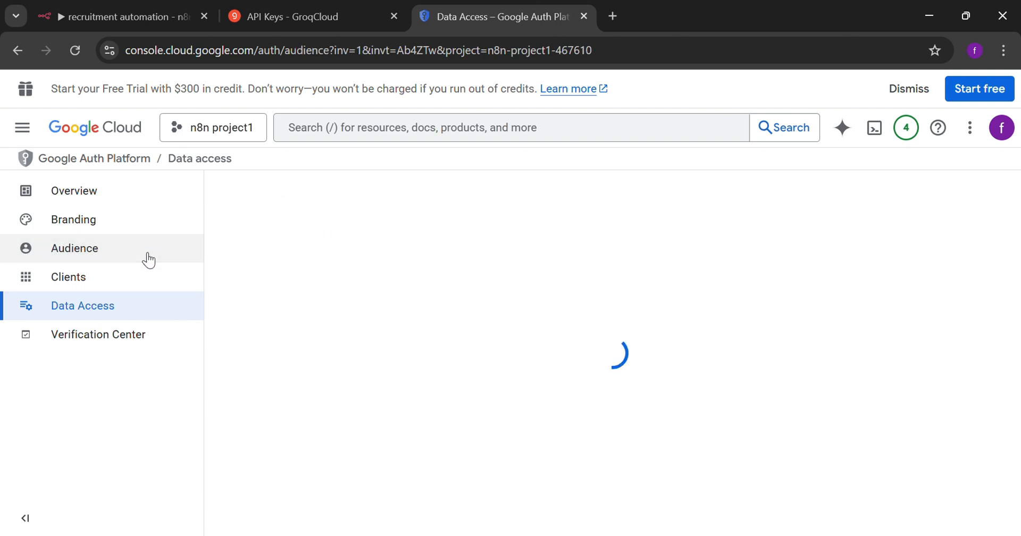
pyautogui.click(74, 249)
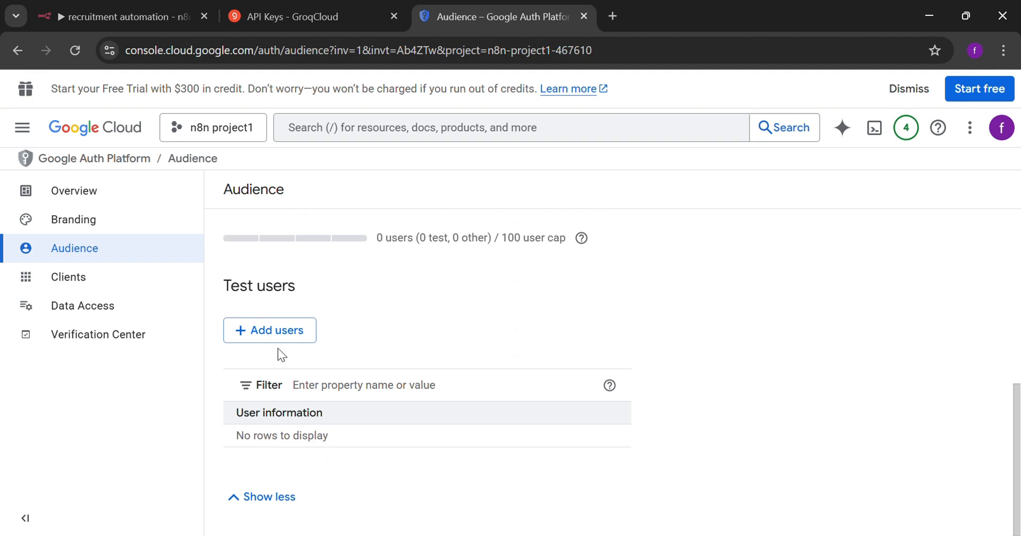
pyautogui.click(270, 330)
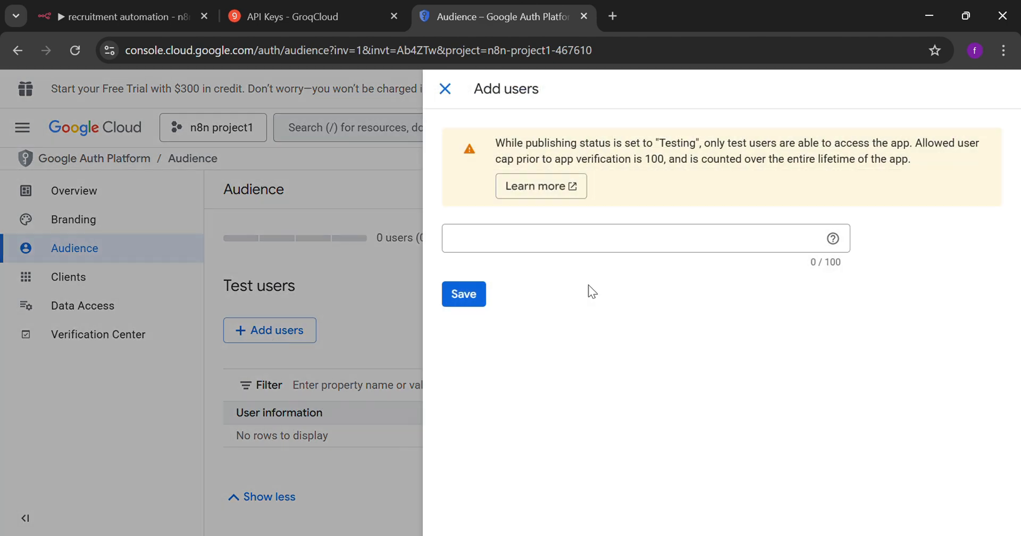
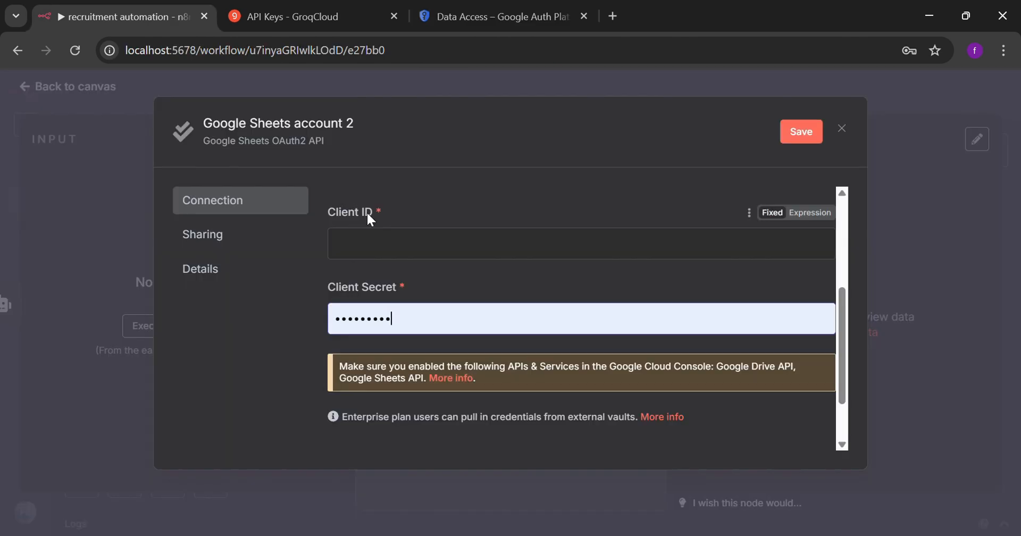
pyautogui.click(502, 16)
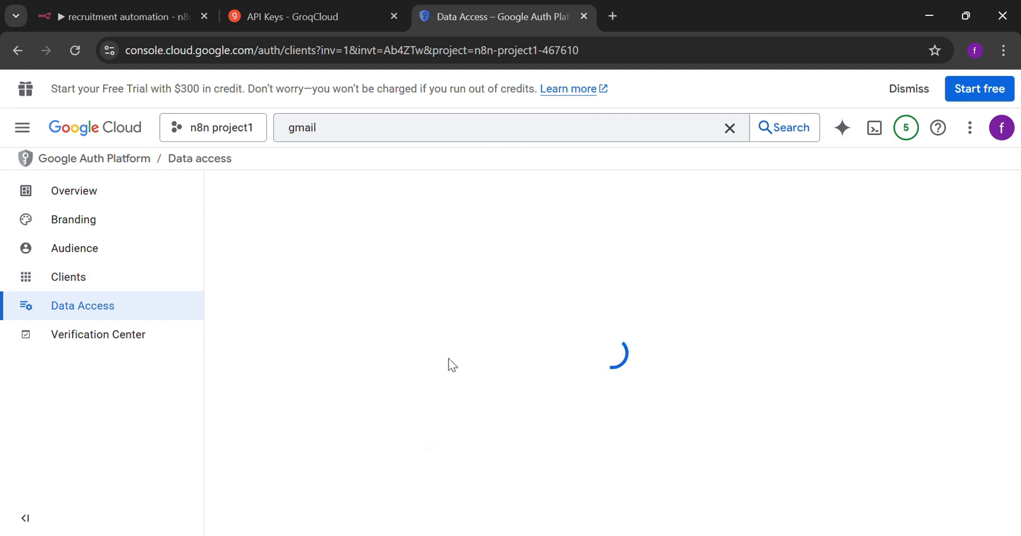
# Create a Web application OAuth client named 'project' and bring its credentials to n8n.
pyautogui.click(68, 277)
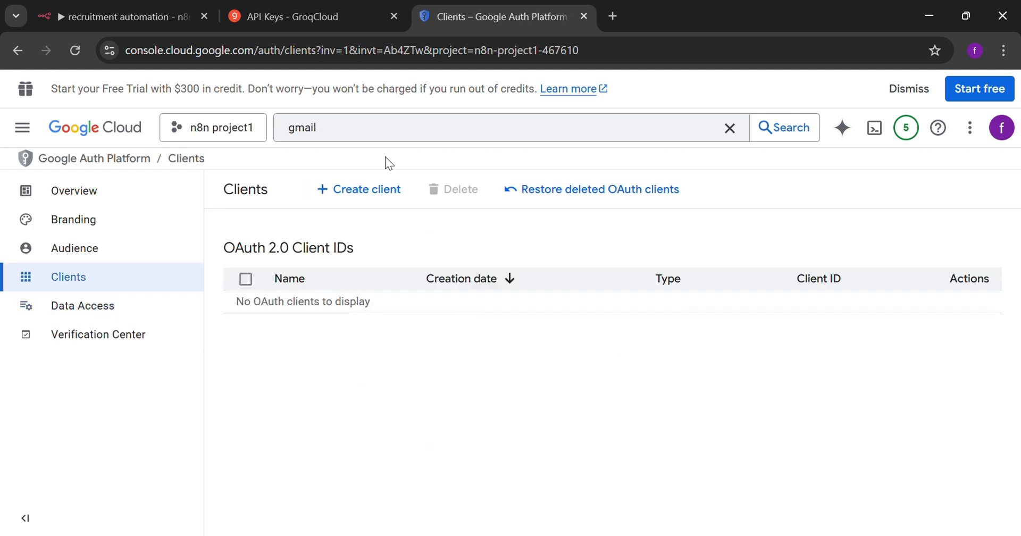
pyautogui.click(358, 189)
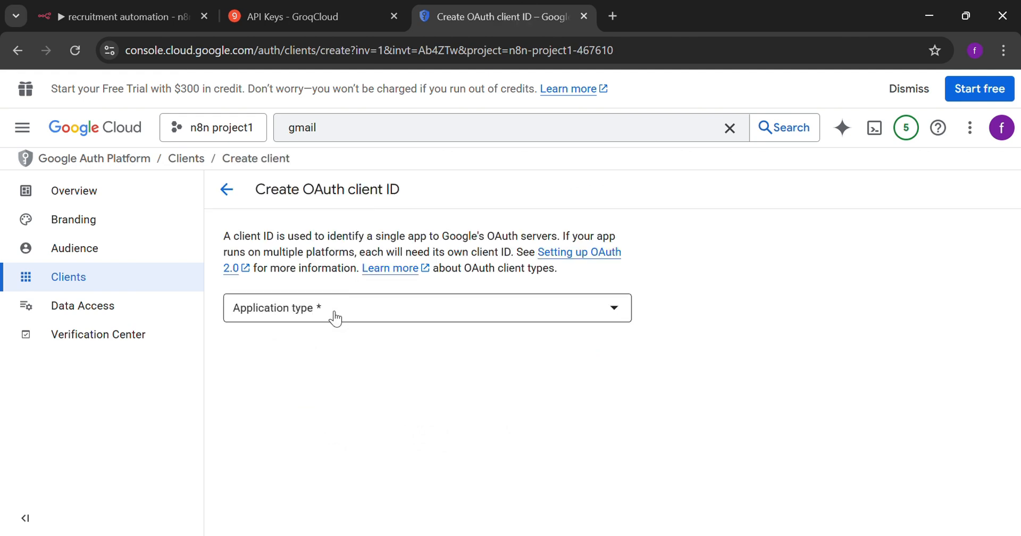
pyautogui.click(427, 307)
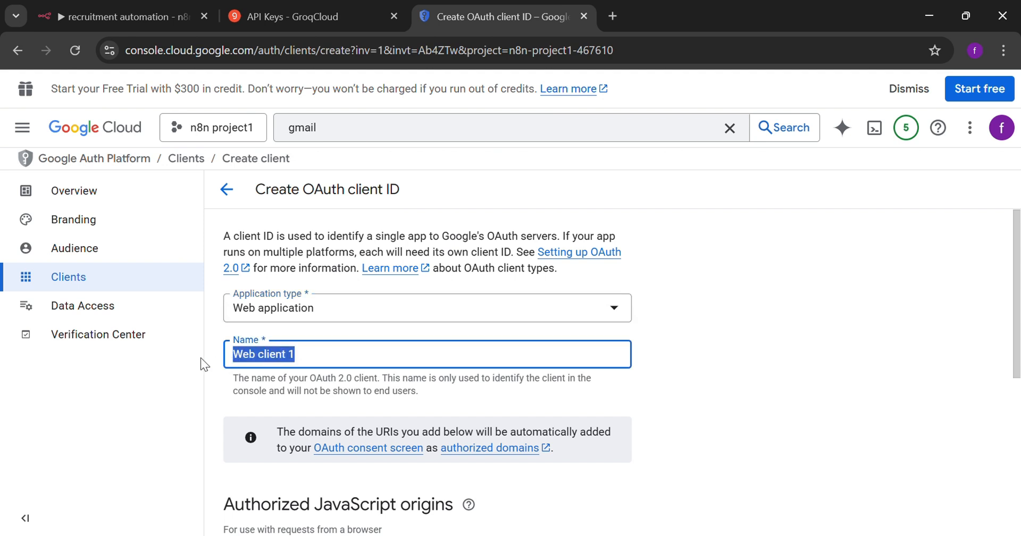
pyautogui.write('project')
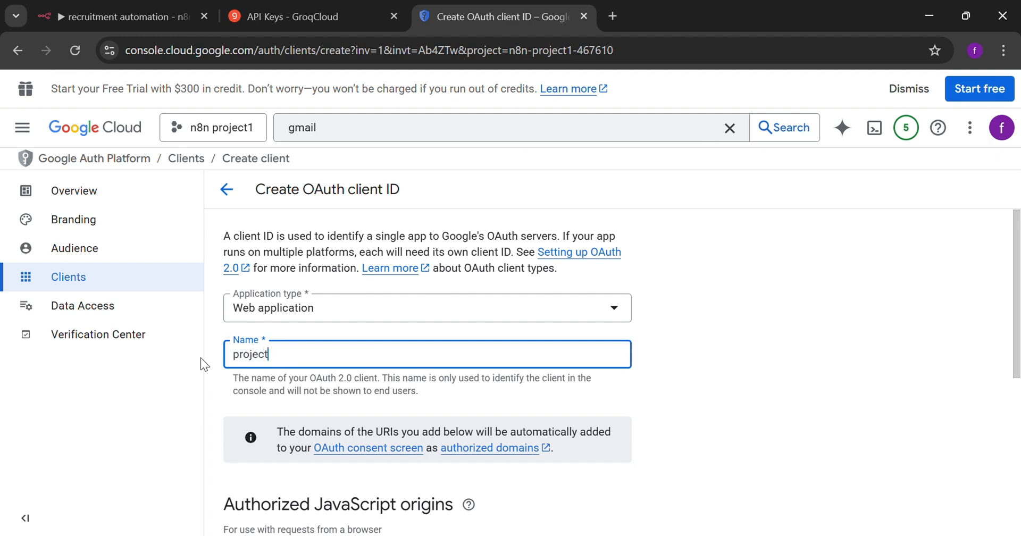
pyautogui.scroll(-3)
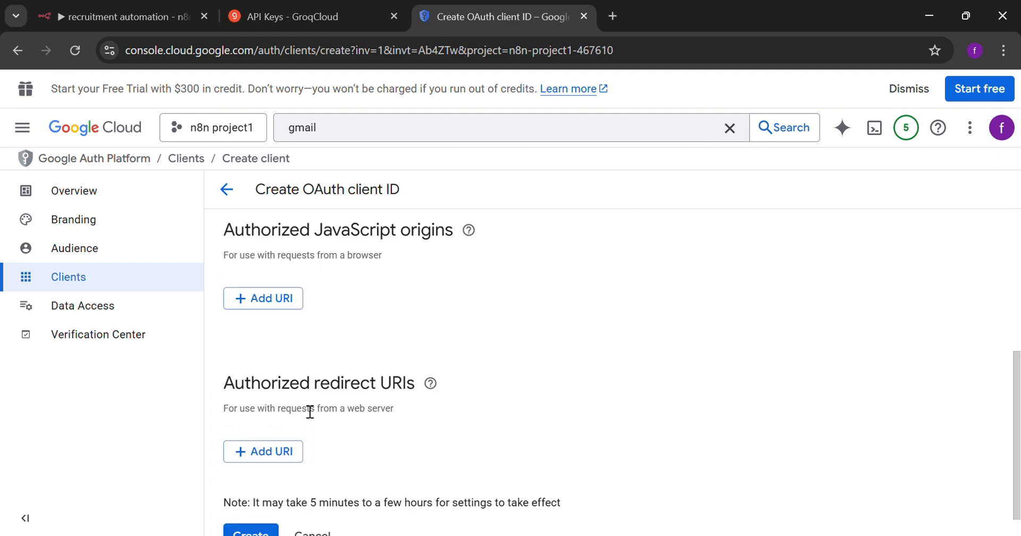
pyautogui.click(251, 531)
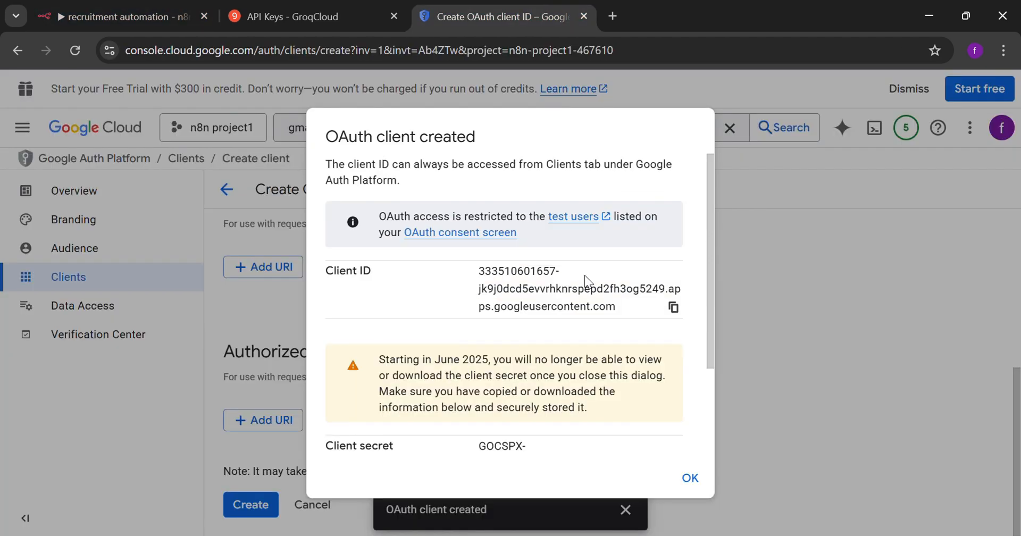
pyautogui.click(117, 16)
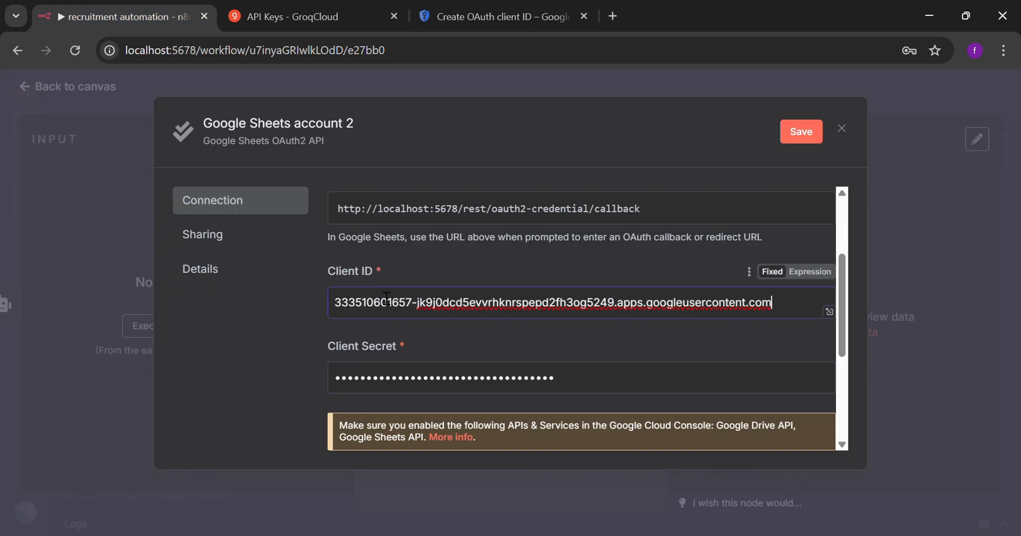
pyautogui.click(500, 16)
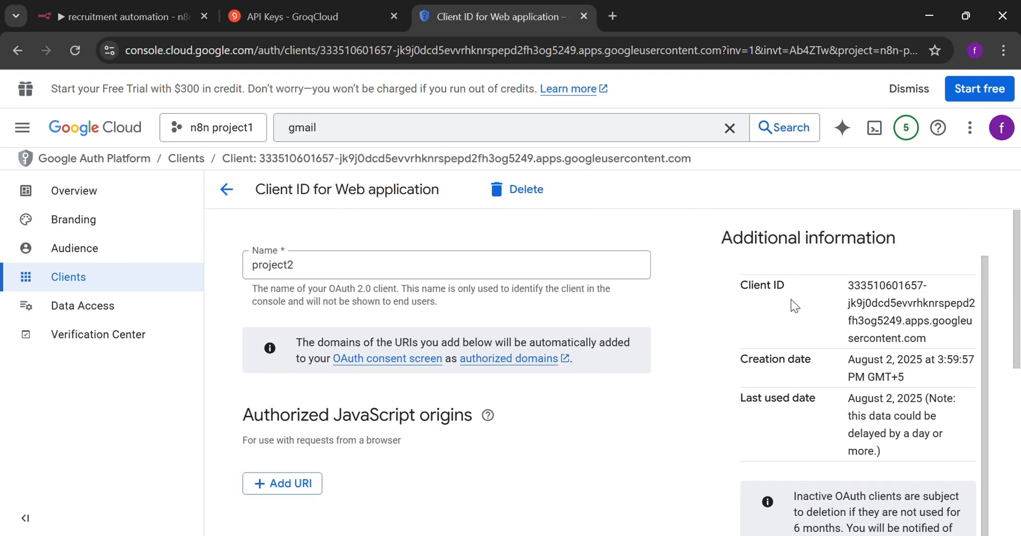
pyautogui.scroll(-3)
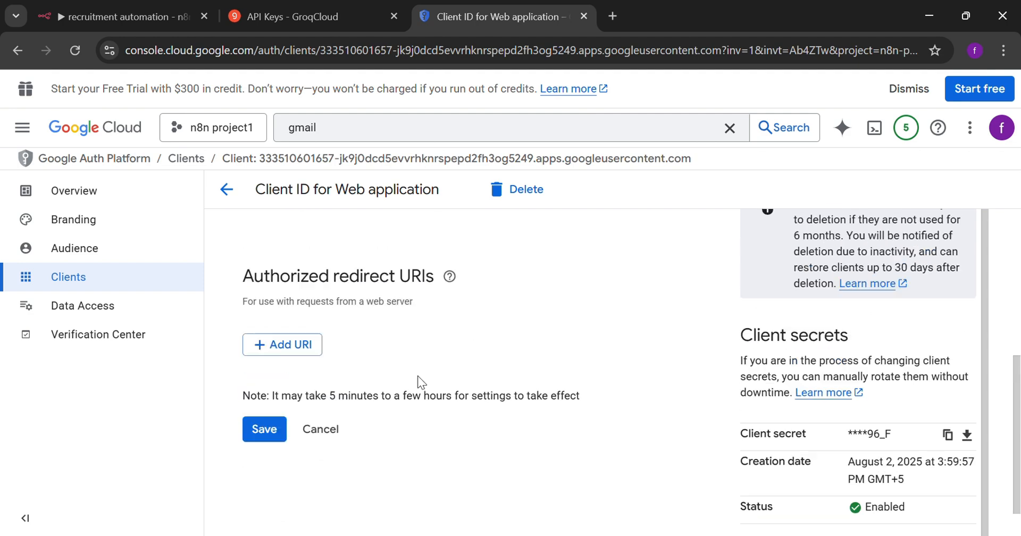
pyautogui.scroll(-3)
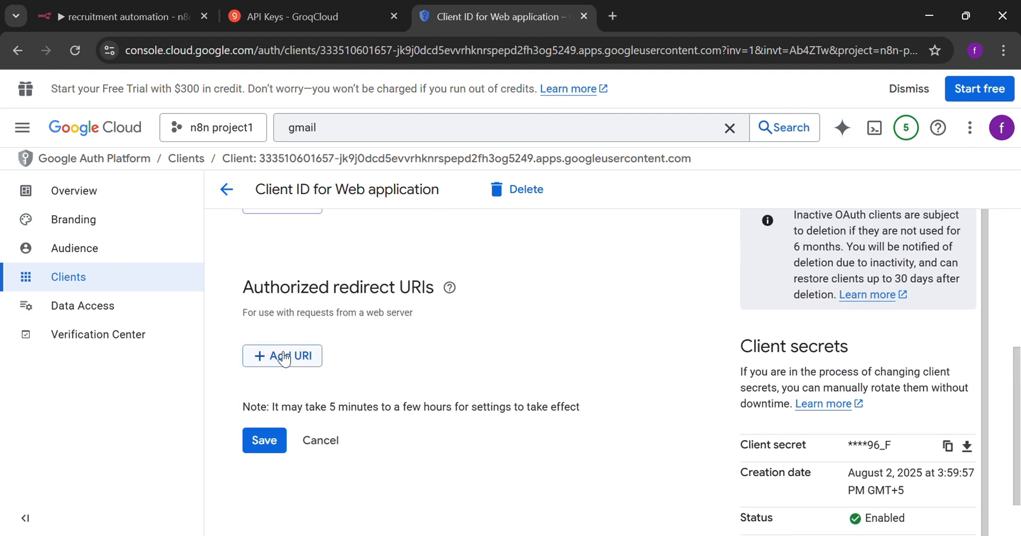
pyautogui.click(117, 16)
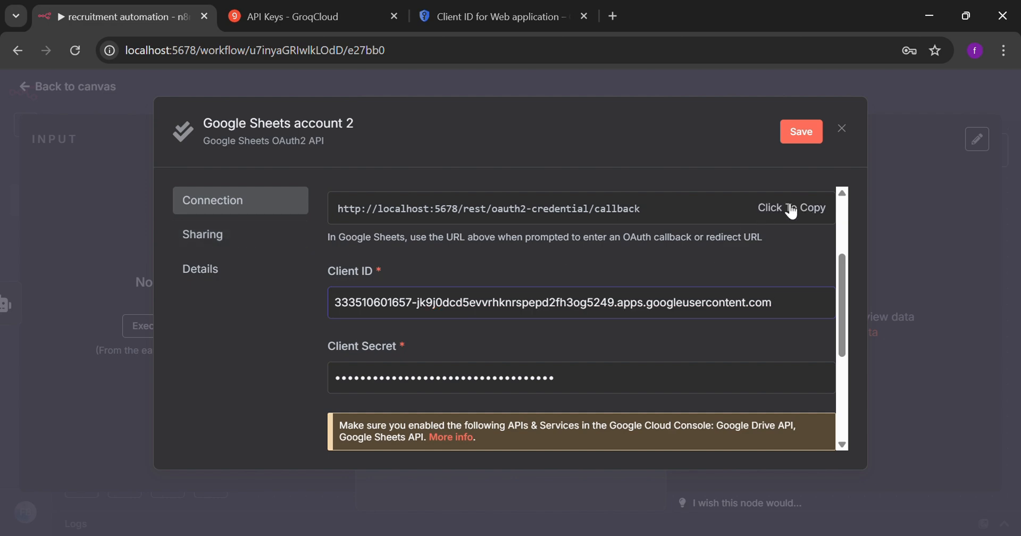
pyautogui.click(502, 16)
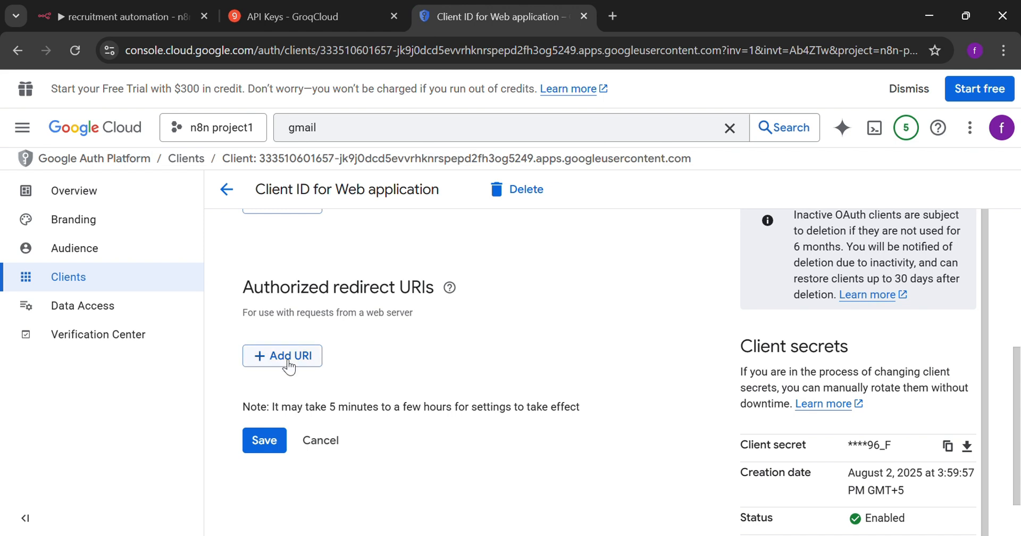
pyautogui.click(282, 356)
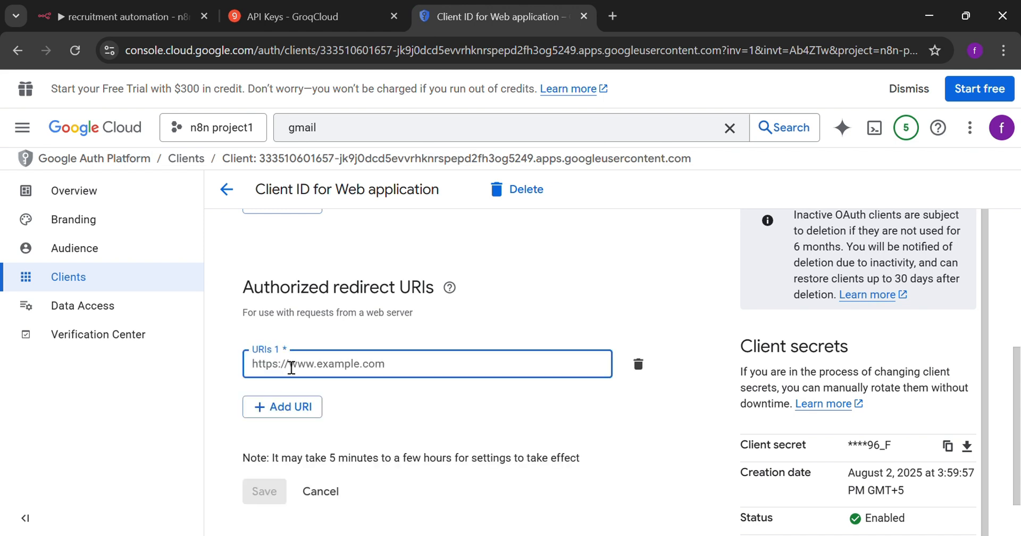
pyautogui.write('http://localhost:5678/rest/oauth2-credential/callback')
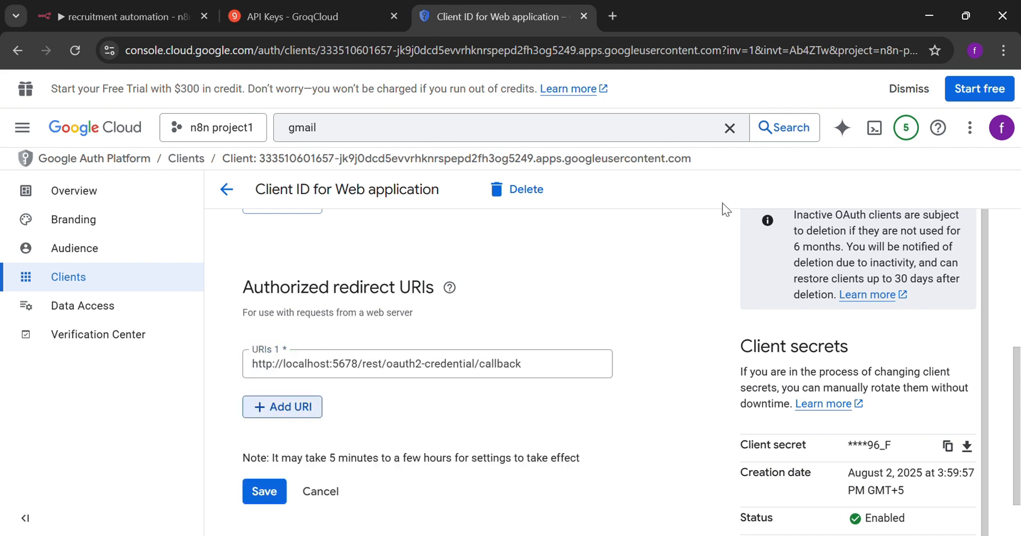
pyautogui.click(263, 491)
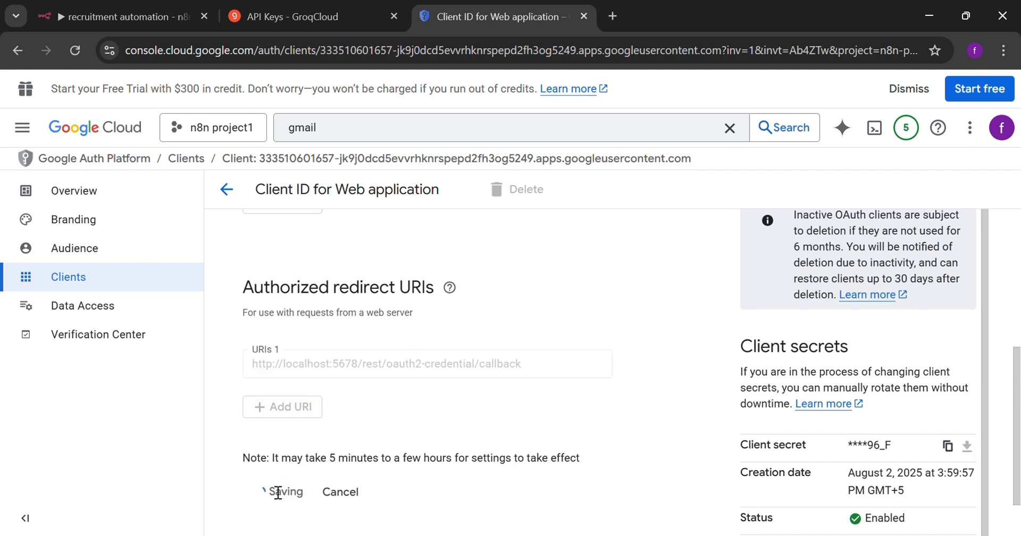
pyautogui.click(285, 492)
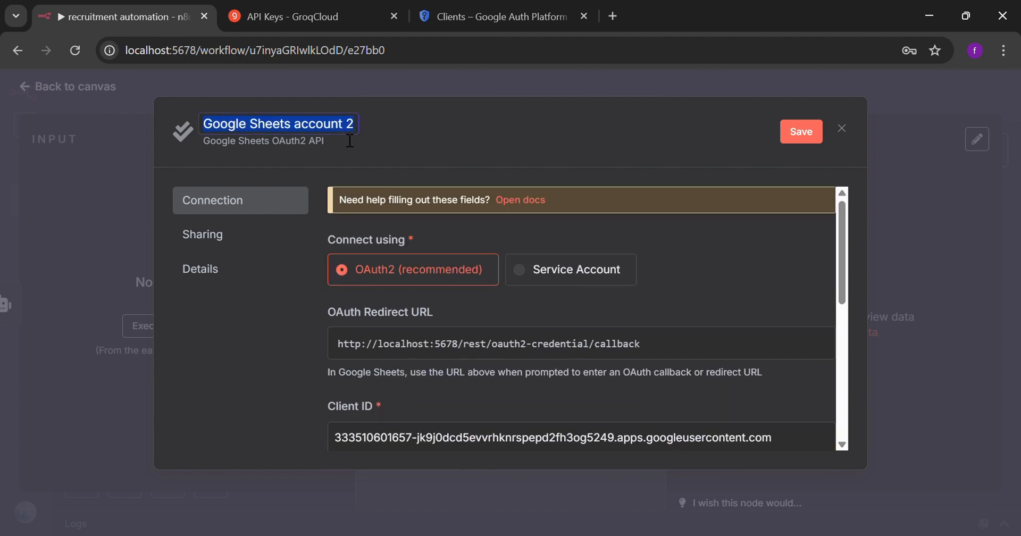
# Rename the credential 'recruitment automation', save it, and close without connecting.
pyautogui.write('recrut')
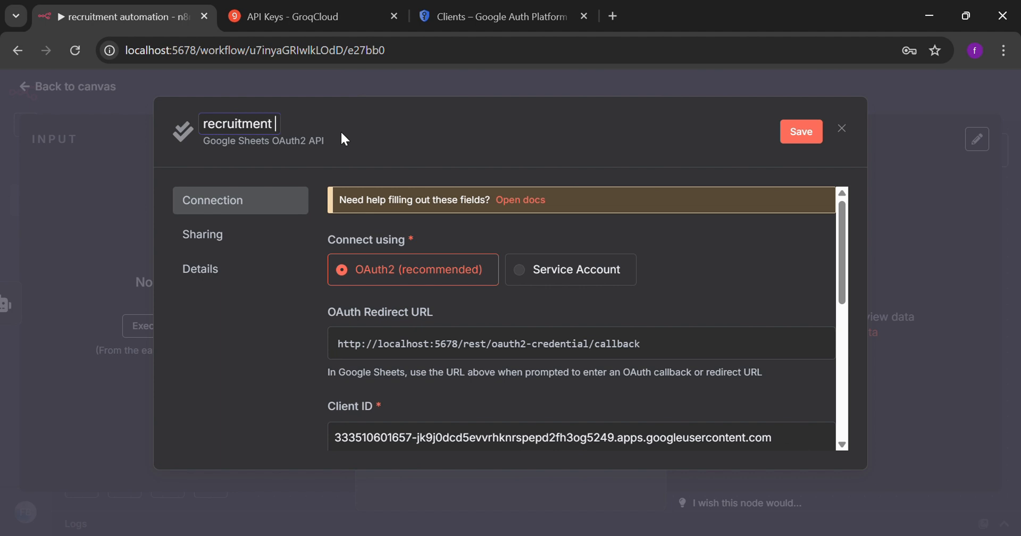
pyautogui.write('automation')
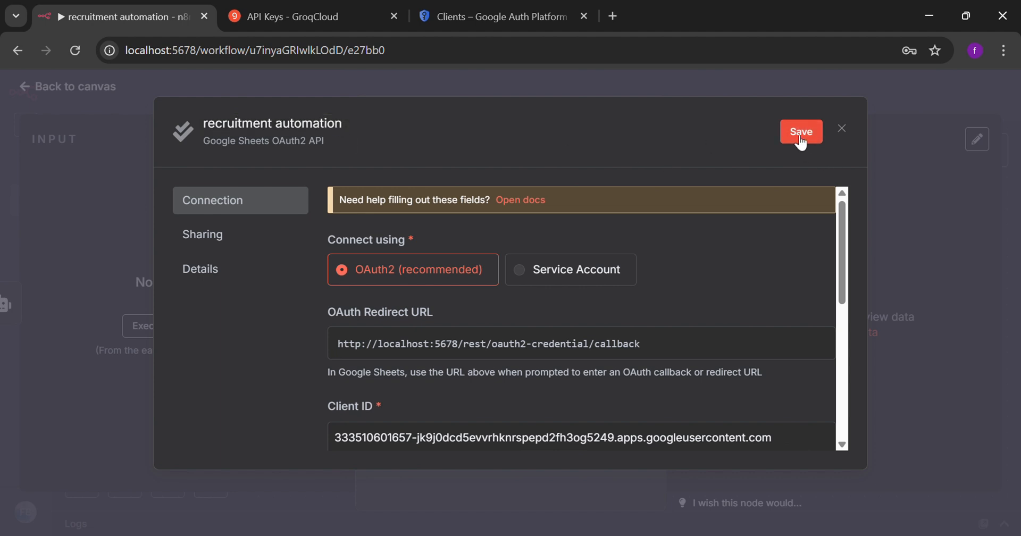
pyautogui.click(800, 131)
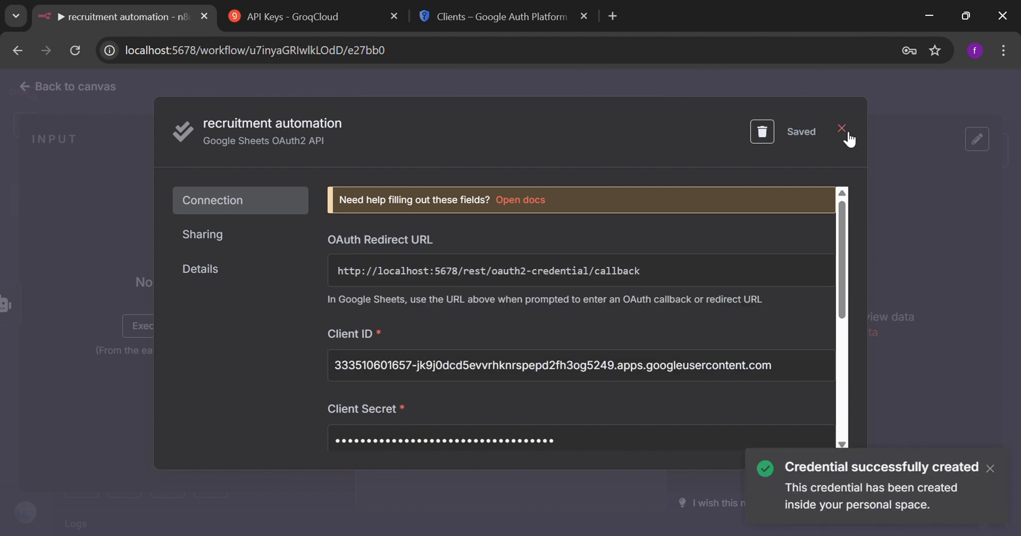
pyautogui.click(841, 128)
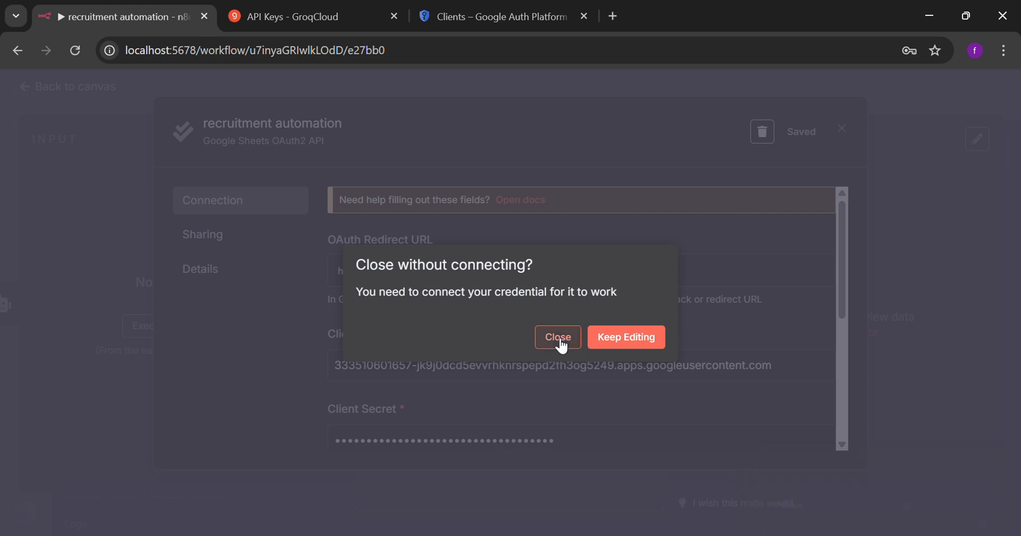
pyautogui.click(557, 337)
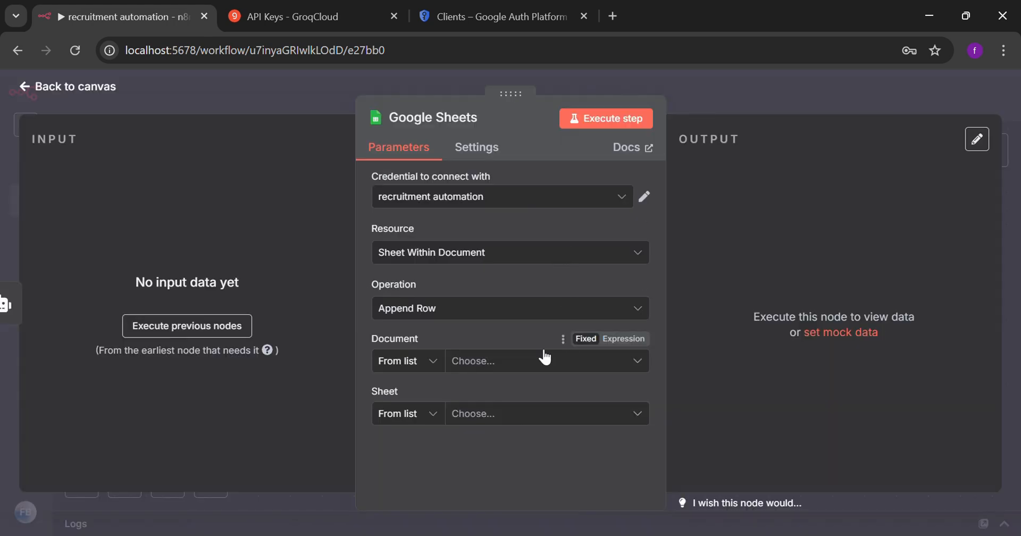
# Create a blank Google Sheets spreadsheet with 'name' as the first column header.
pyautogui.click(540, 362)
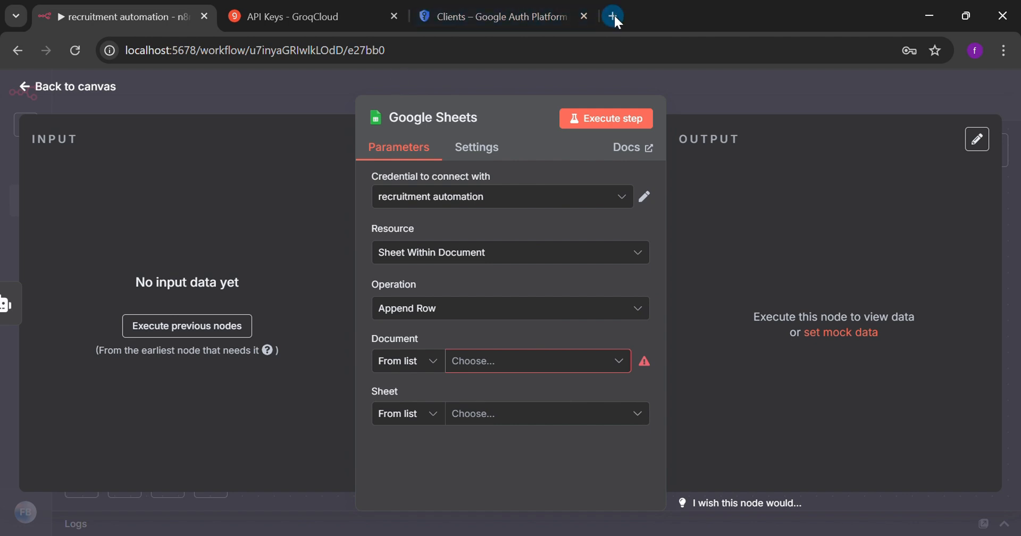
pyautogui.click(612, 15)
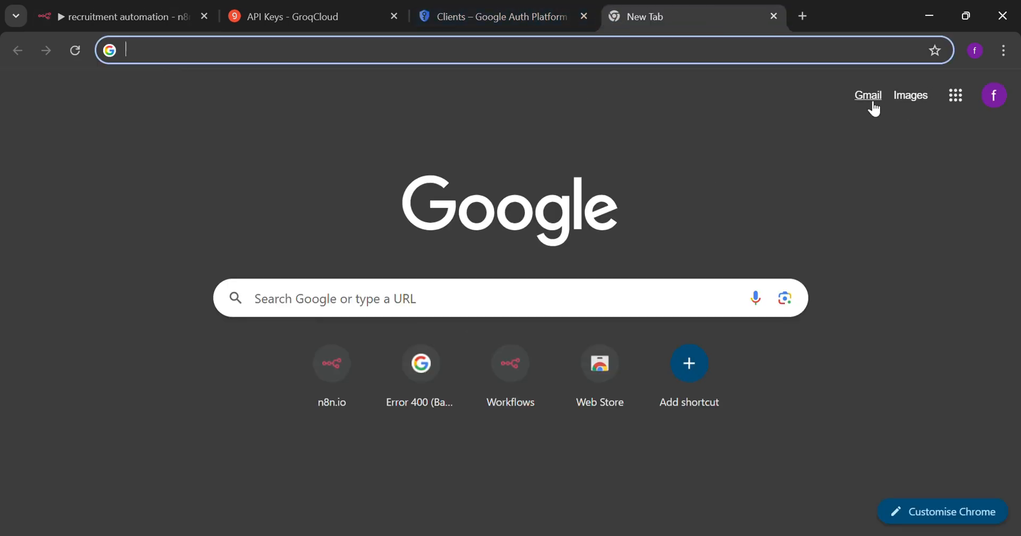
pyautogui.click(955, 95)
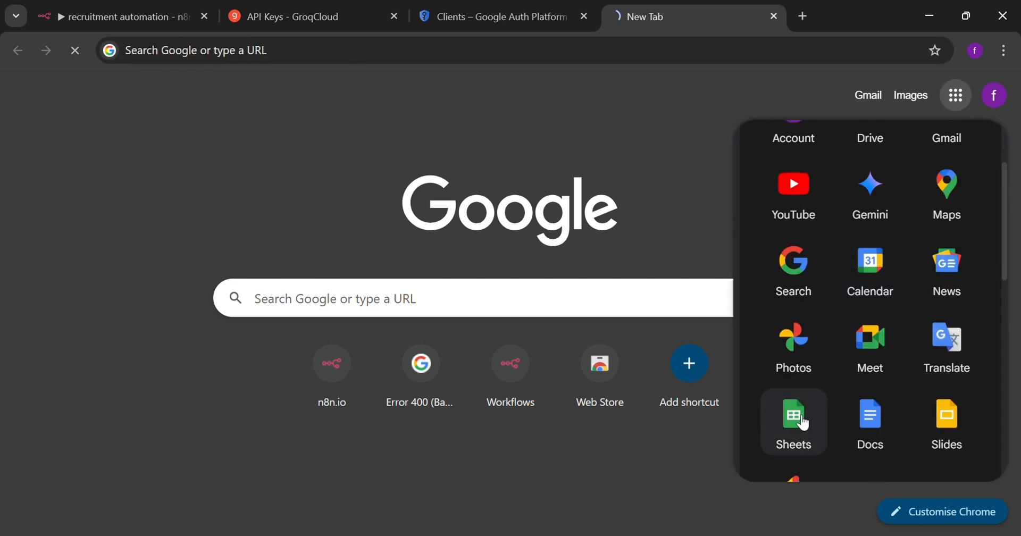
pyautogui.click(793, 421)
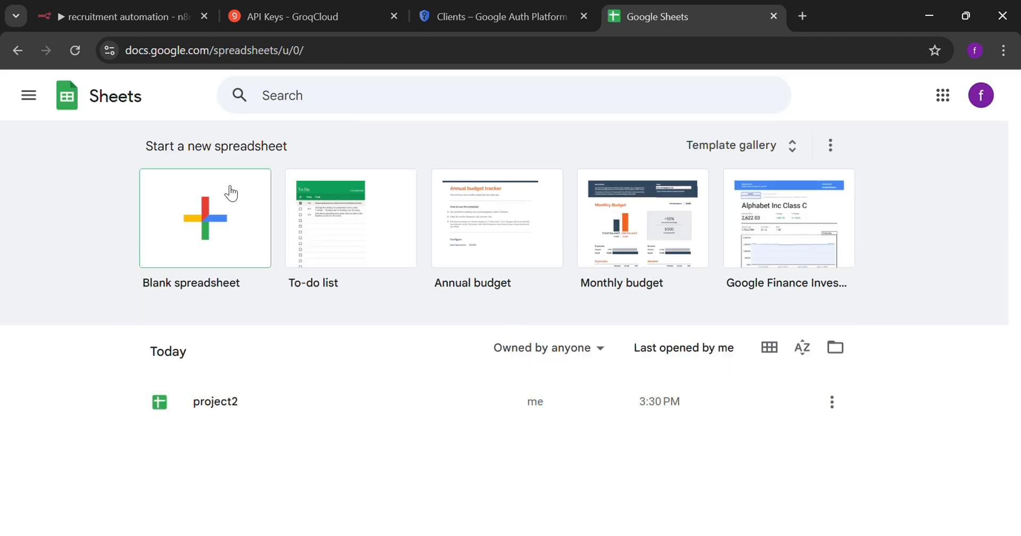
pyautogui.click(204, 218)
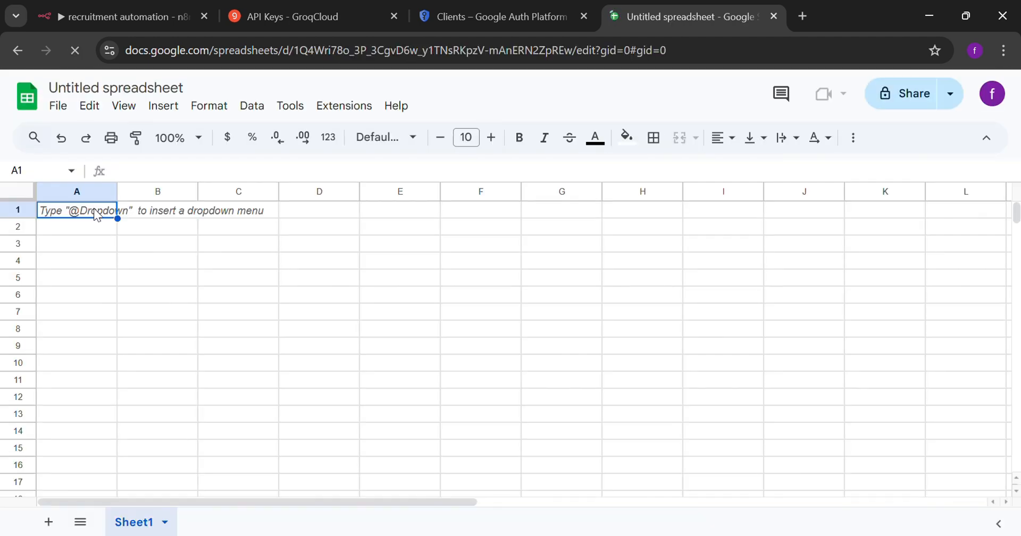
pyautogui.write('name')
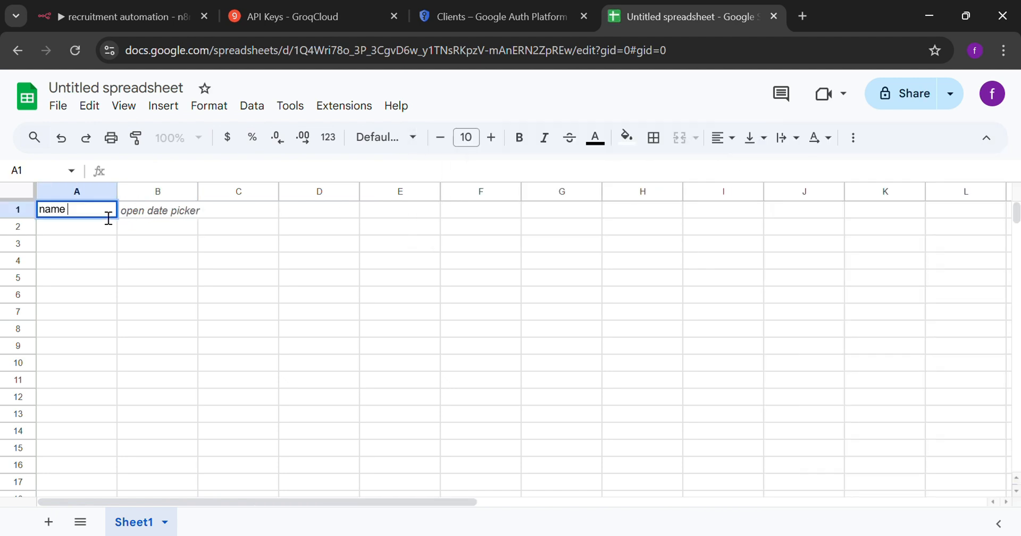
pyautogui.write('st')
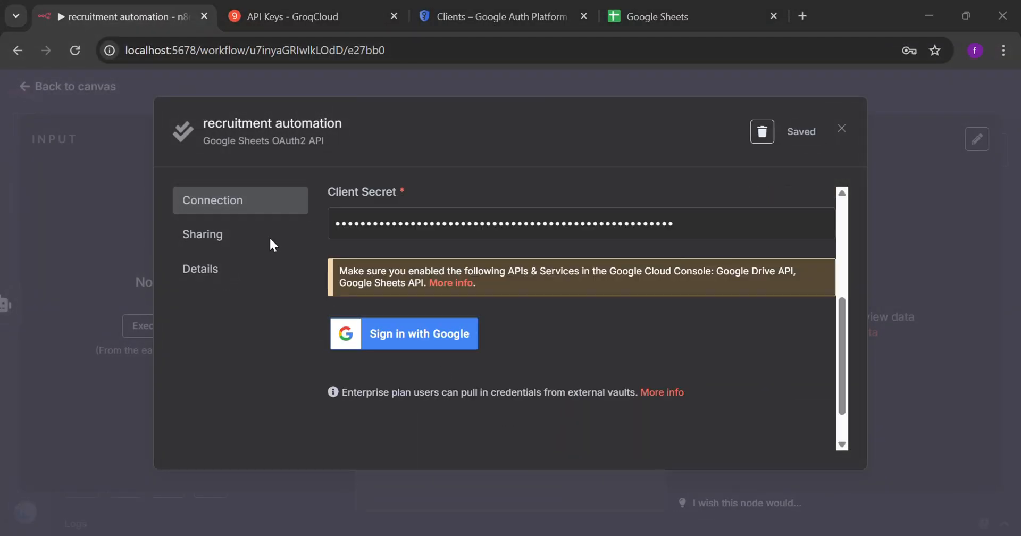
# Sign in with Google, pass the unverified-app warning, and grant Drive and Sheets access.
pyautogui.click(403, 333)
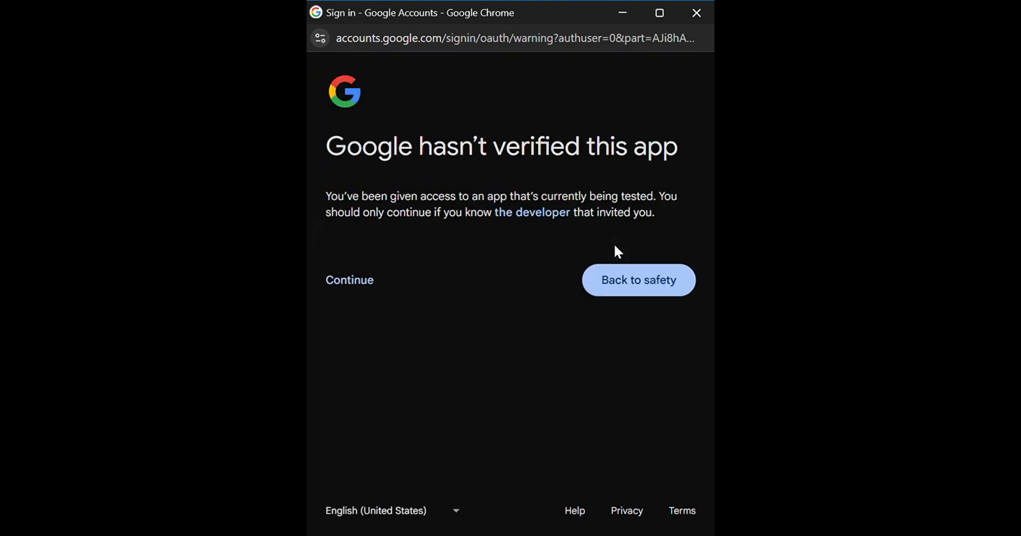
pyautogui.click(349, 280)
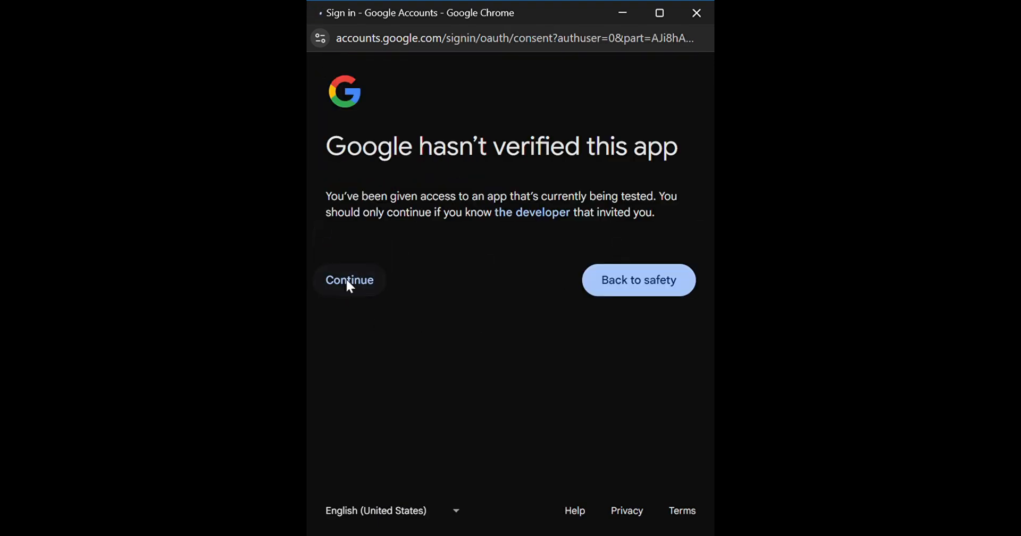
pyautogui.click(349, 279)
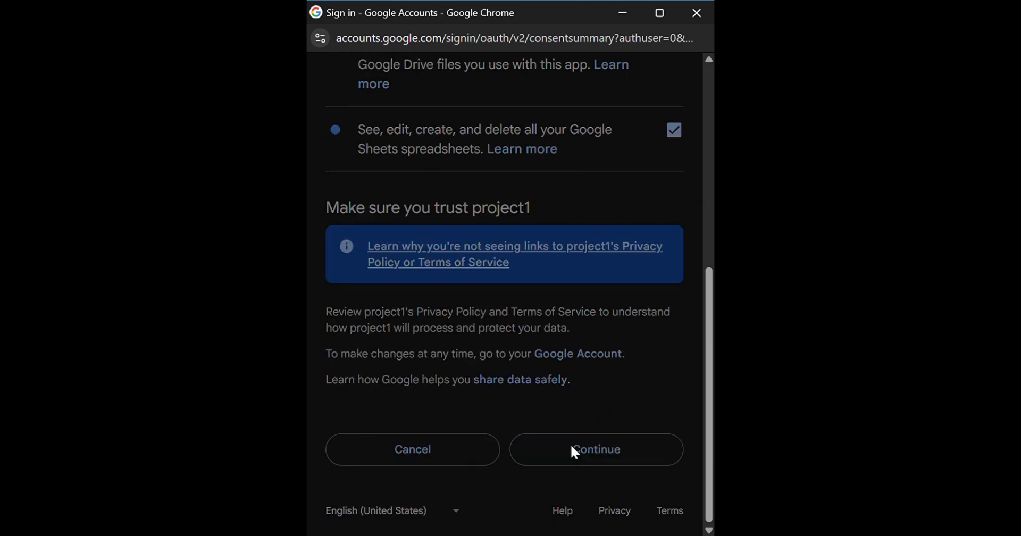
pyautogui.click(595, 450)
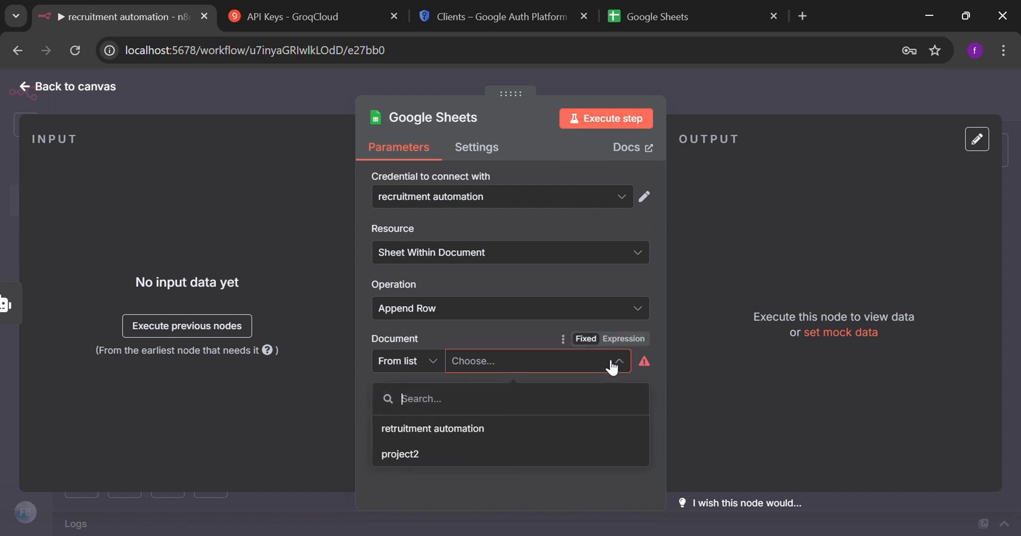
pyautogui.moveTo(514, 428)
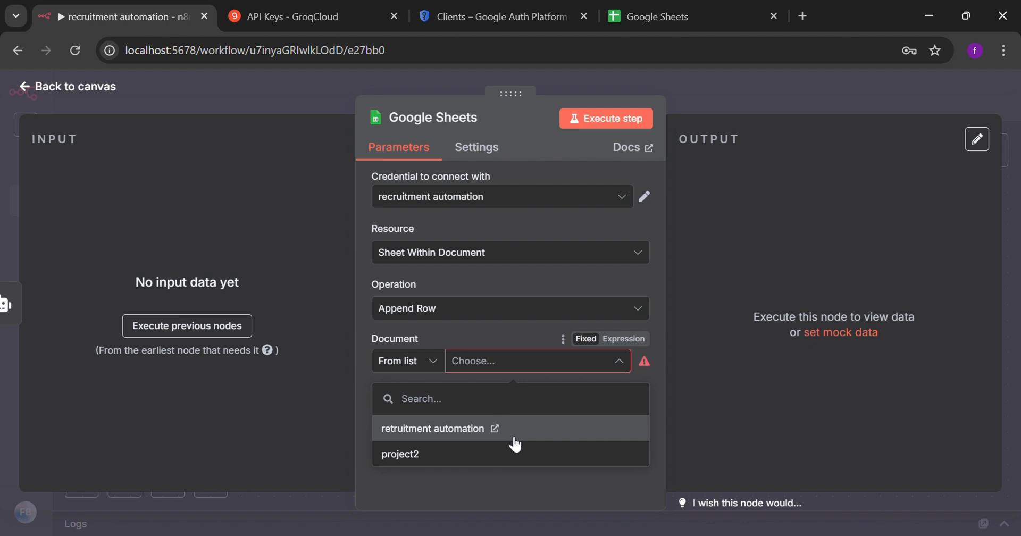
# Choose document 'retruitment automation', sheet Sheet1, and Map Each Column Manually.
pyautogui.click(432, 429)
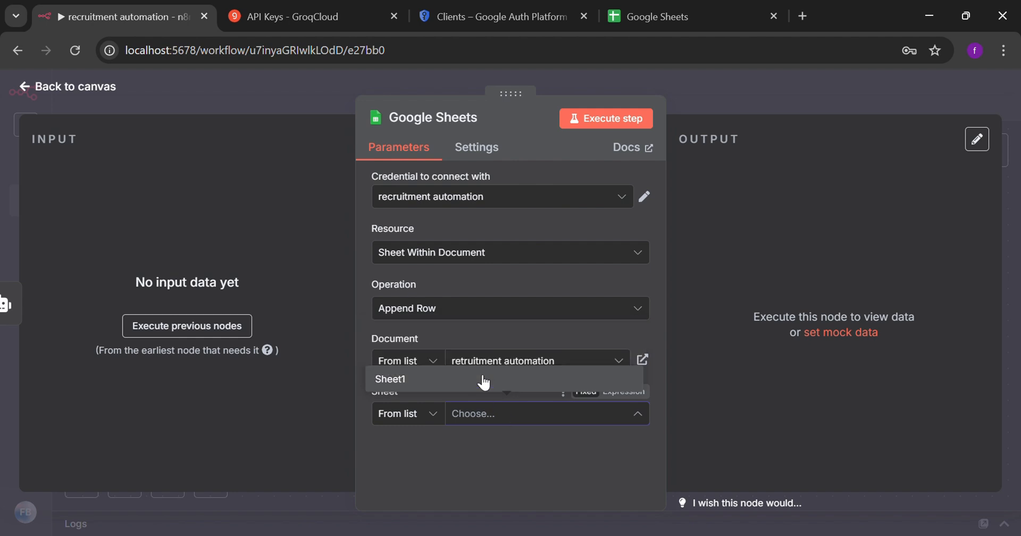
pyautogui.click(390, 379)
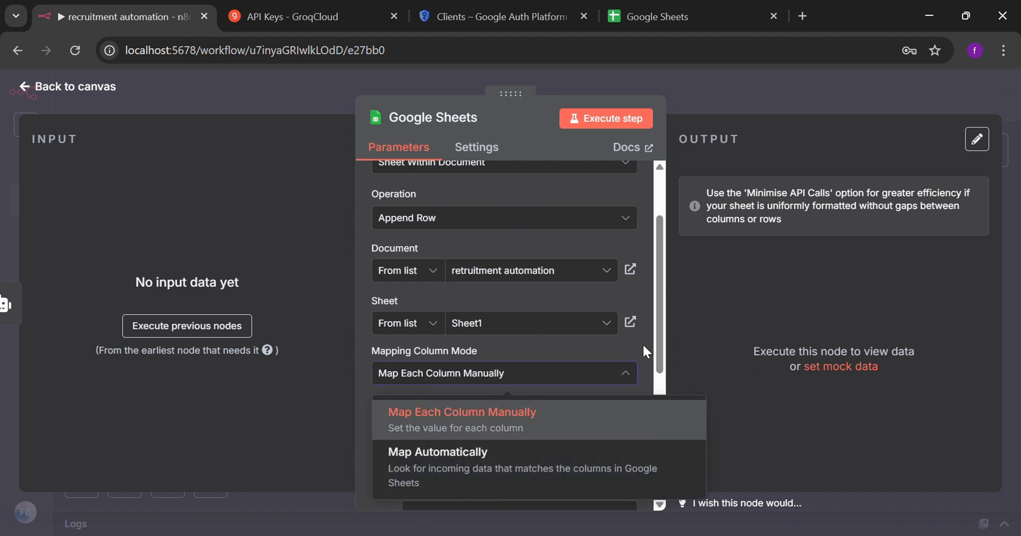
pyautogui.click(461, 412)
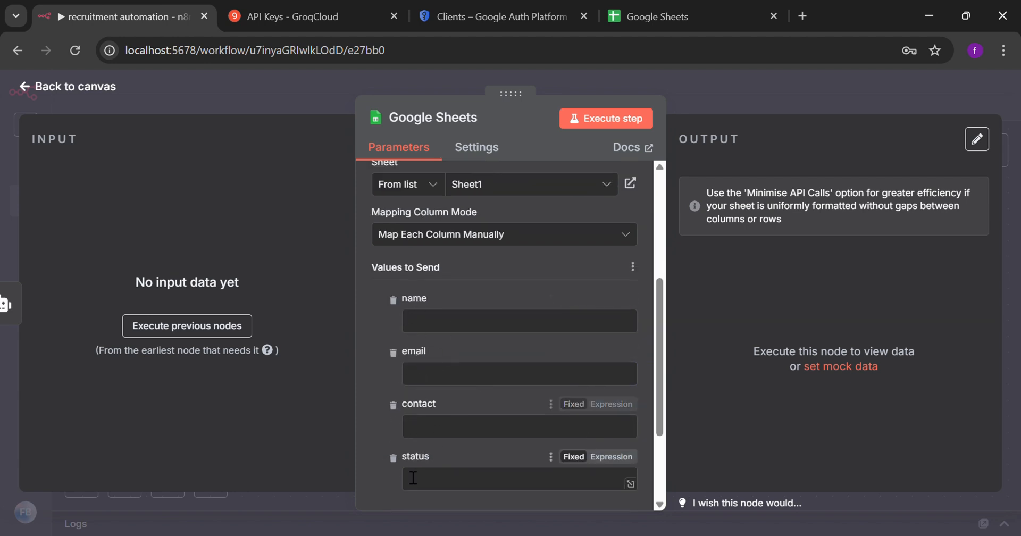
pyautogui.scroll(-3)
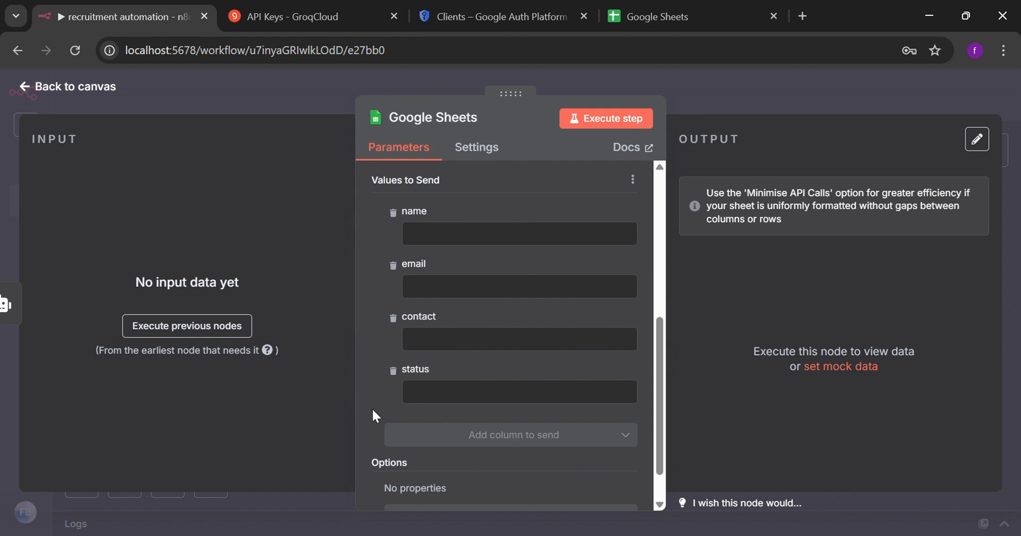
pyautogui.scroll(-3)
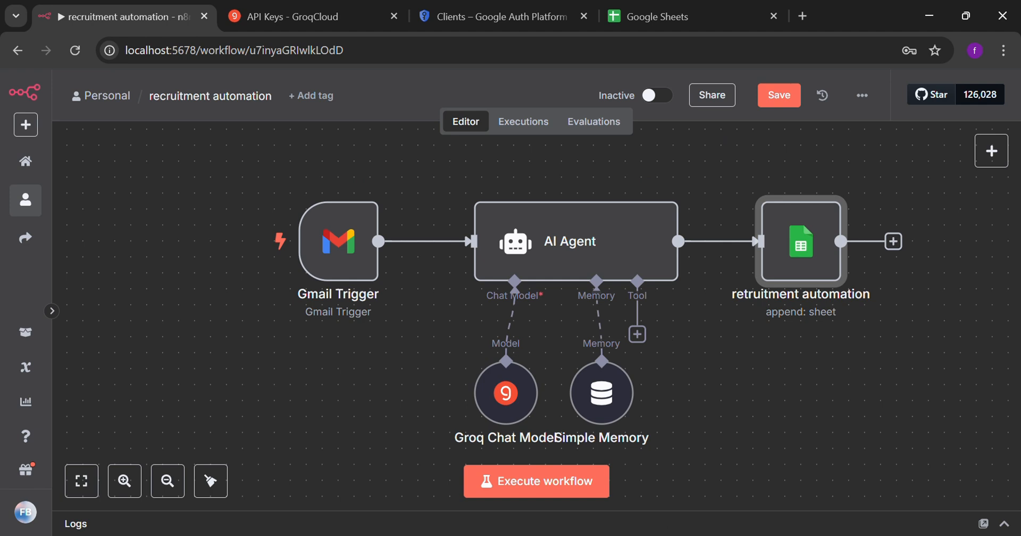
pyautogui.moveTo(745, 387)
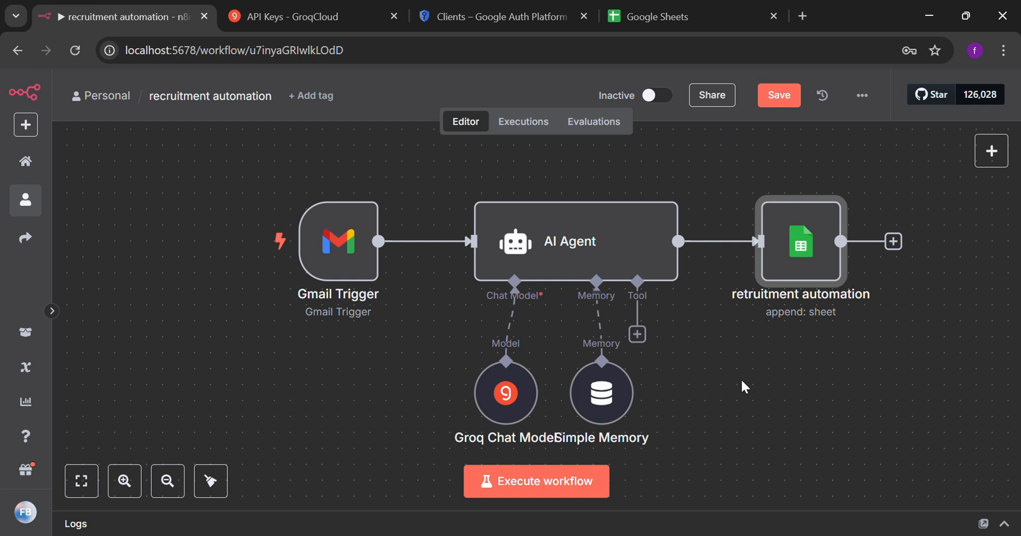
pyautogui.moveTo(729, 409)
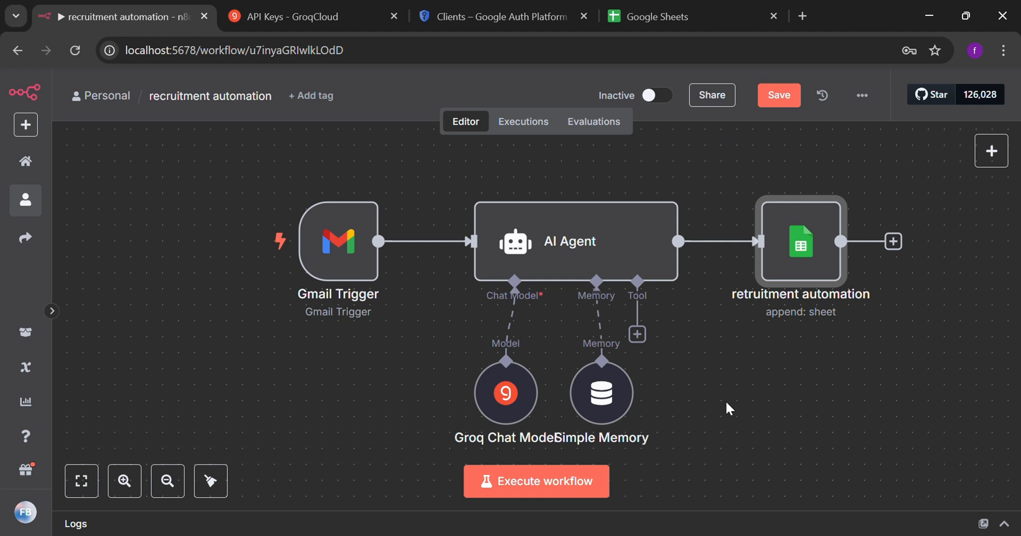
pyautogui.moveTo(541, 245)
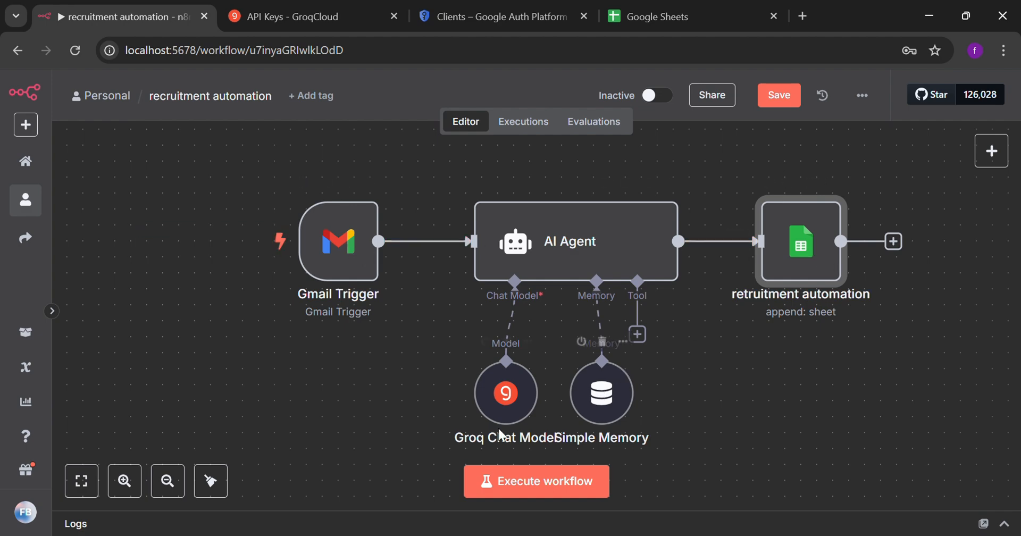
# Reopen the Simple Memory node to view its session ID, key and context window settings.
pyautogui.doubleClick(505, 393)
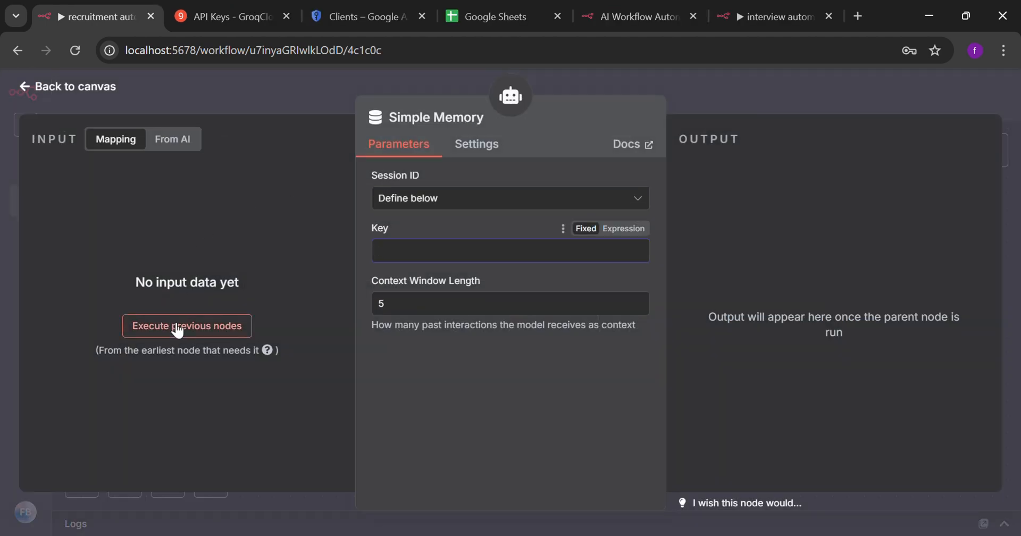
# Run the previous nodes to fetch an email and set the memory Key to {{ $json.snippet }}.
pyautogui.click(187, 326)
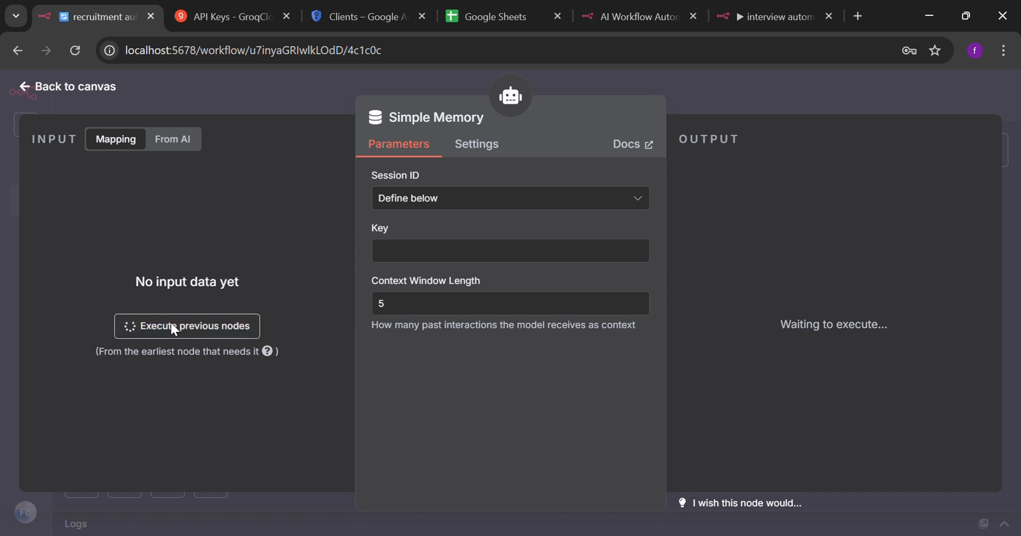
pyautogui.write('&')
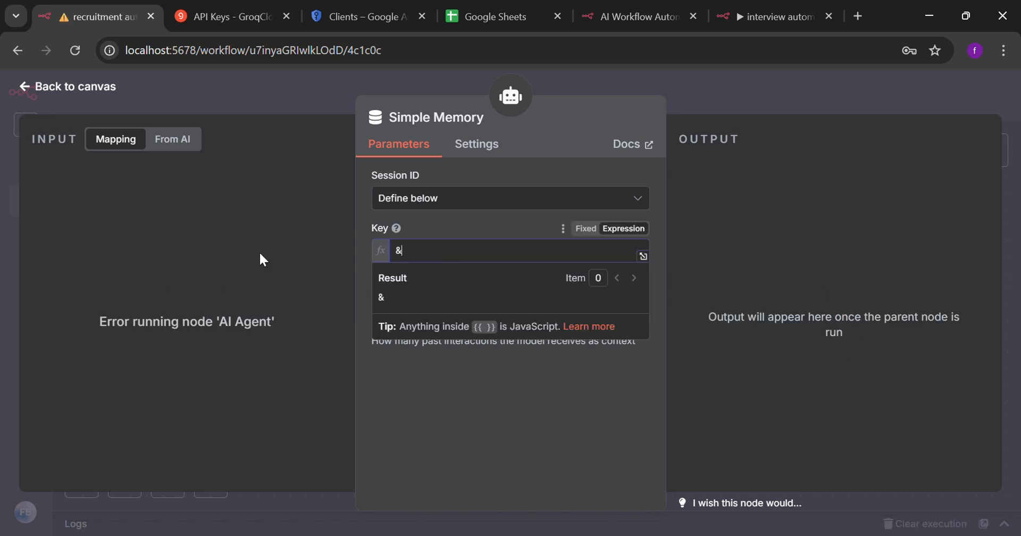
pyautogui.write('{}')
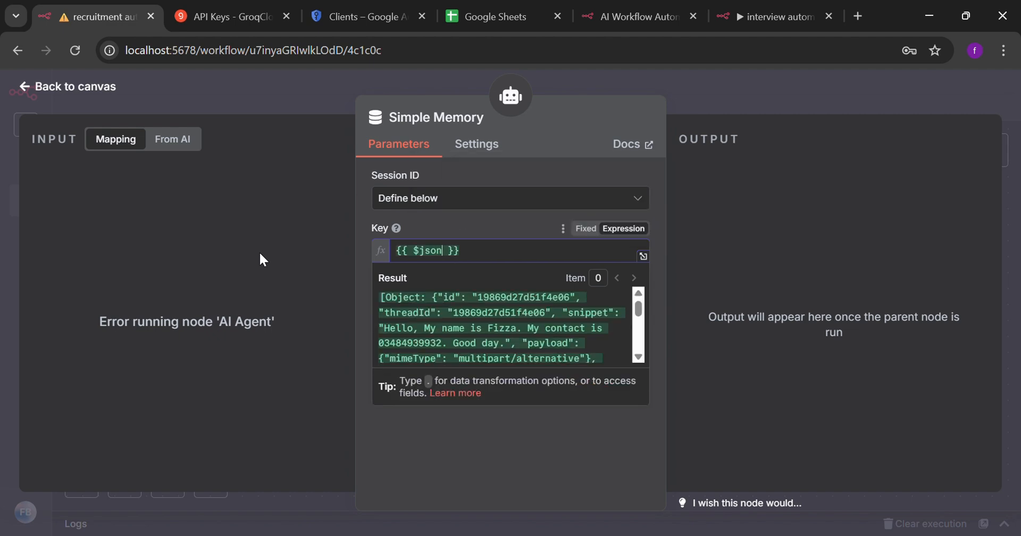
pyautogui.write('.sni')
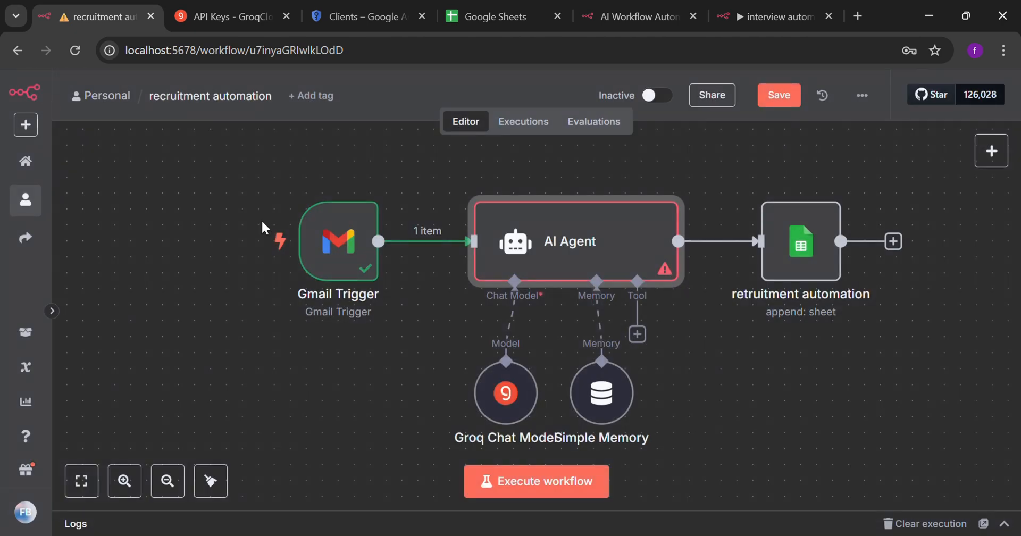
# Execute the whole workflow and inspect the AI Agent node's result.
pyautogui.click(536, 481)
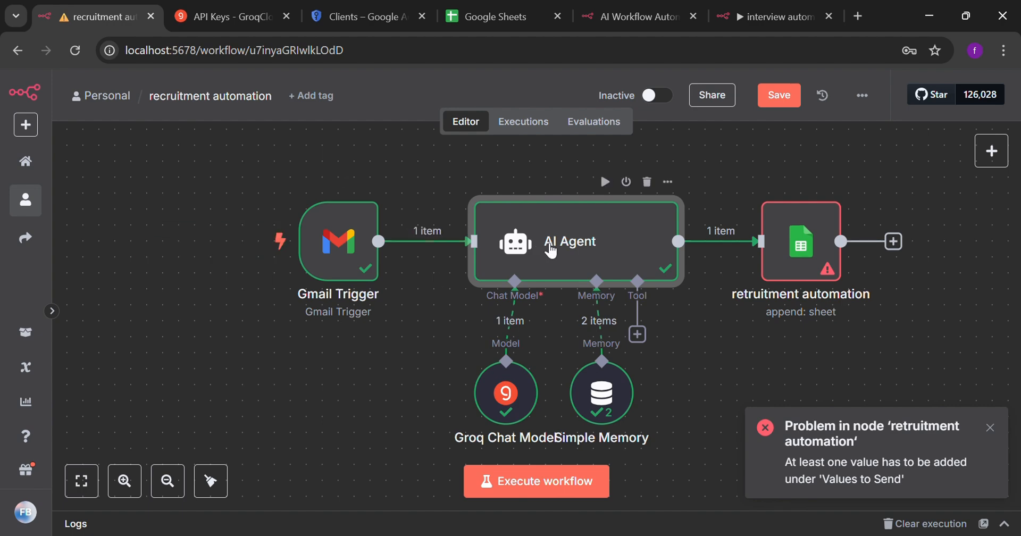
pyautogui.doubleClick(575, 241)
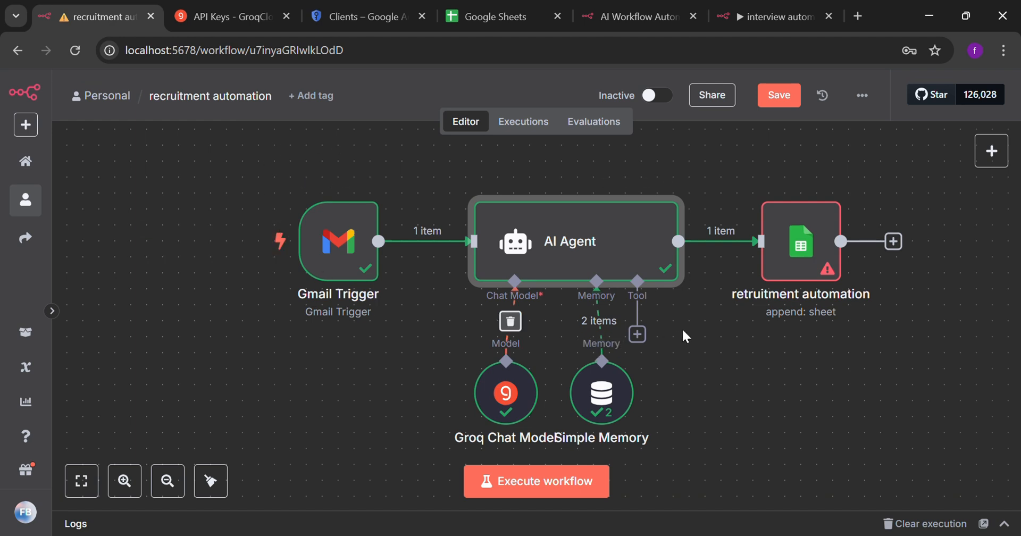
pyautogui.moveTo(740, 249)
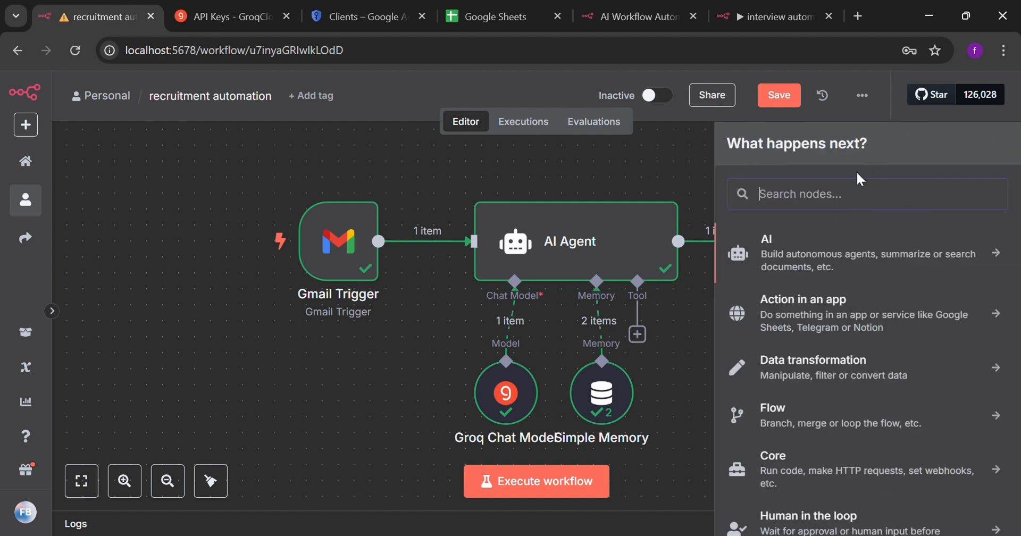
# Add a Code node, clear its sample loop code and keep JavaScript as language.
pyautogui.write('function')
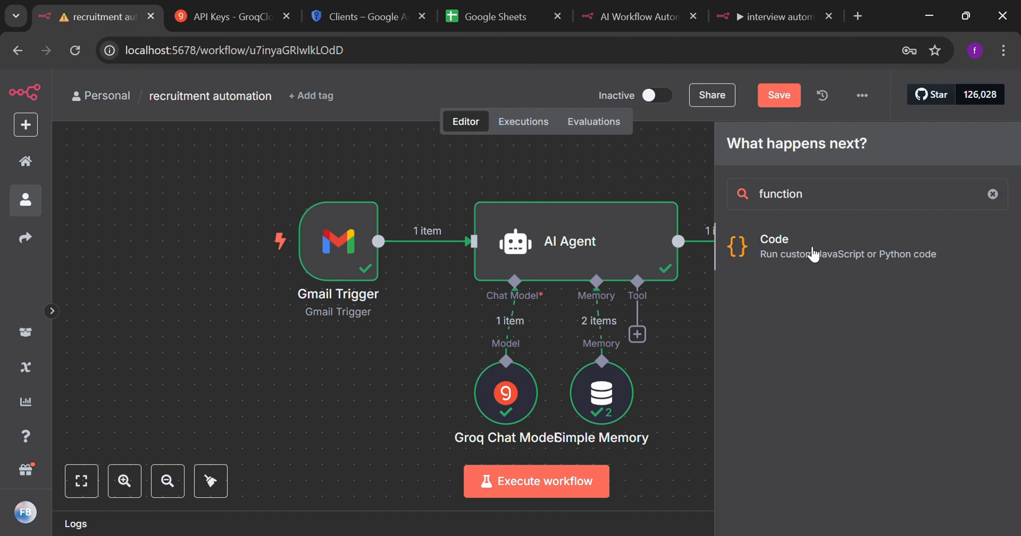
pyautogui.click(774, 247)
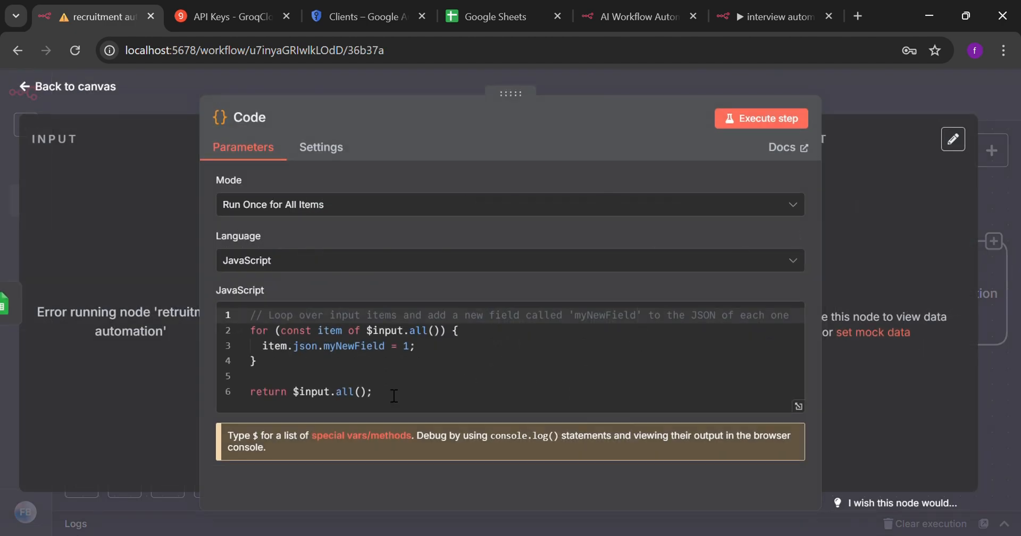
pyautogui.press('ctrl+a')
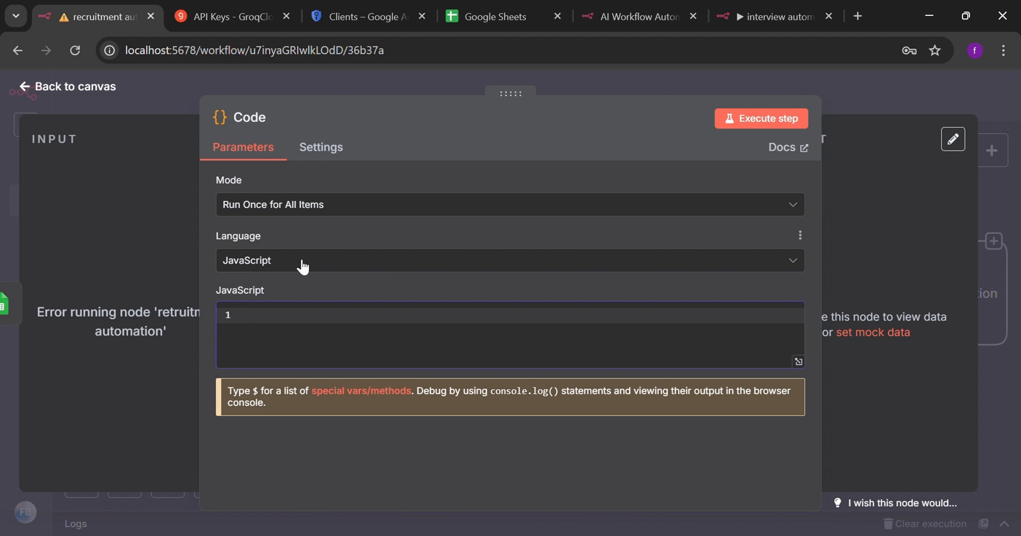
pyautogui.click(508, 260)
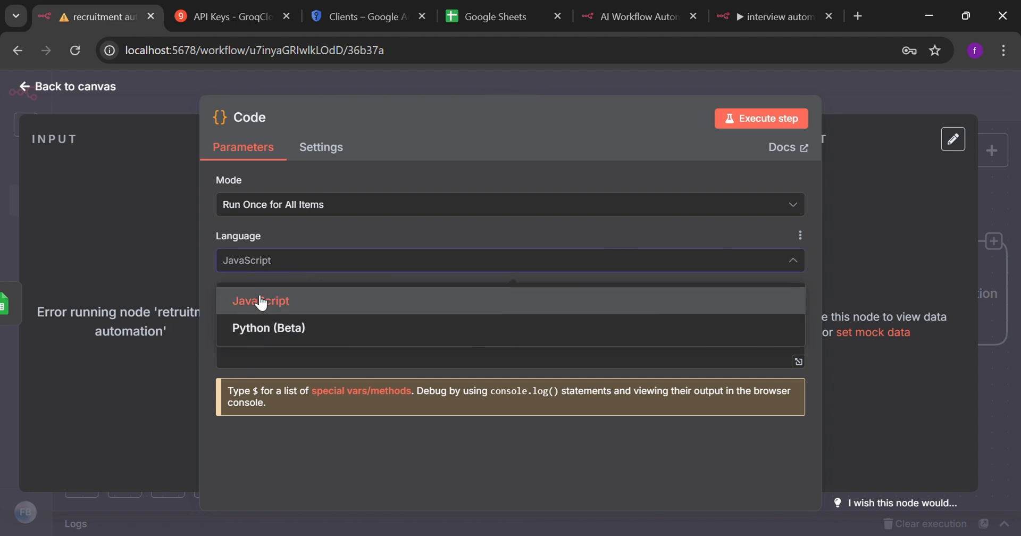
pyautogui.click(261, 301)
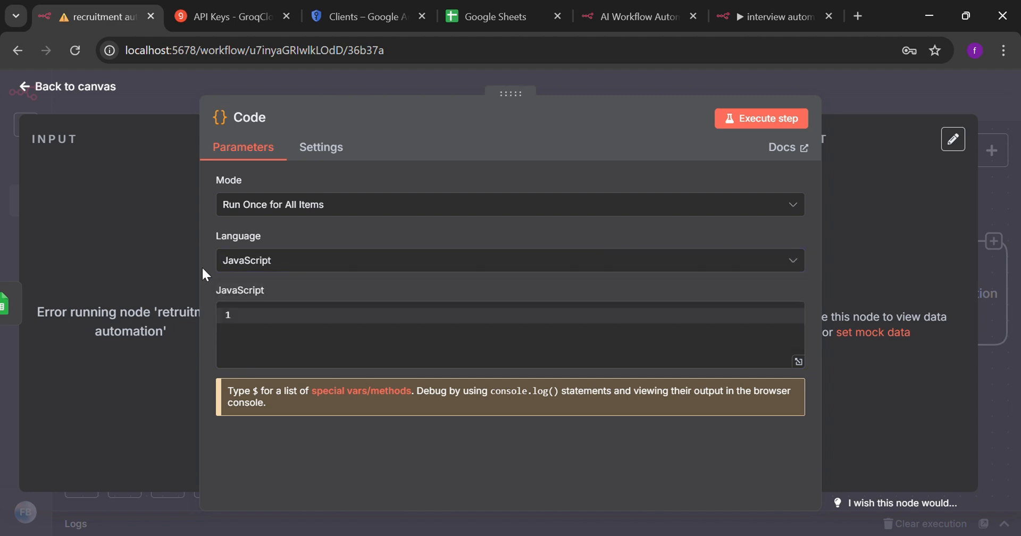
# Type the script reading $input.first().json.output and stripping ``` fence lines with a regex.
pyautogui.write('let rawOutput = $input.first().json.output;')
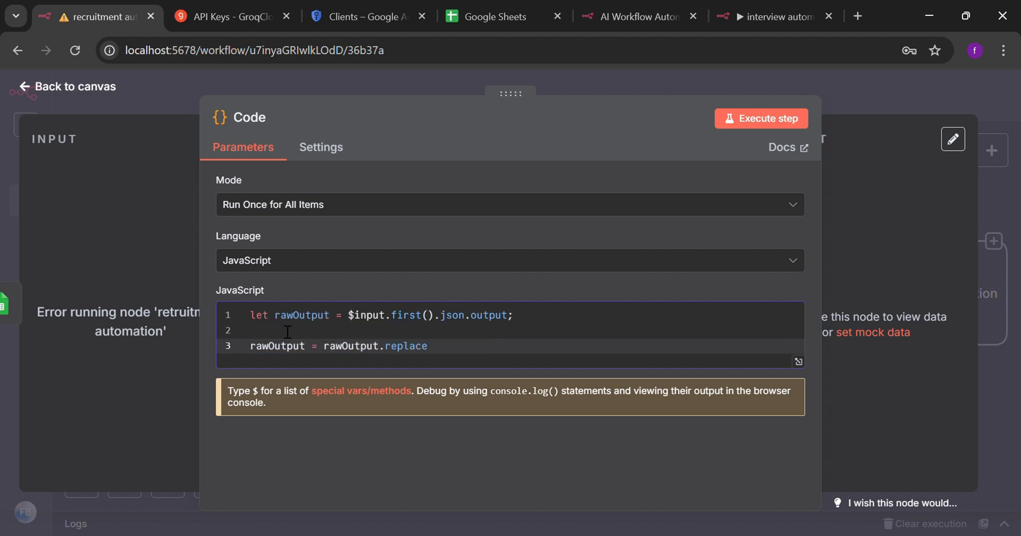
pyautogui.write('(/^)')
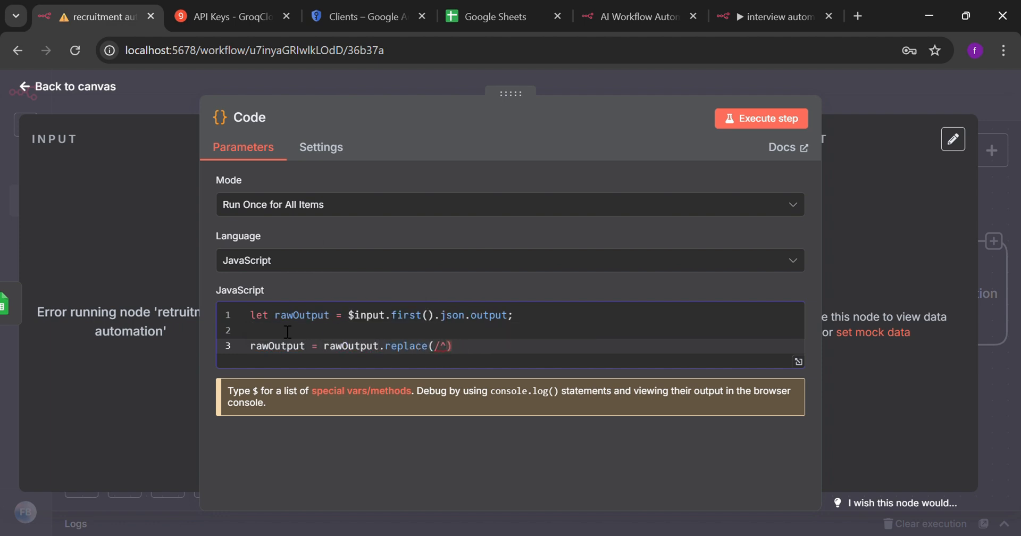
pyautogui.write('```.*$/gm,')
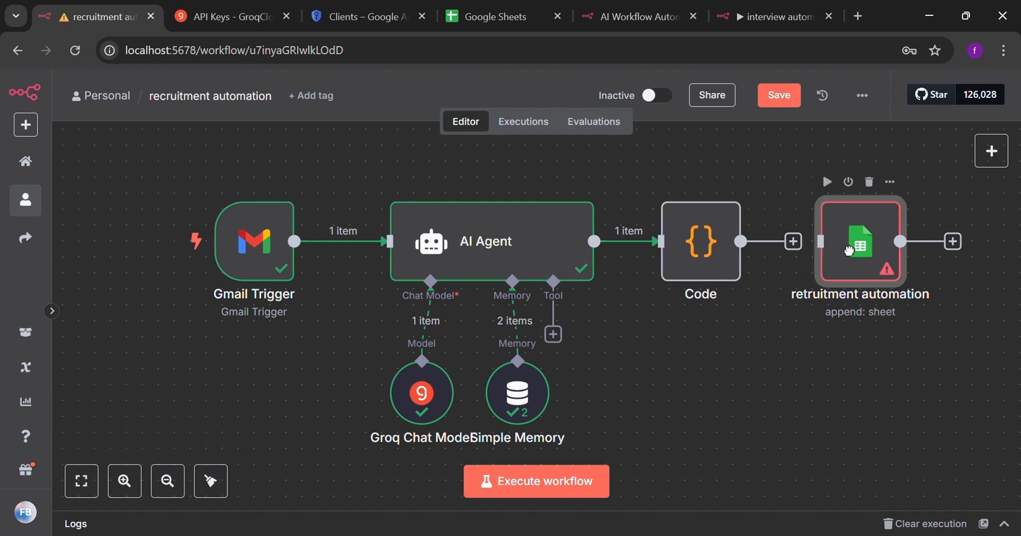
pyautogui.moveTo(429, 257)
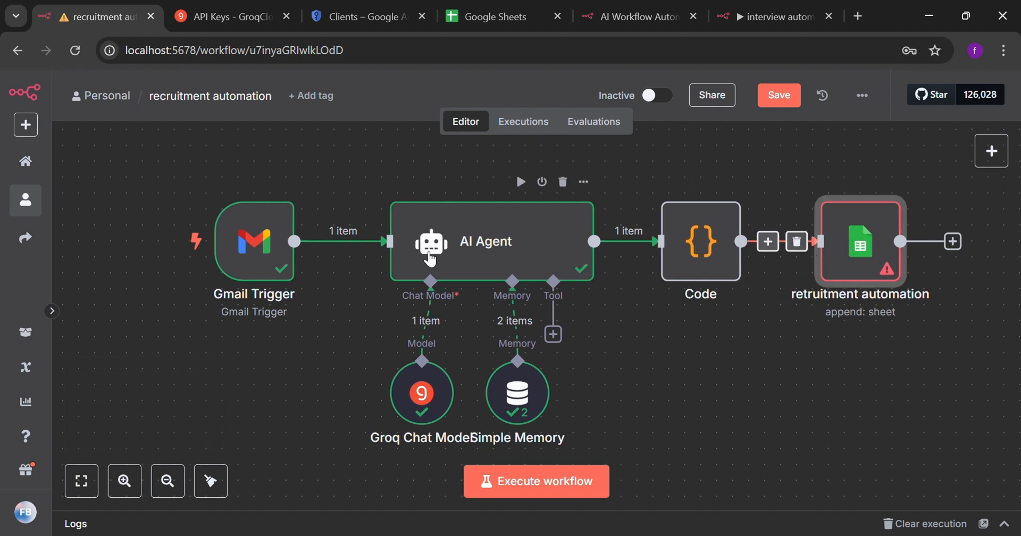
# Run the workflow through the Code node and open the retruitment automation sheet node.
pyautogui.click(536, 481)
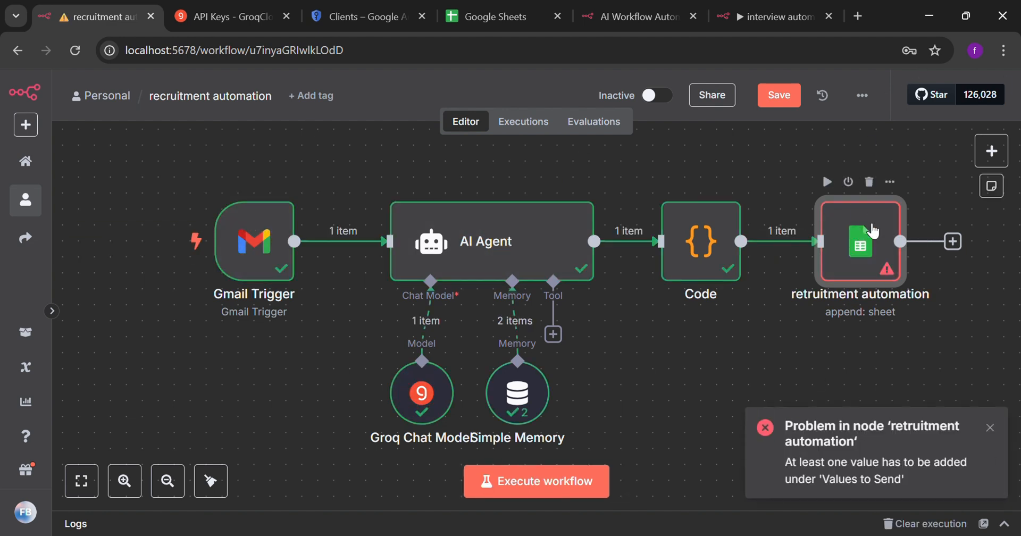
pyautogui.doubleClick(860, 241)
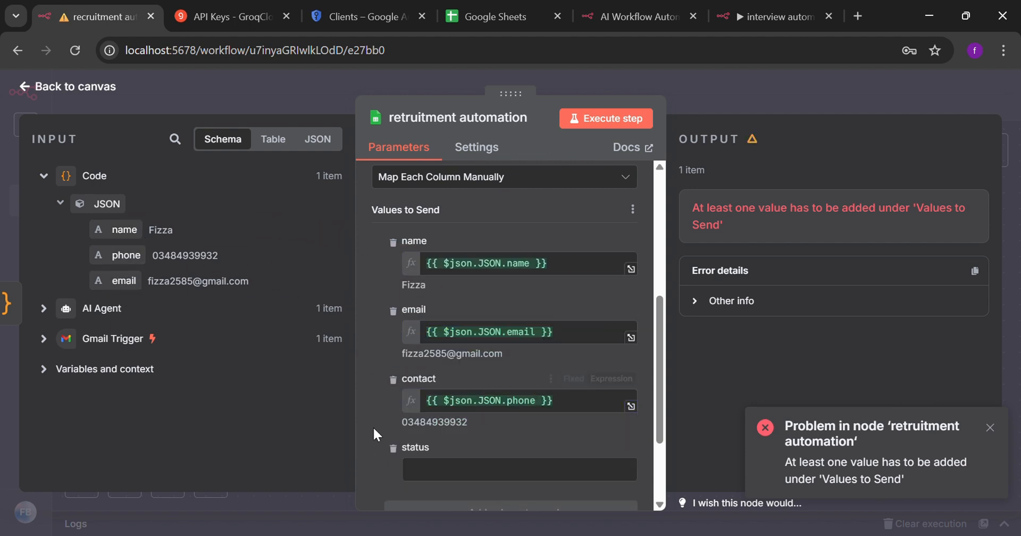
pyautogui.moveTo(525, 278)
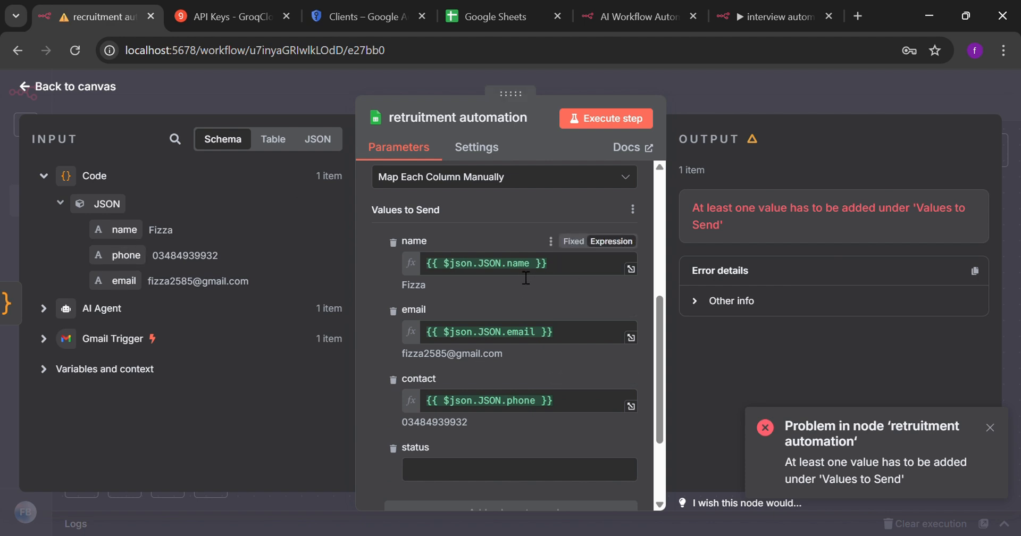
# Set the status value to 'done' and execute the sheet node to append the row.
pyautogui.click(519, 469)
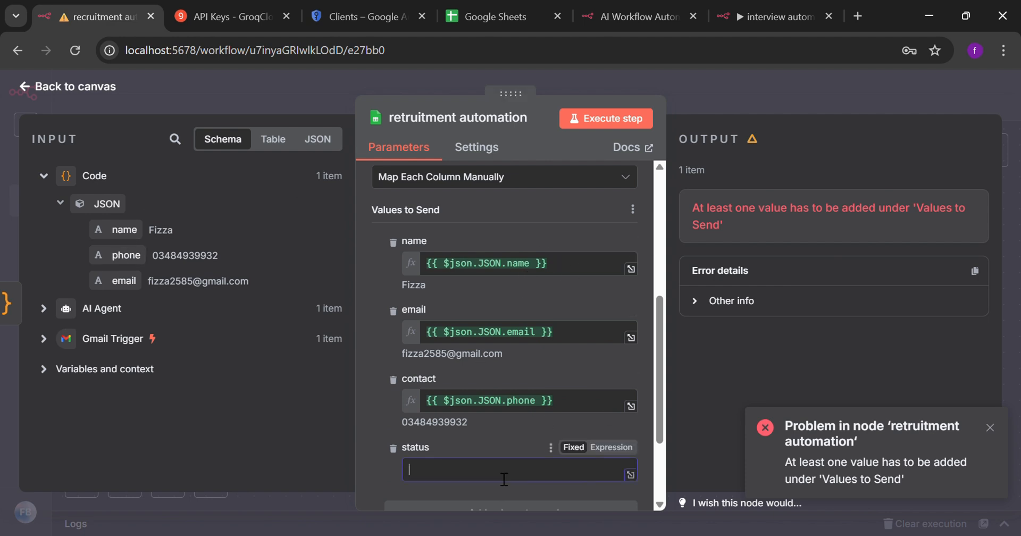
pyautogui.write('done')
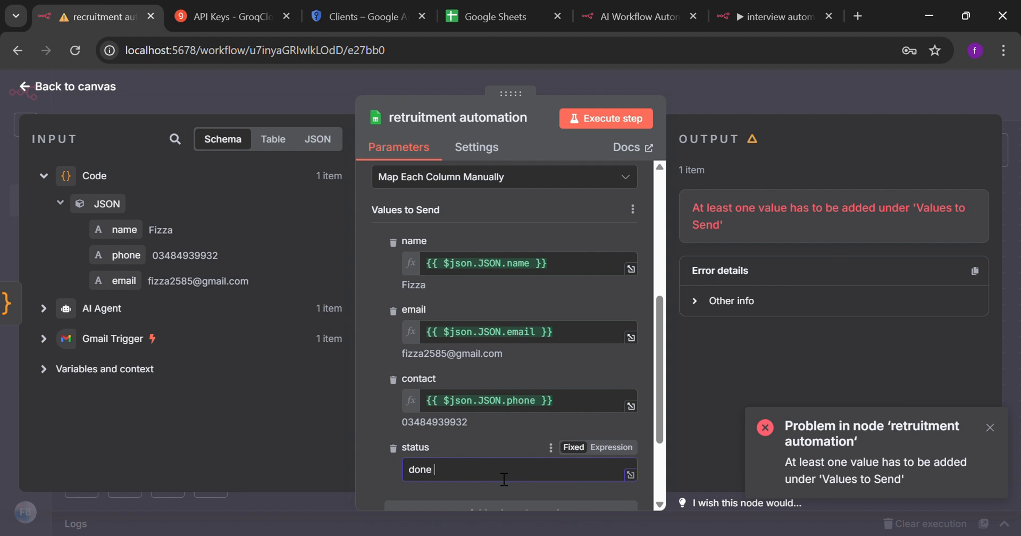
pyautogui.moveTo(385, 461)
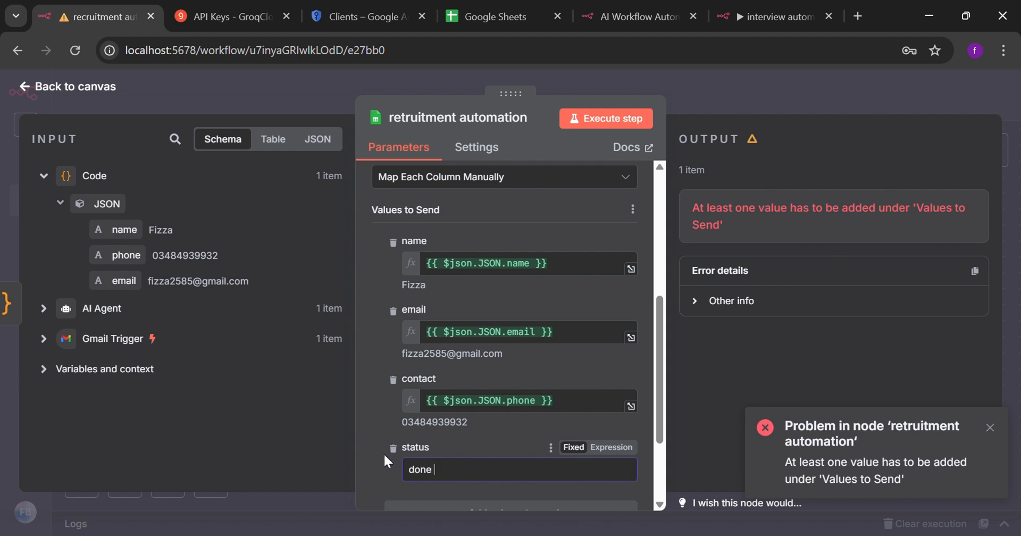
pyautogui.moveTo(376, 461)
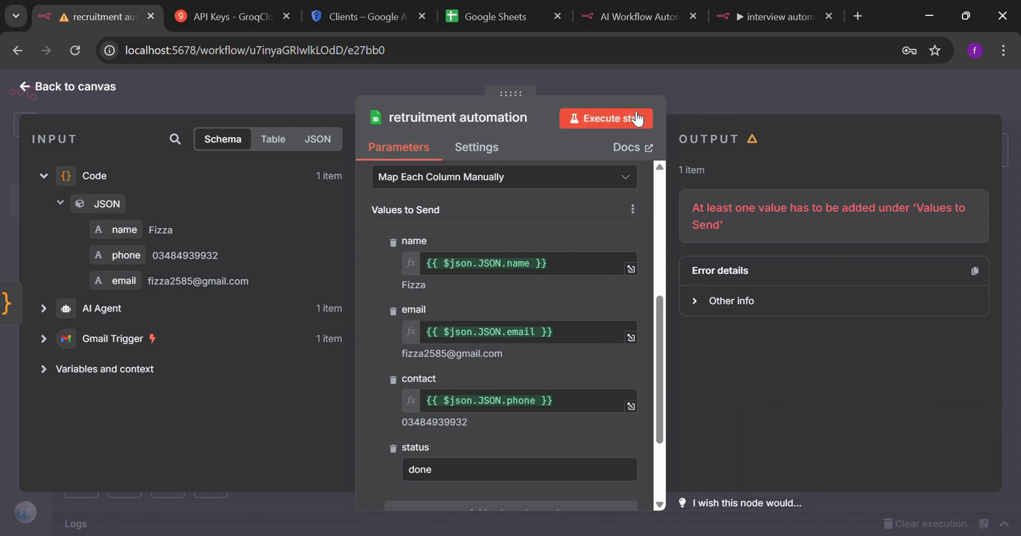
pyautogui.click(606, 119)
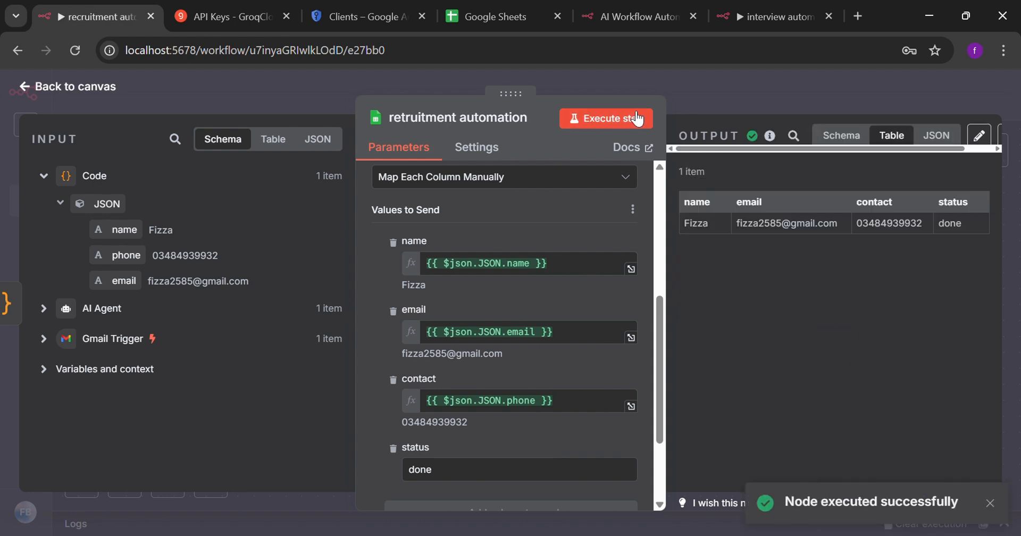
pyautogui.click(505, 16)
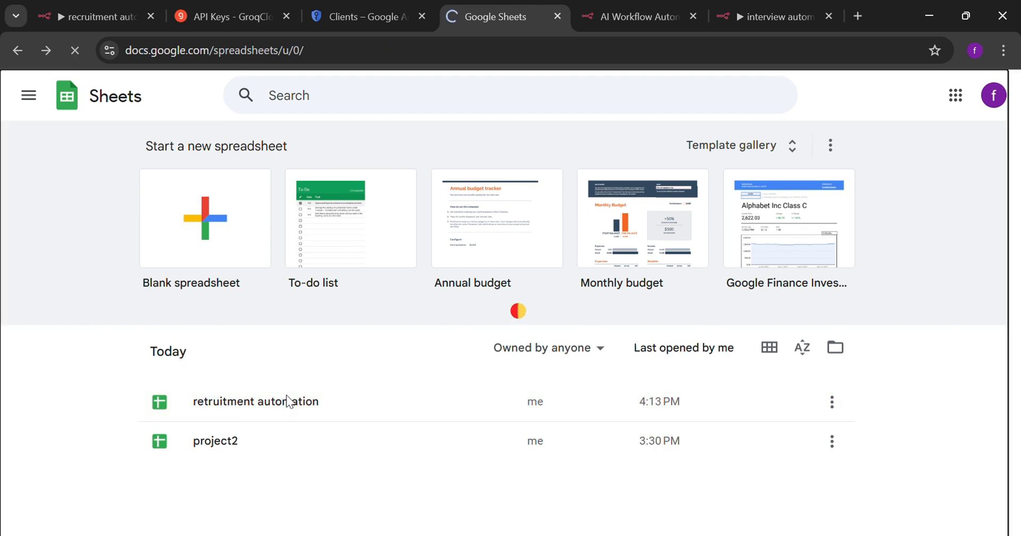
# Open the retruitment automation spreadsheet and dismiss the Introducing Timelines announcement.
pyautogui.doubleClick(255, 401)
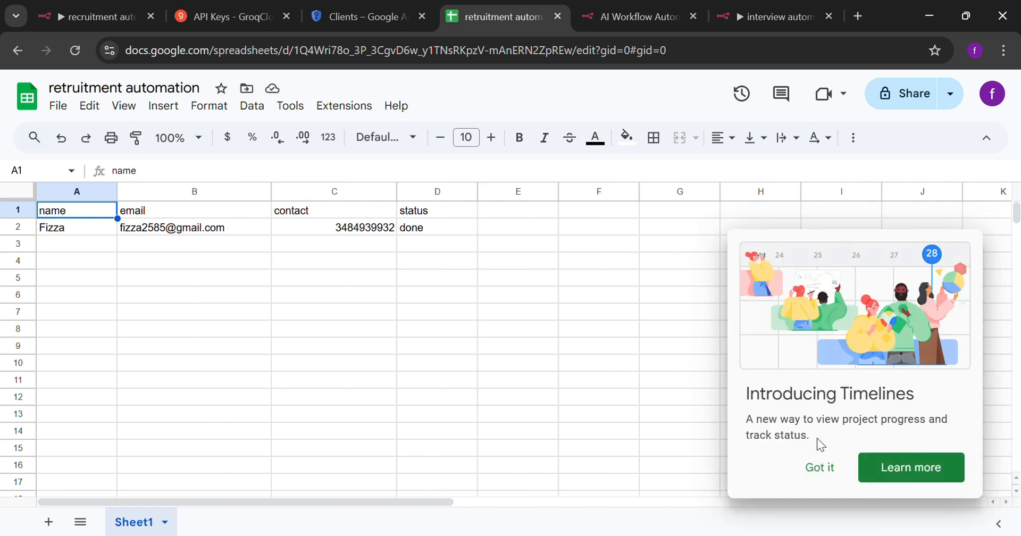
pyautogui.click(819, 467)
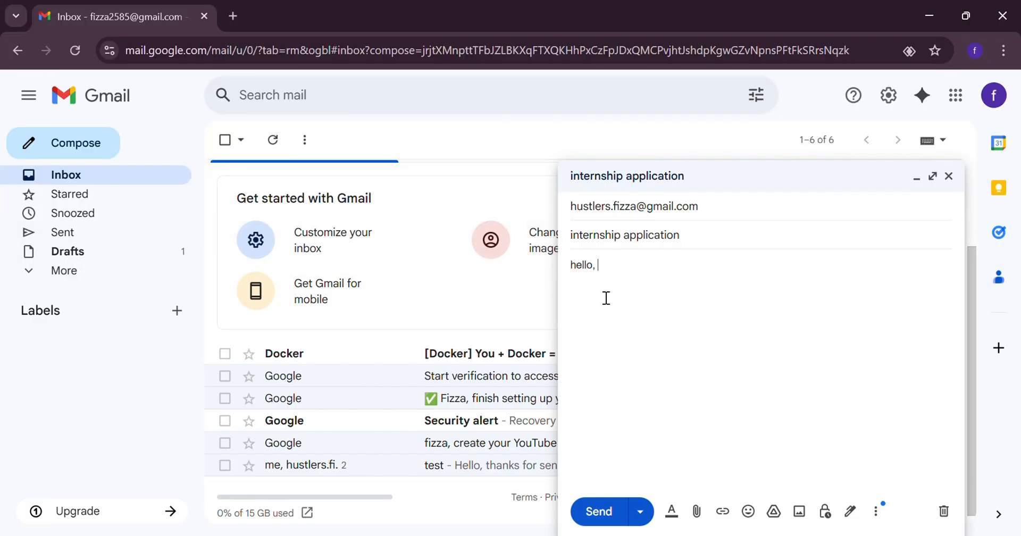
pyautogui.write('my name is fizza.')
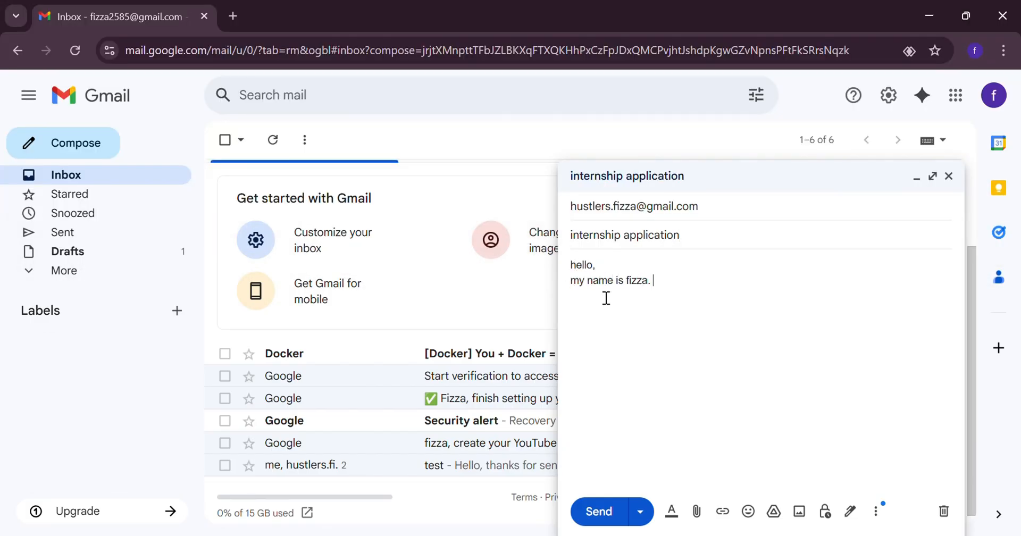
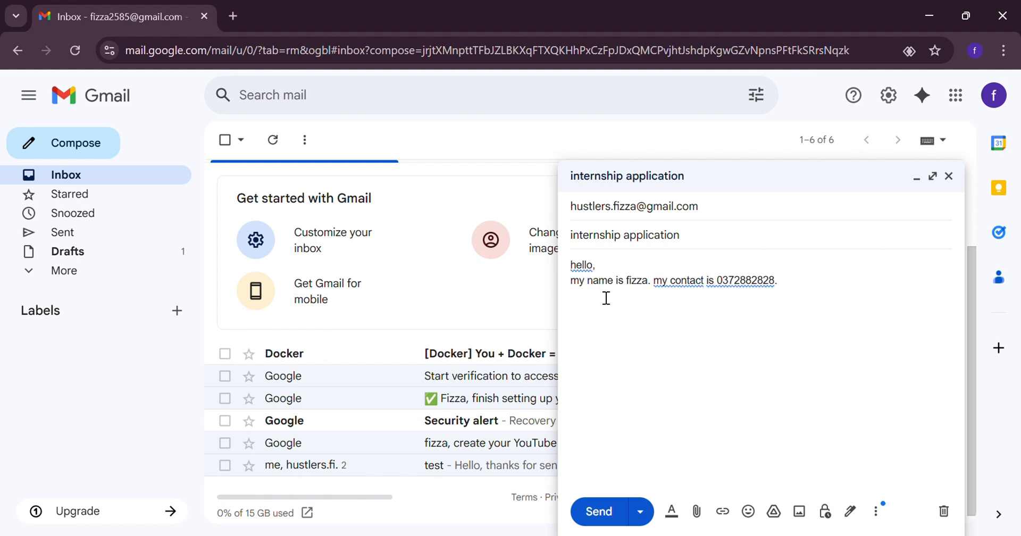
pyautogui.click(597, 511)
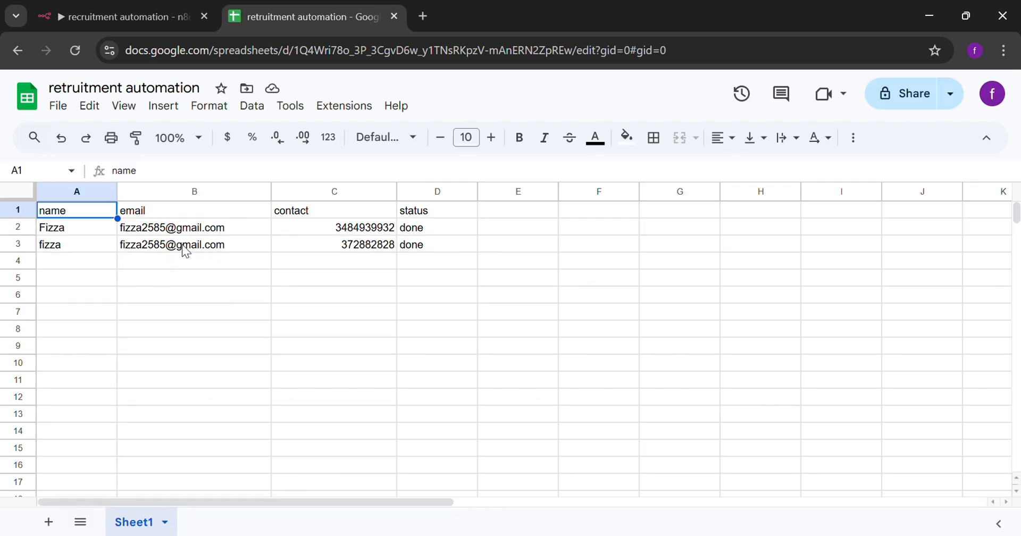
pyautogui.click(104, 17)
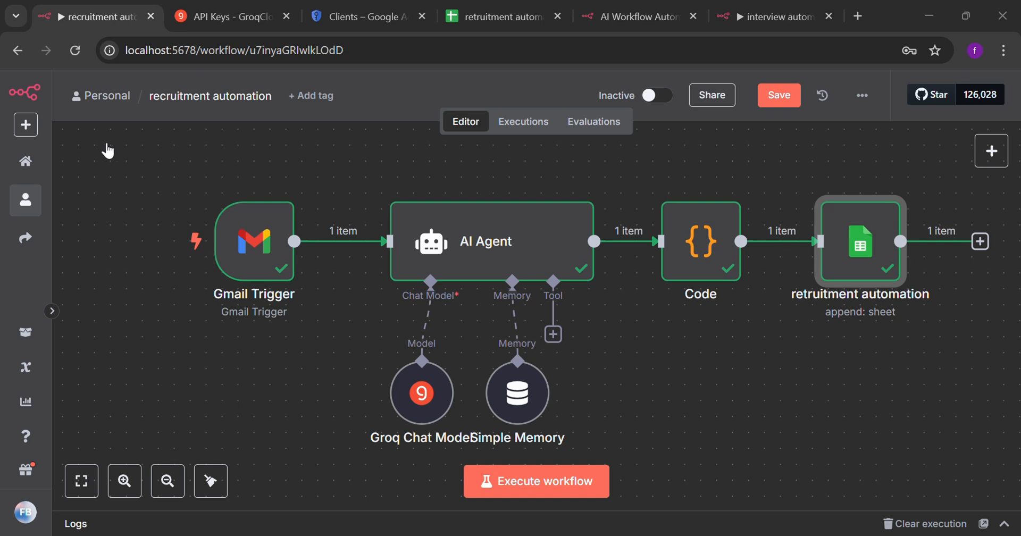
pyautogui.moveTo(403, 284)
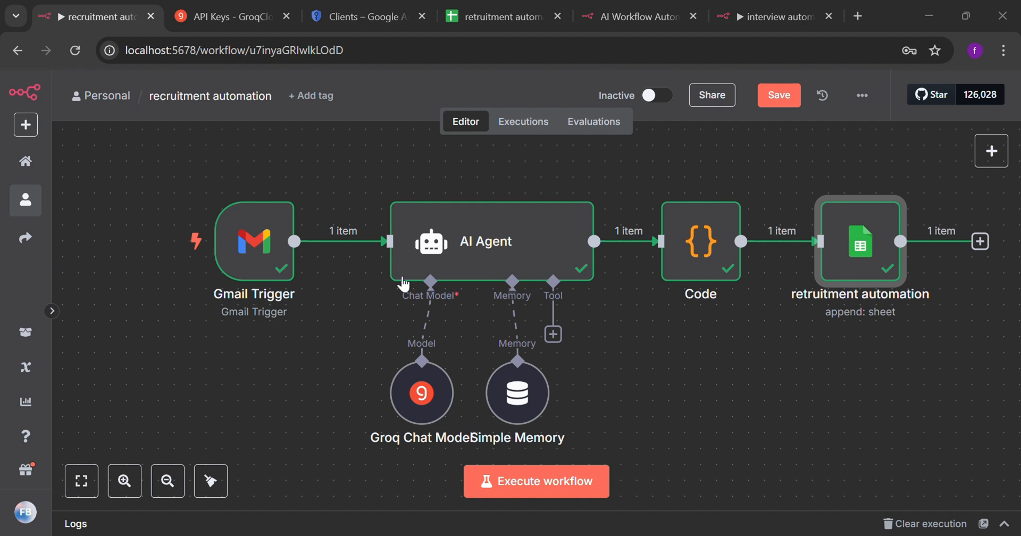
pyautogui.moveTo(659, 272)
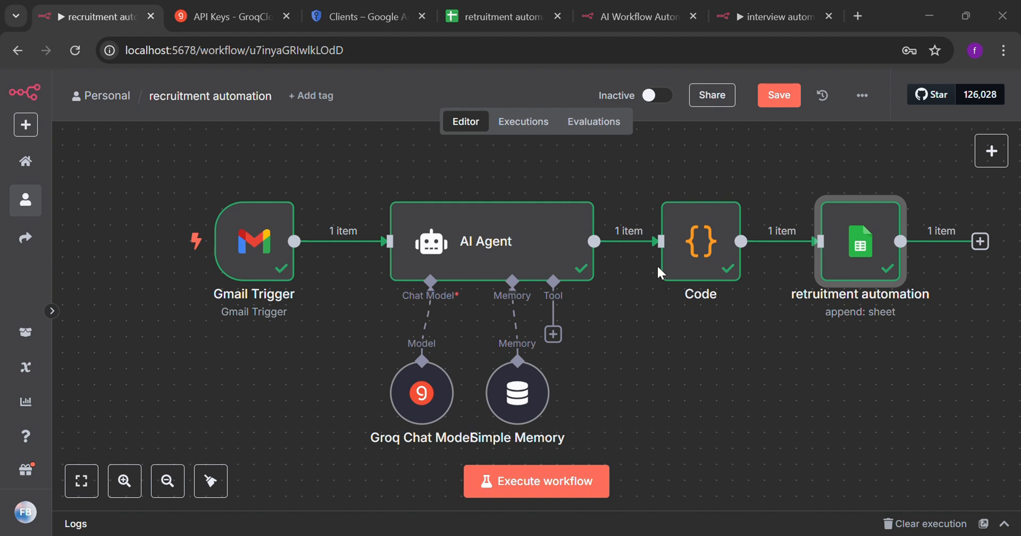